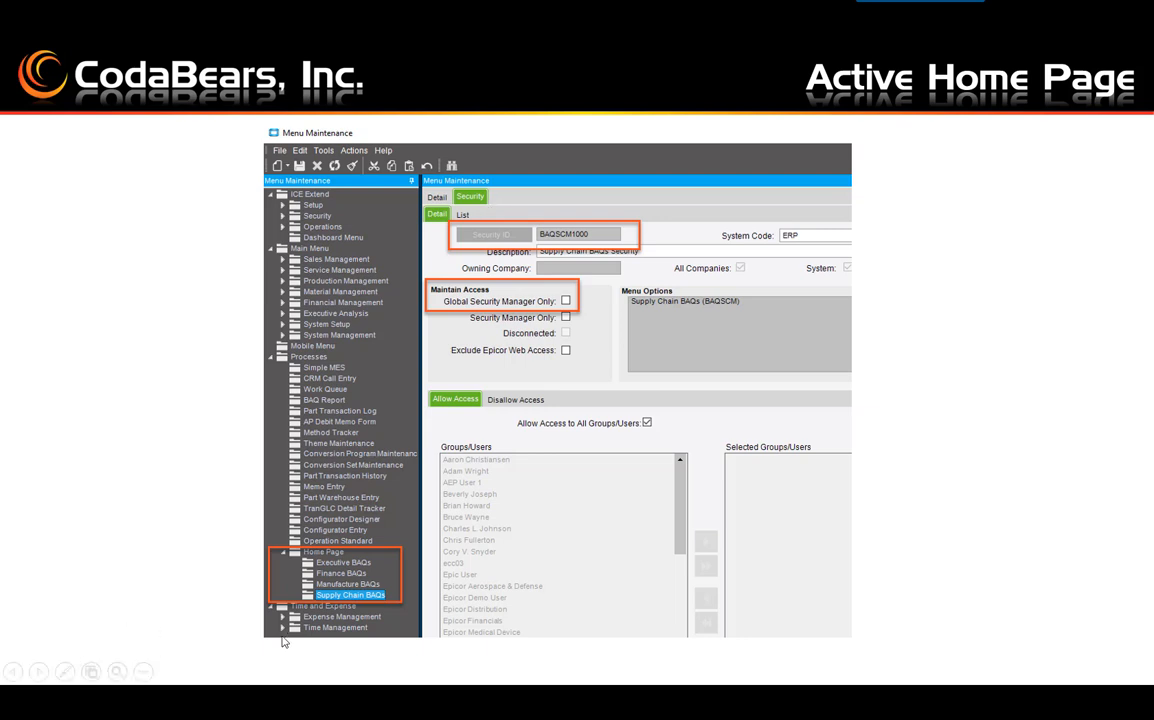
mouse_move(312, 555)
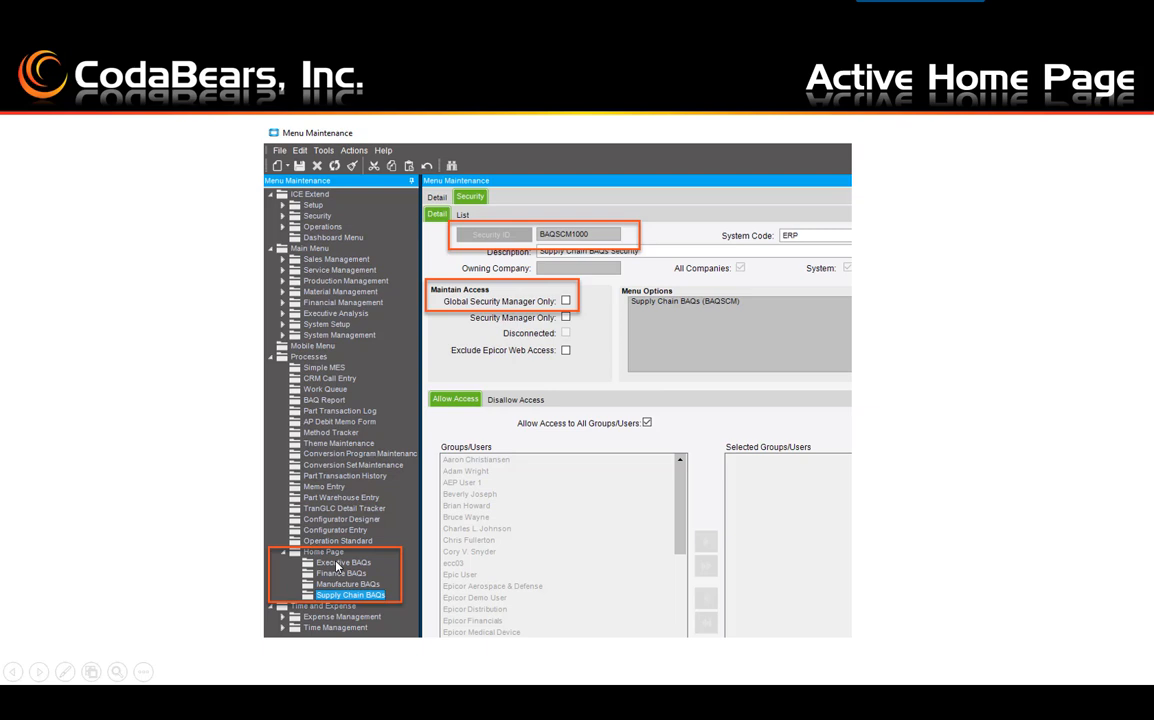
mouse_move(443, 603)
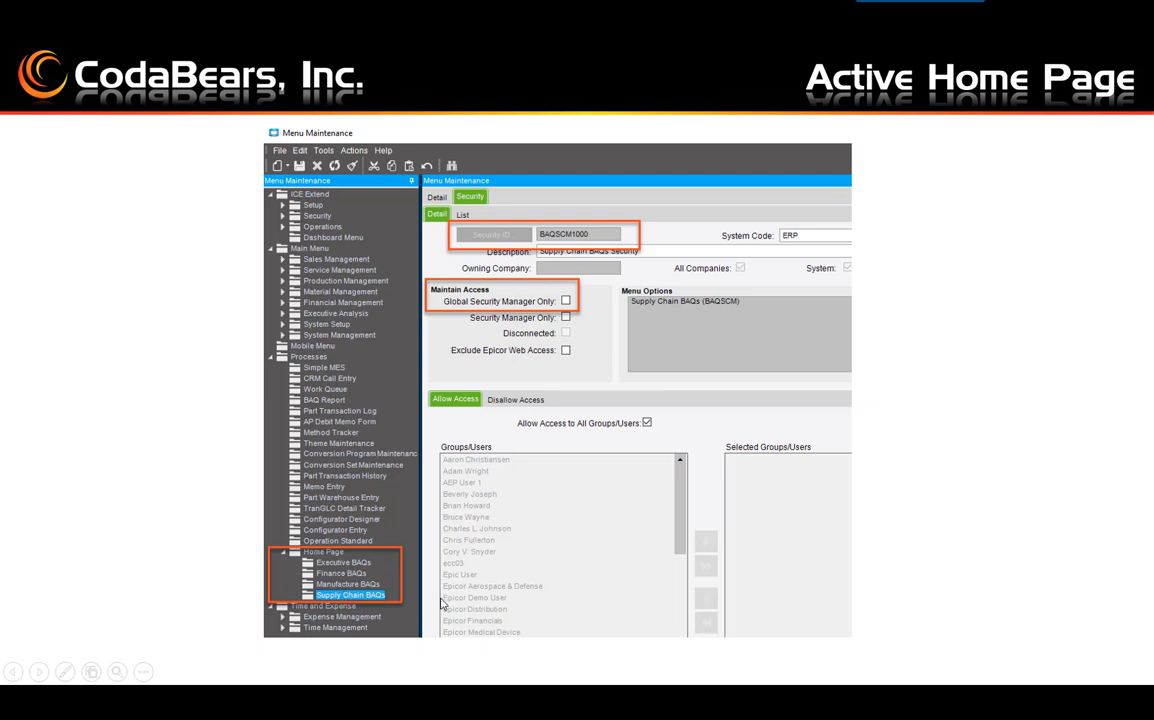
mouse_move(497, 587)
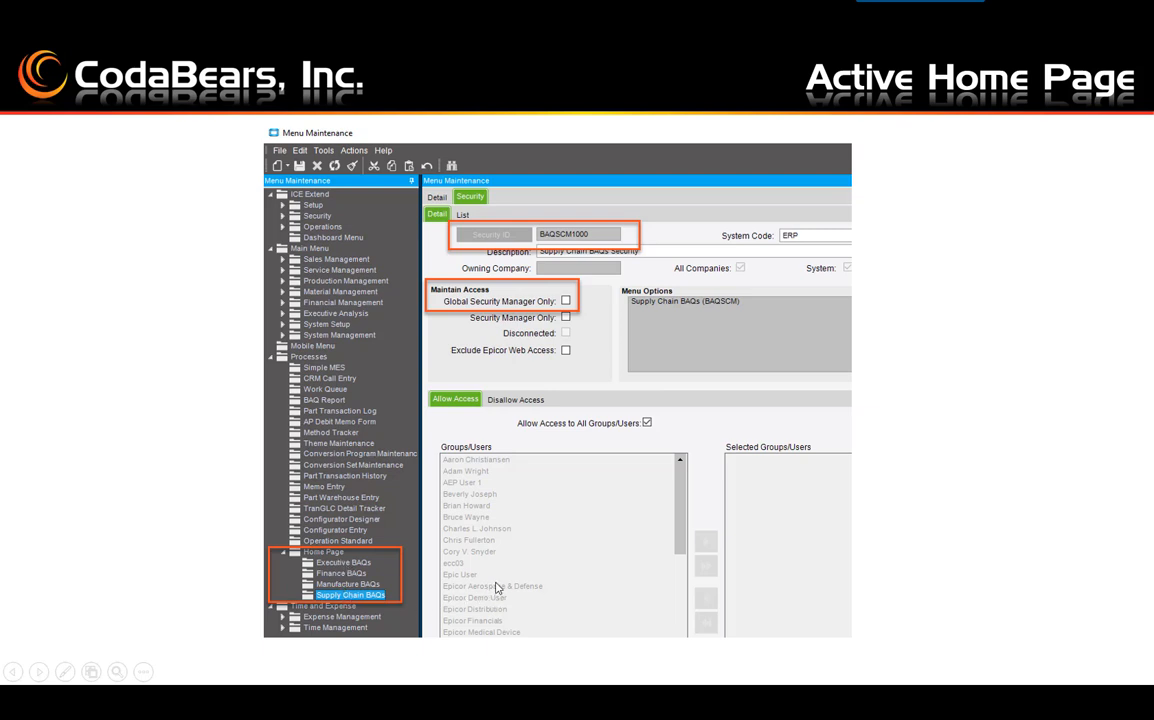
mouse_move(509, 581)
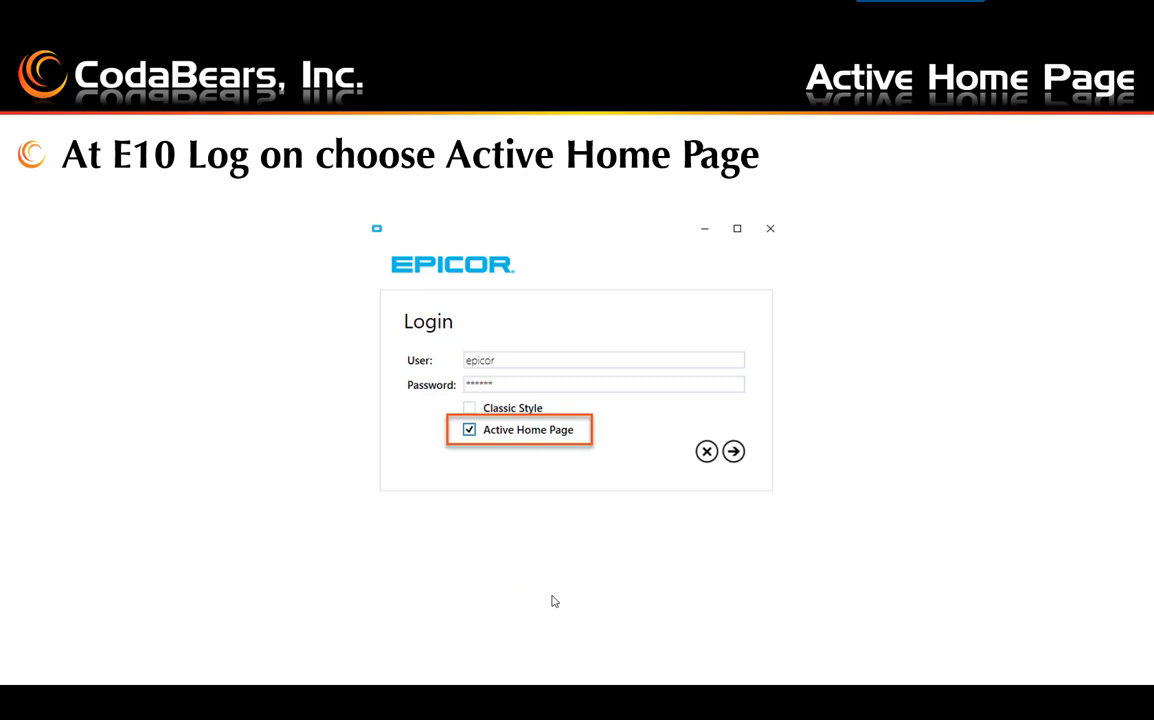
Advance the slideshow past the Active Home Page login and layout-export slides.
click(733, 451)
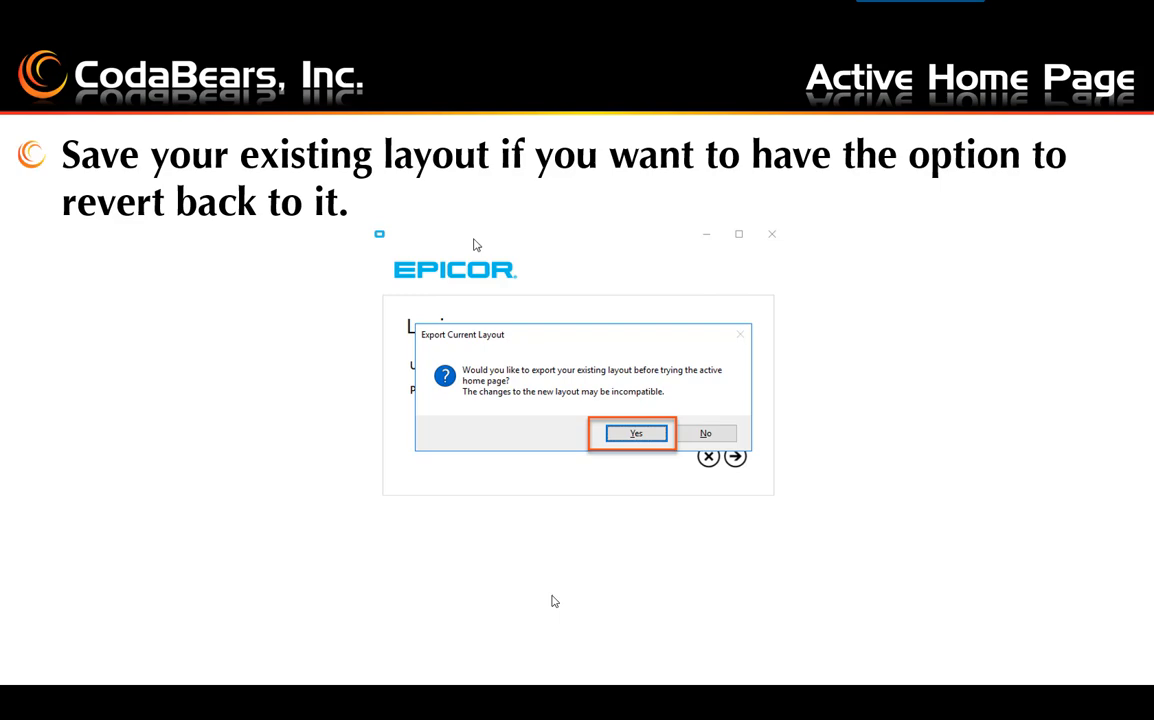
click(635, 433)
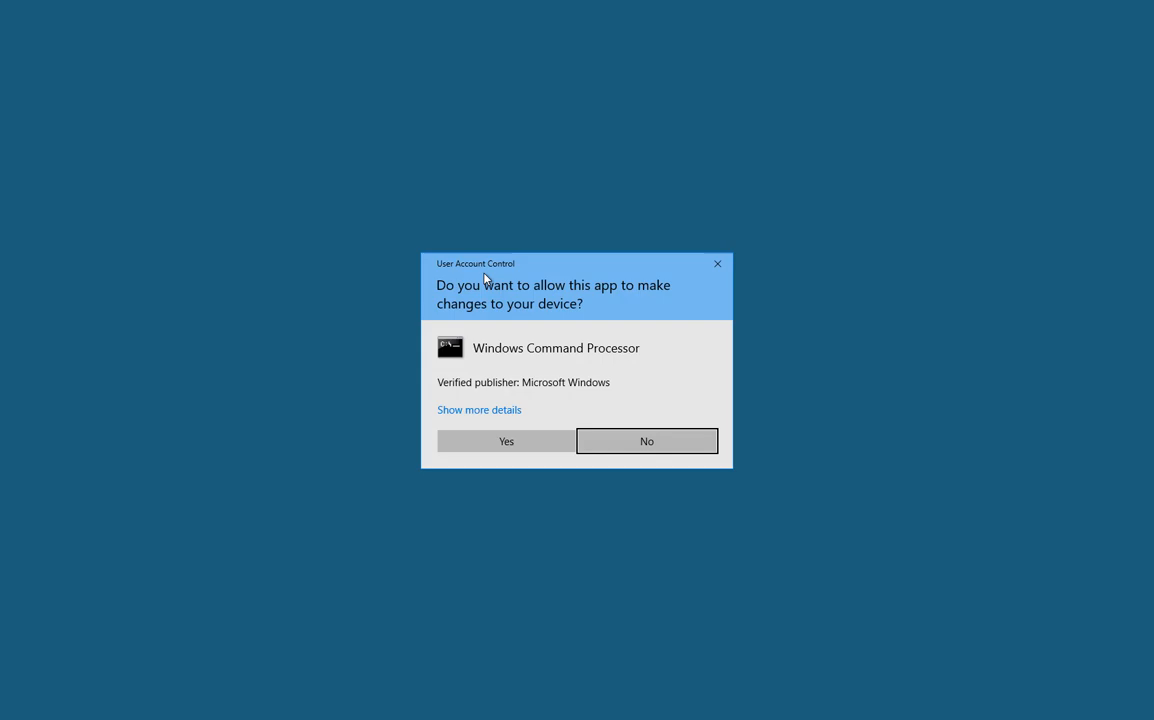
Launch the Administration Console and follow E10Train's Data Discovery extension URL.
click(646, 441)
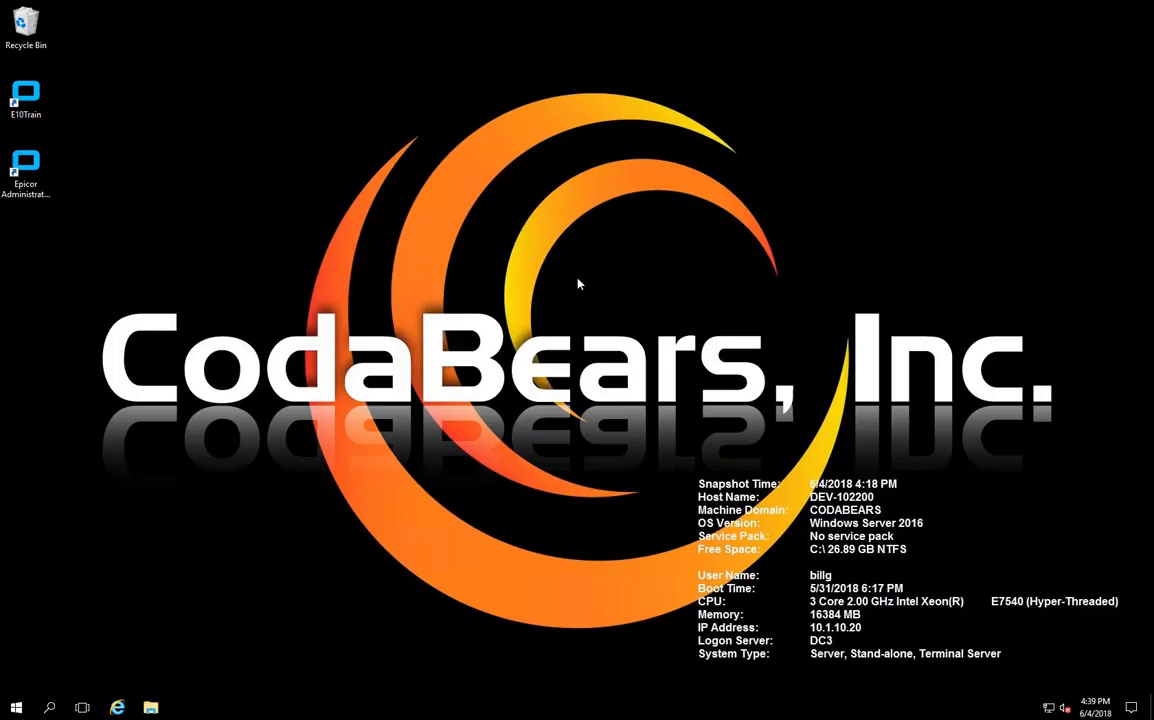
double_click(25, 170)
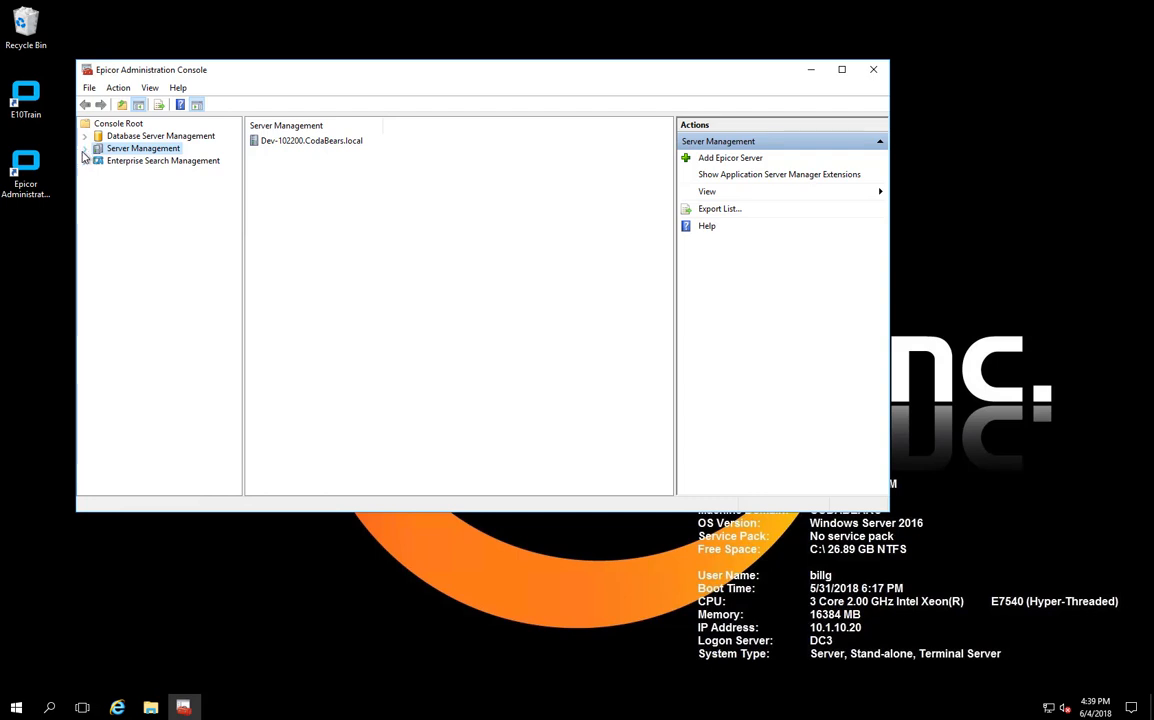
click(85, 160)
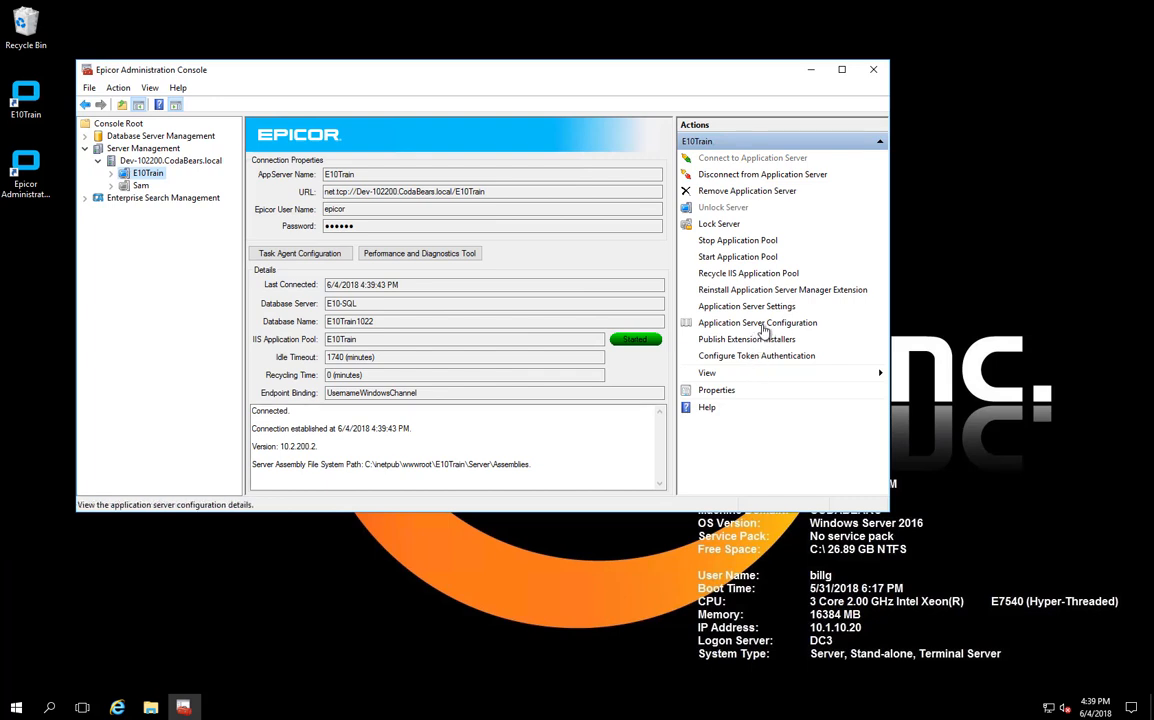
click(757, 322)
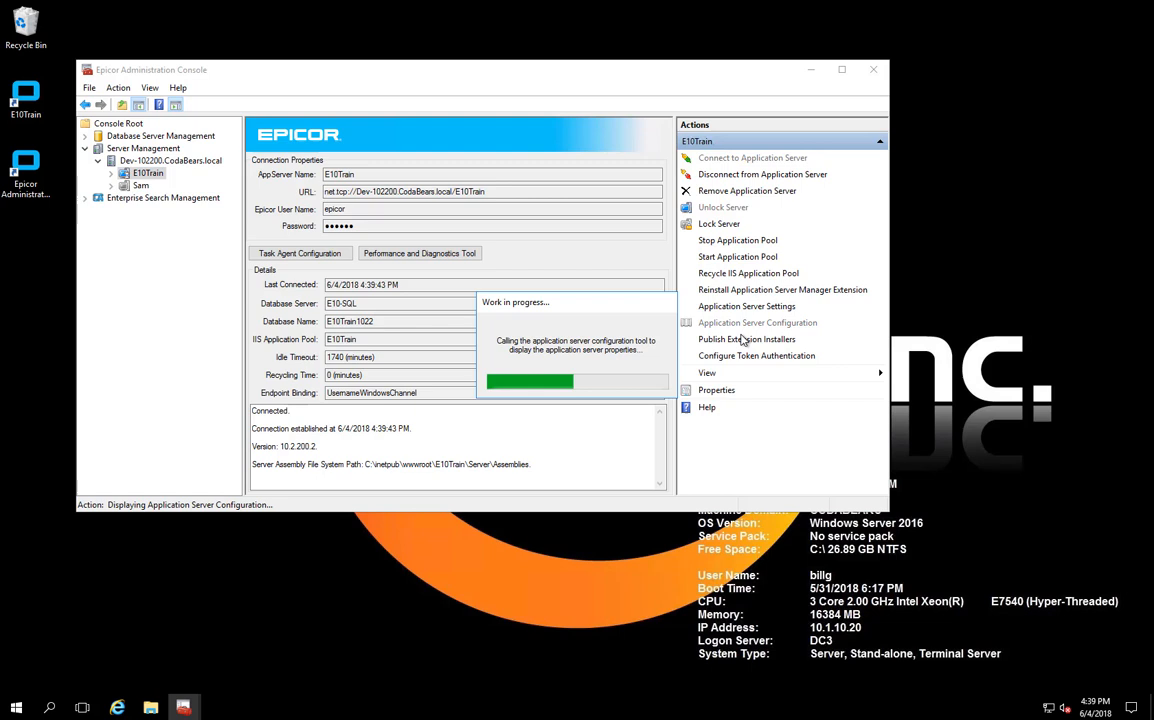
click(757, 322)
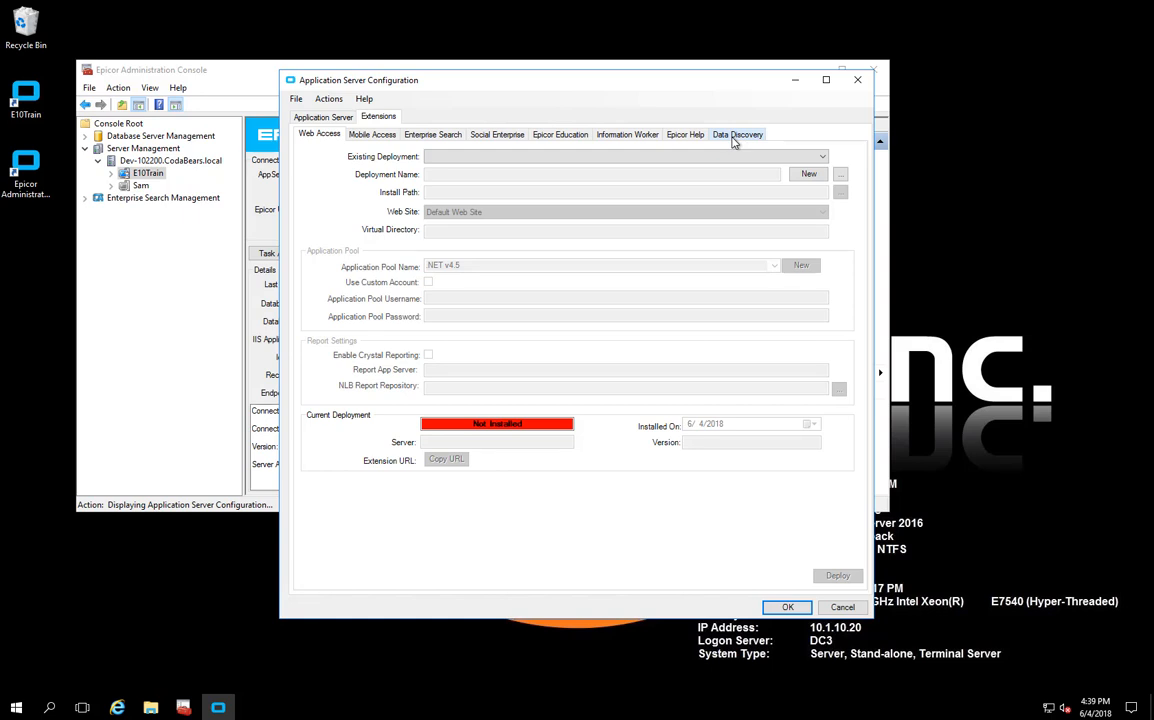
click(737, 134)
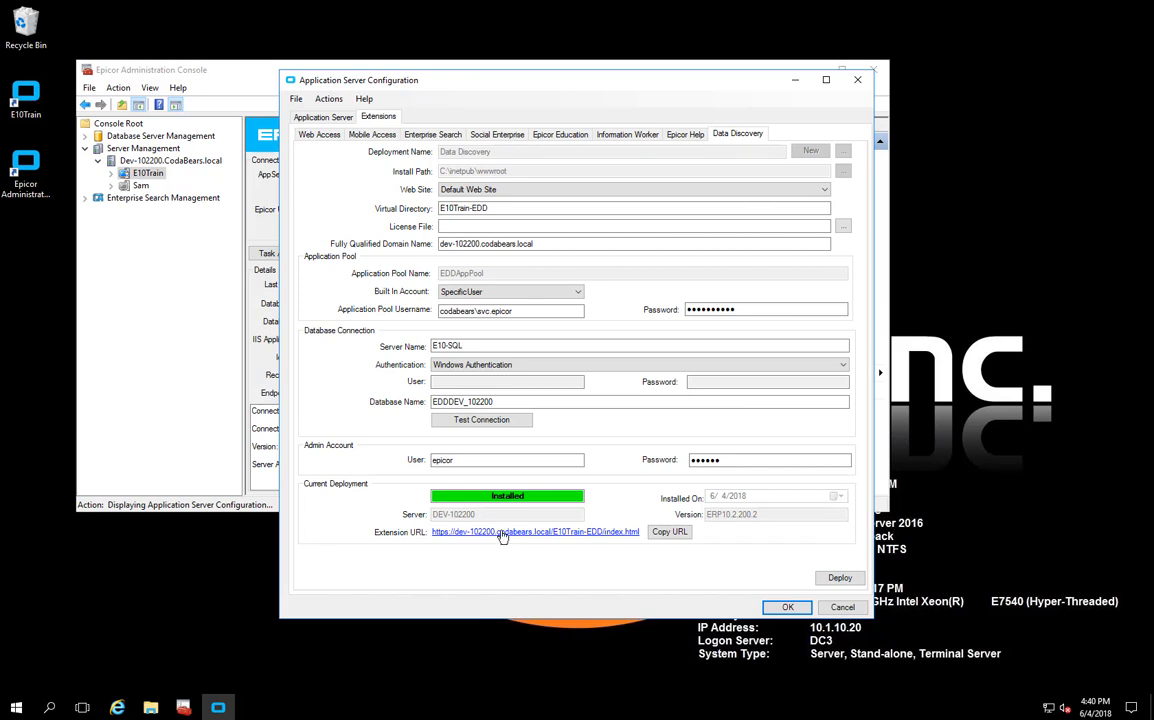
mouse_move(521, 537)
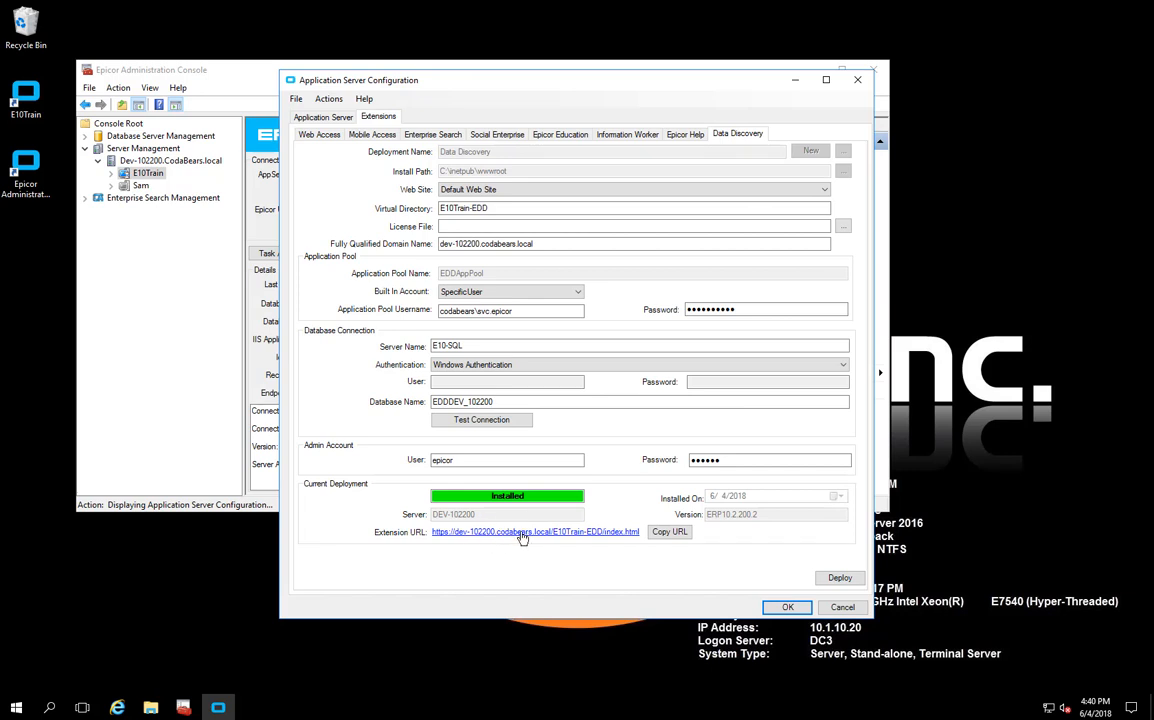
click(535, 531)
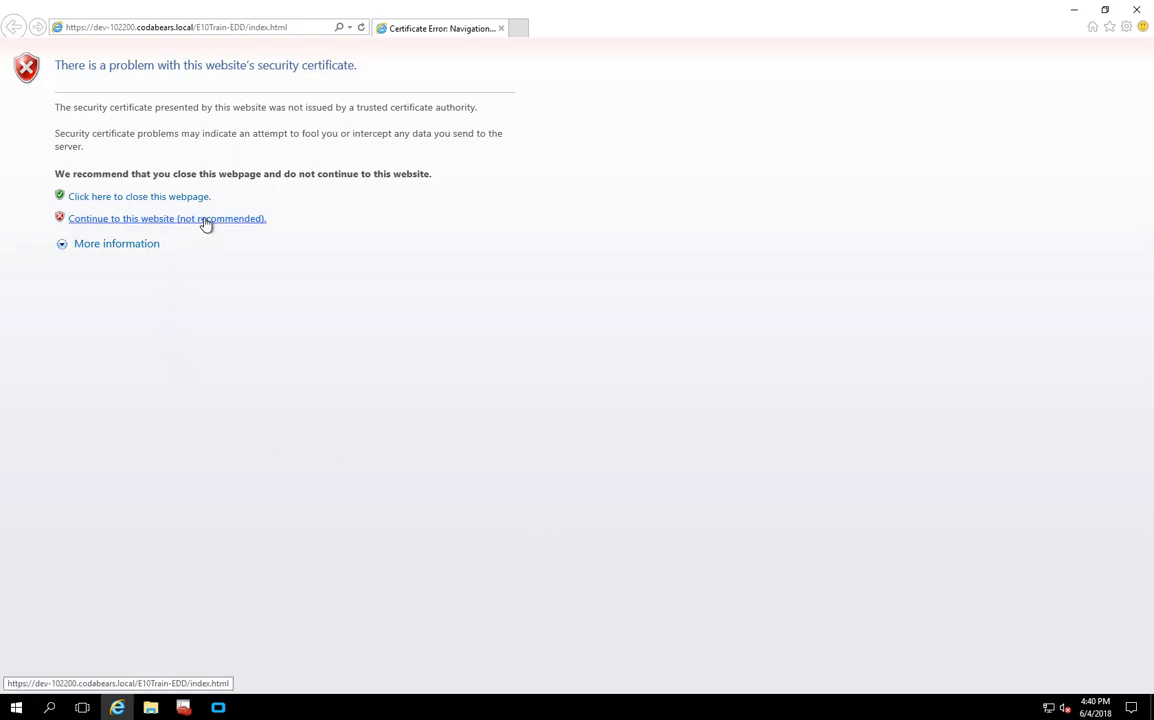
click(166, 218)
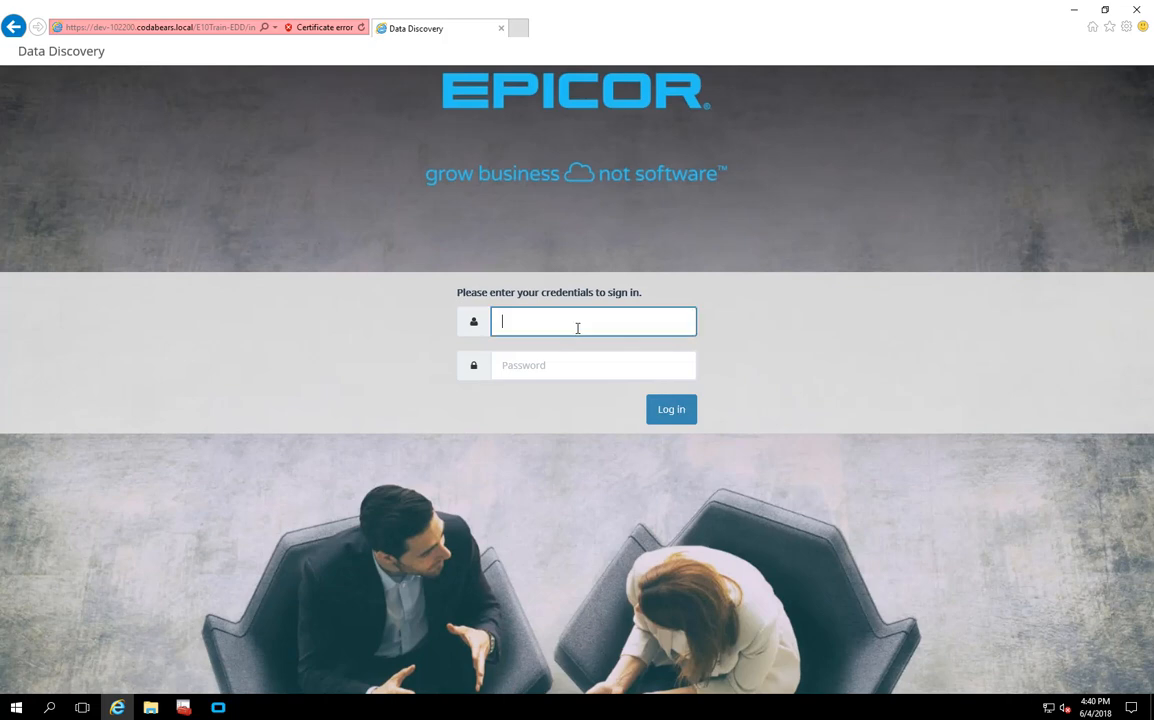
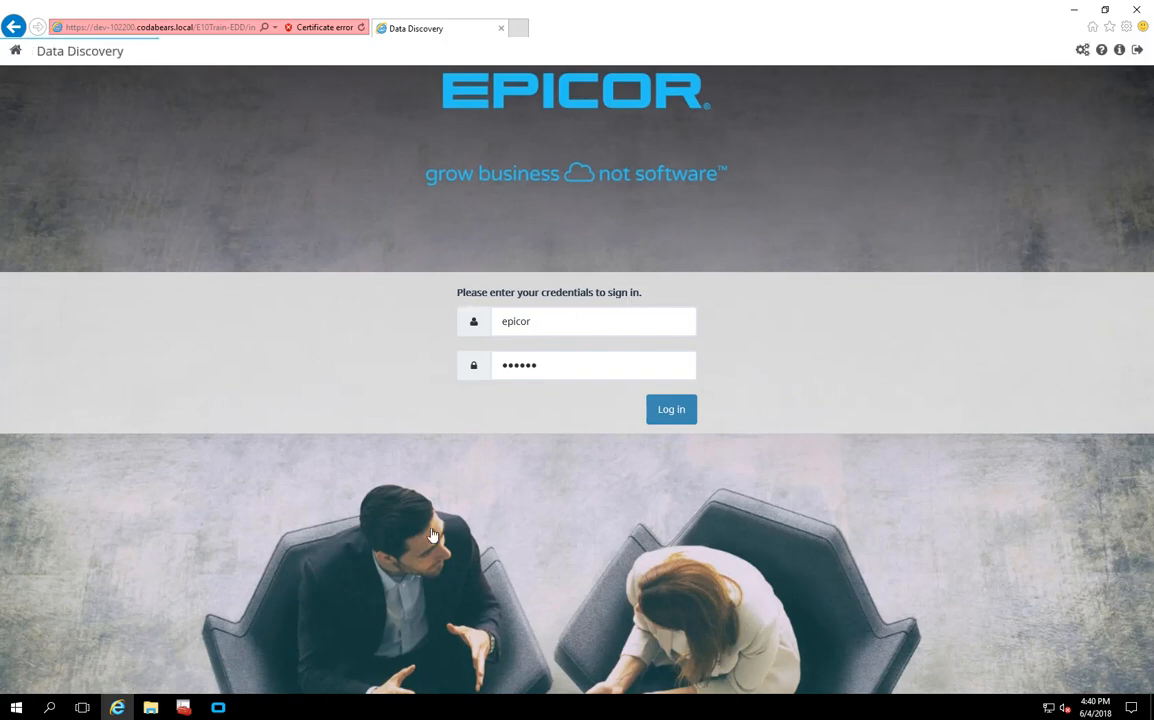
click(670, 409)
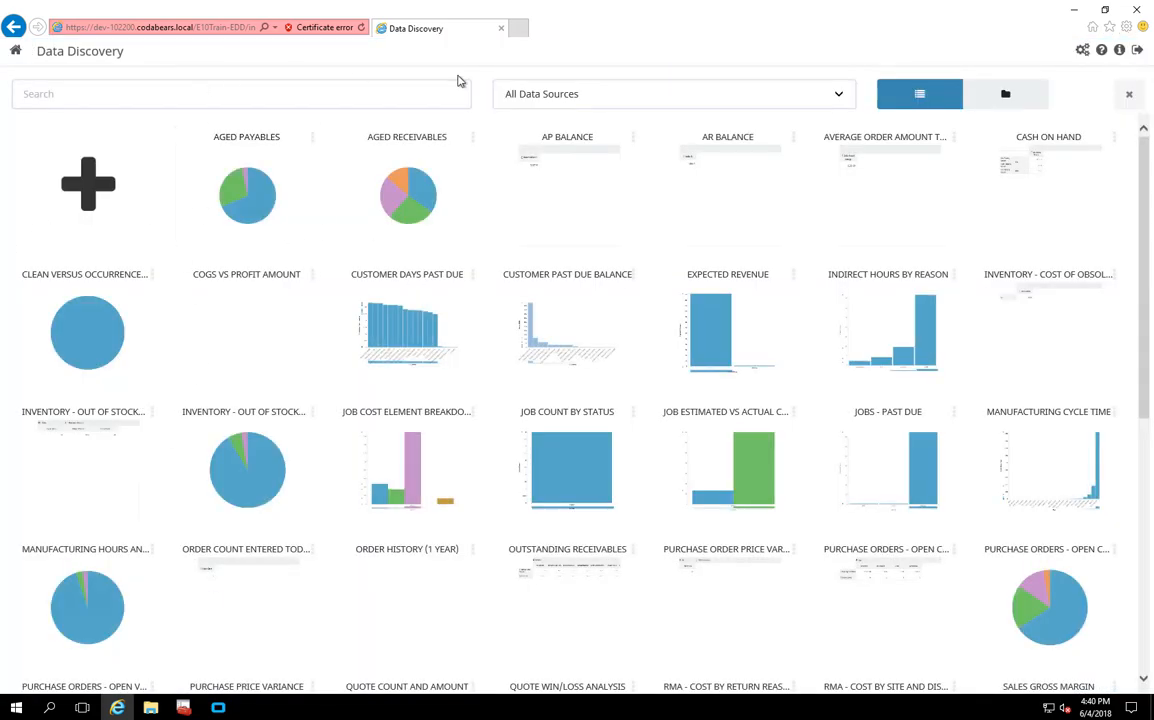
Browse the data sources list, then go to the Administration settings page.
click(838, 93)
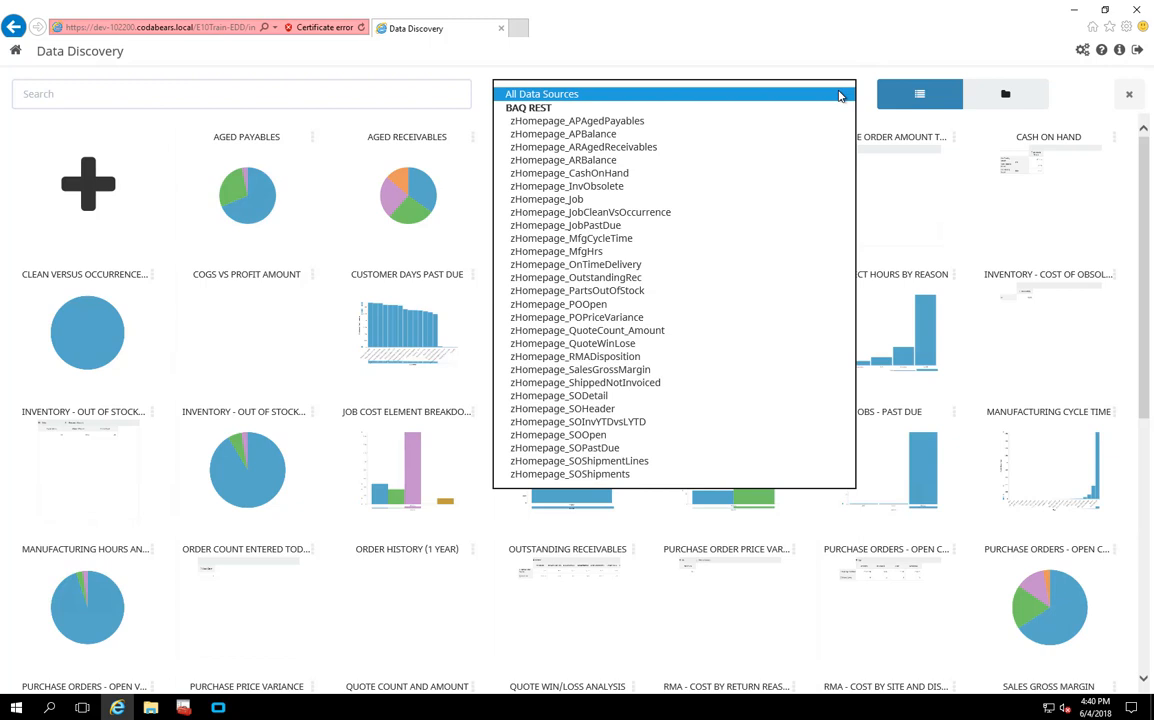
mouse_move(583, 146)
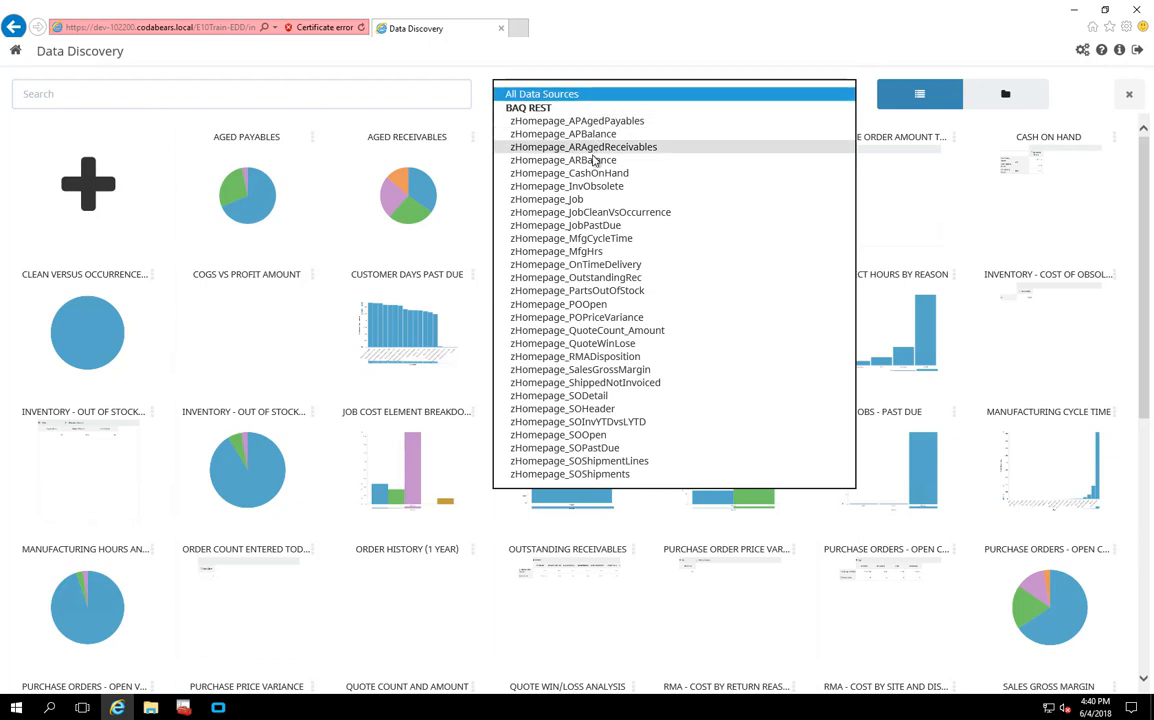
mouse_move(689, 304)
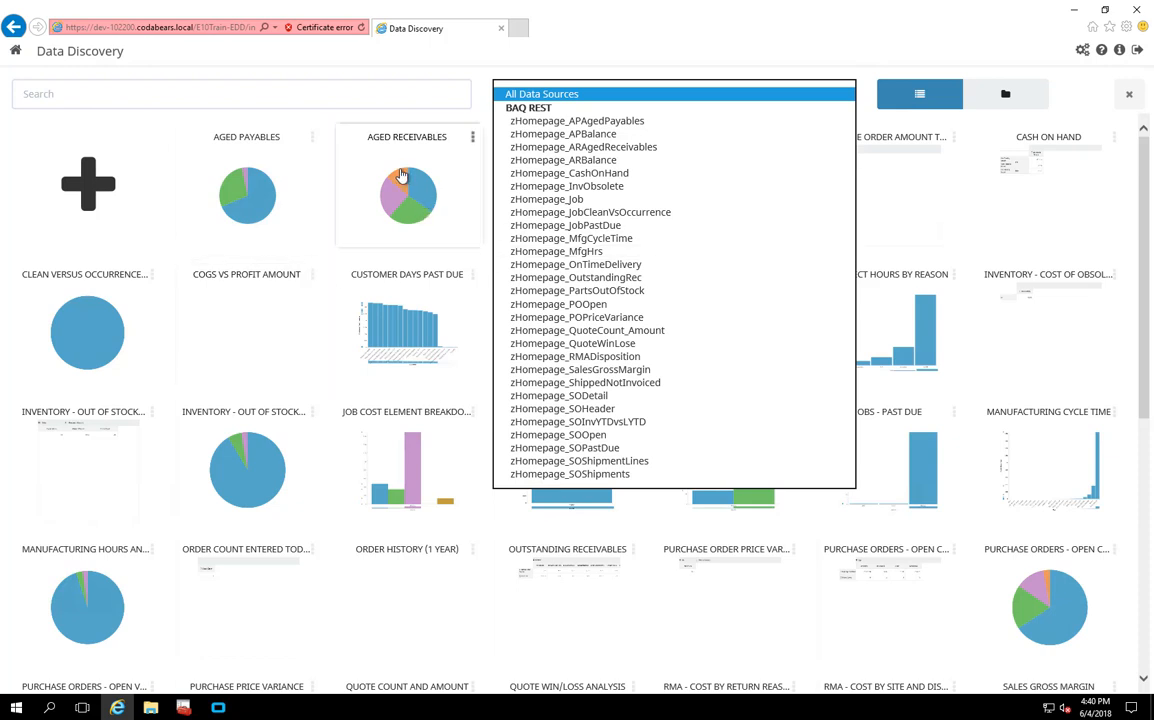
click(191, 93)
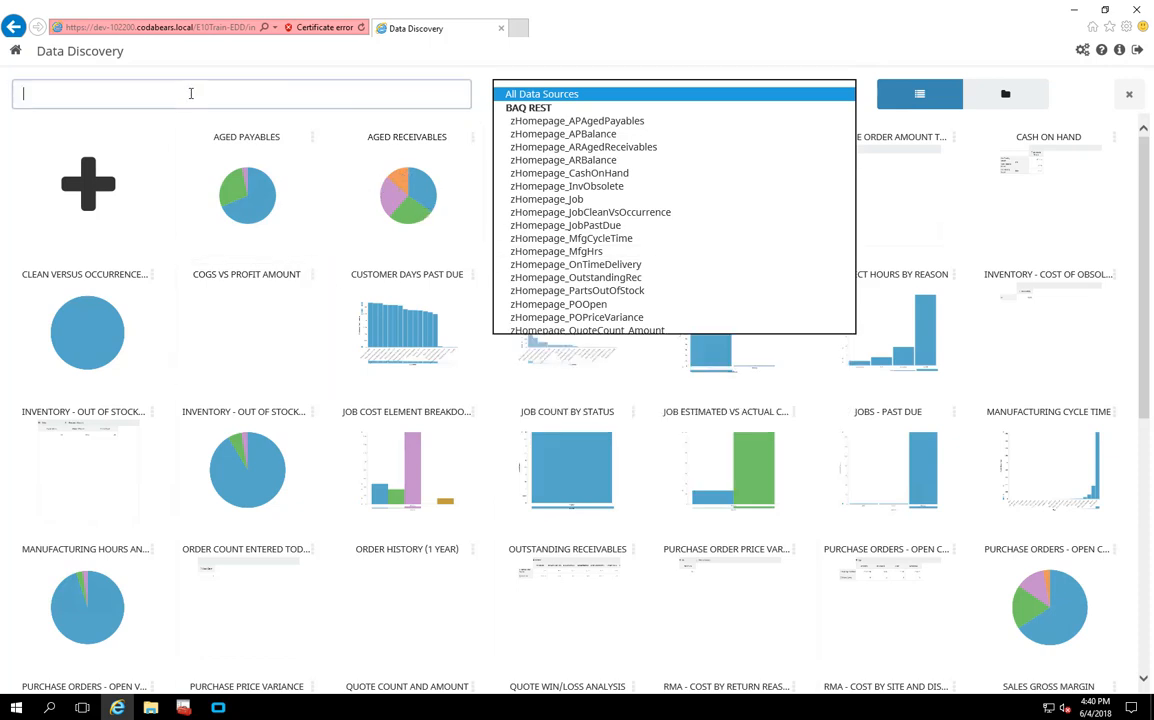
click(542, 93)
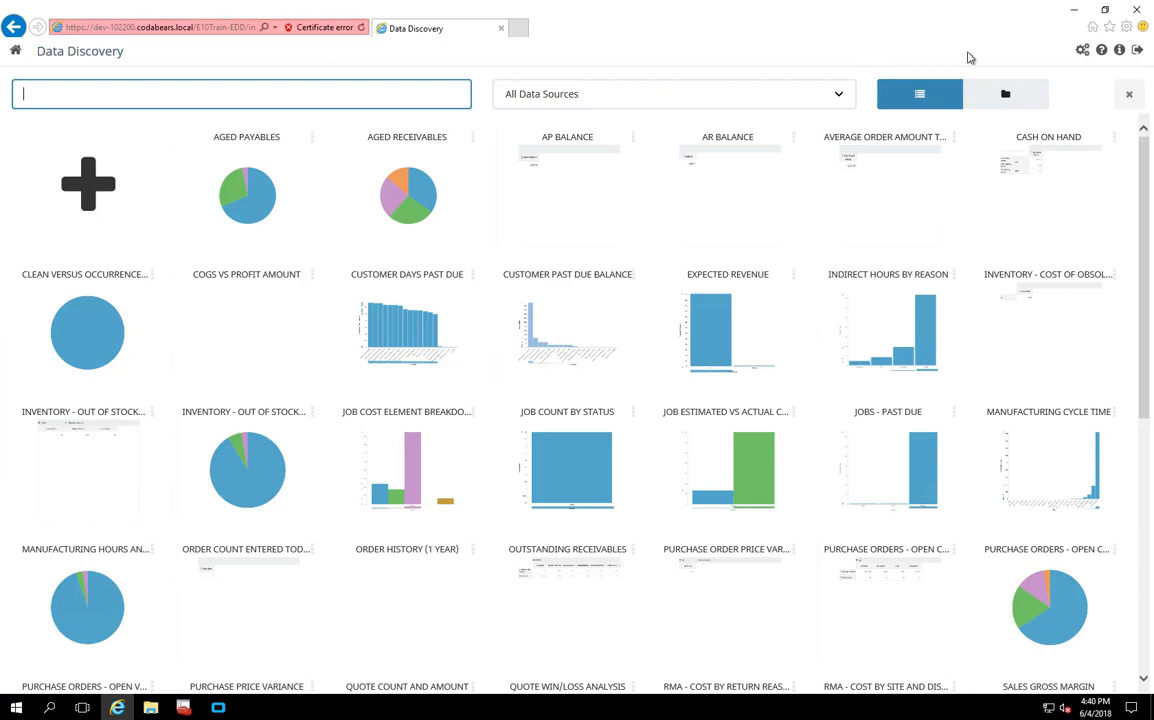
mouse_move(846, 51)
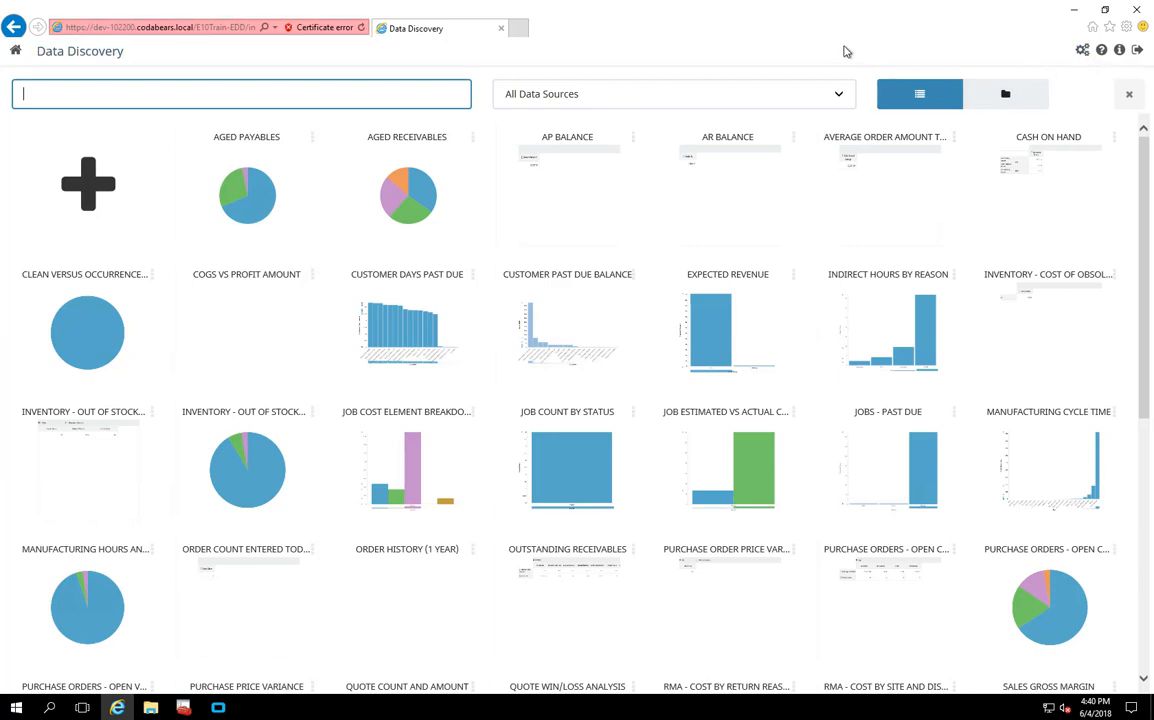
mouse_move(837, 45)
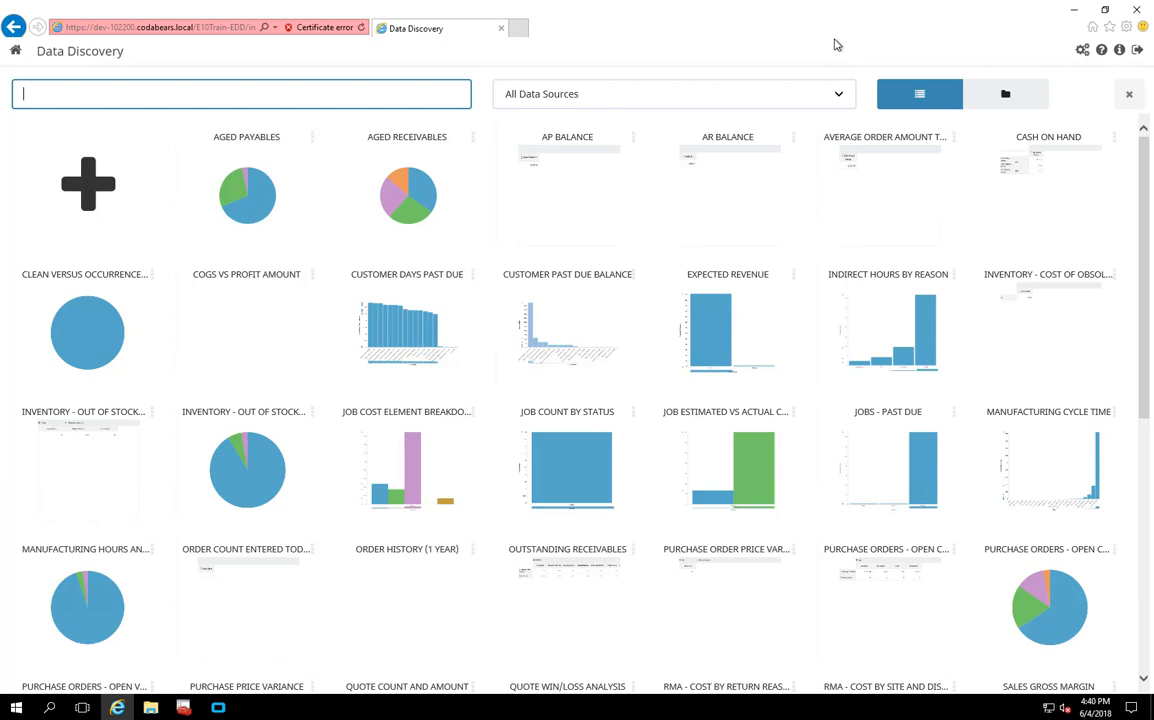
mouse_move(768, 12)
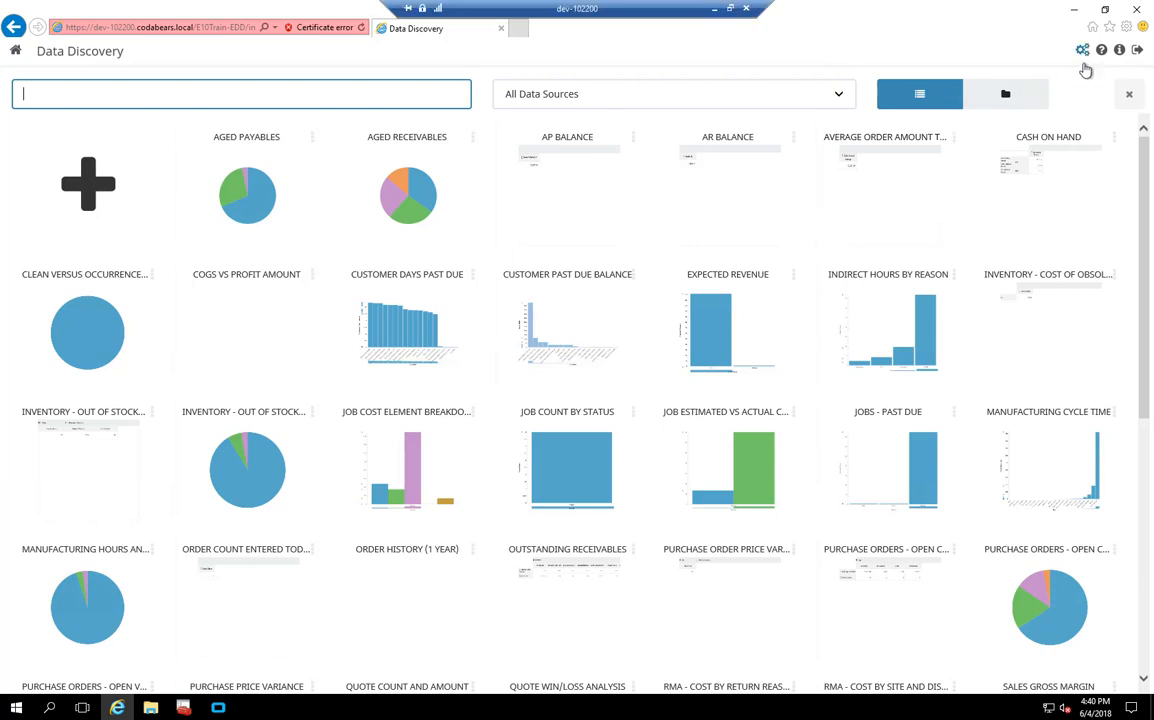
click(1081, 50)
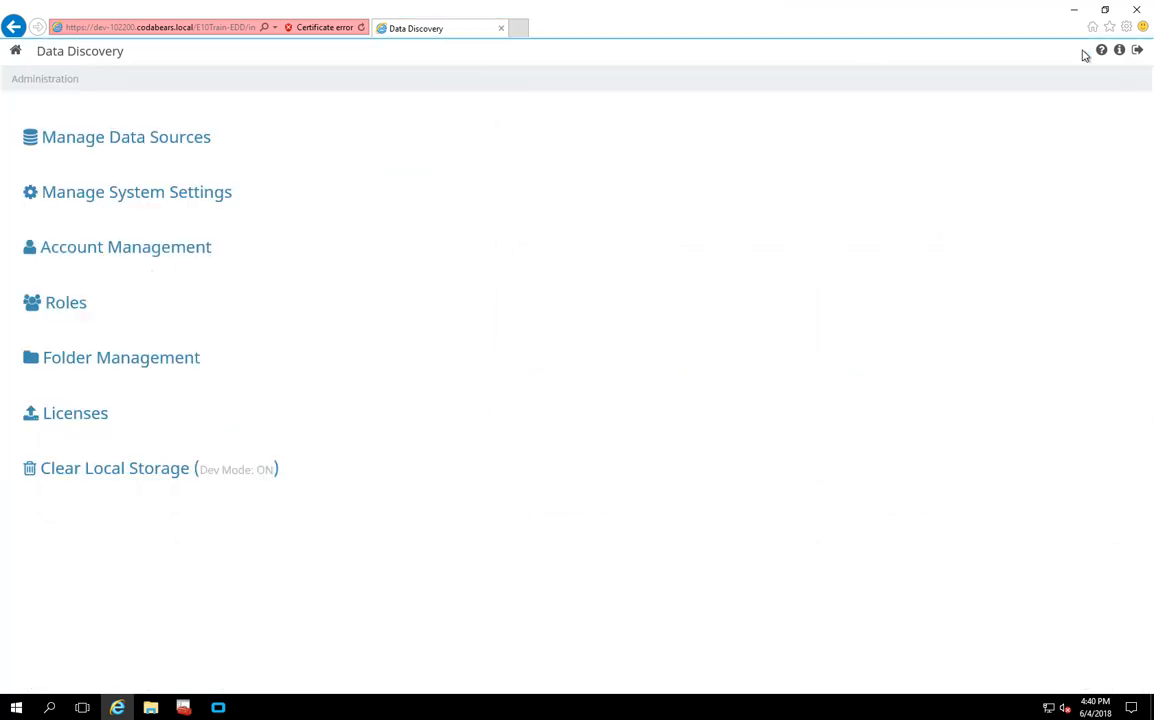
mouse_move(97, 253)
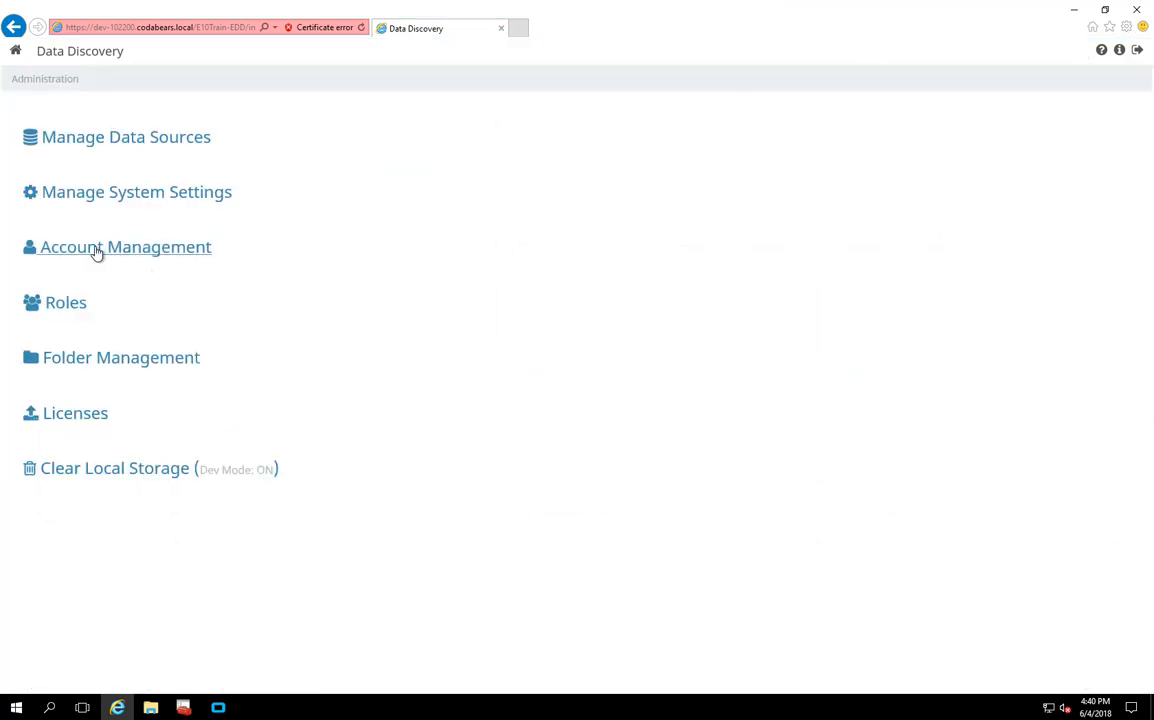
Review Data Discovery accounts and the active 20-user Basic license, then close the browser.
click(125, 247)
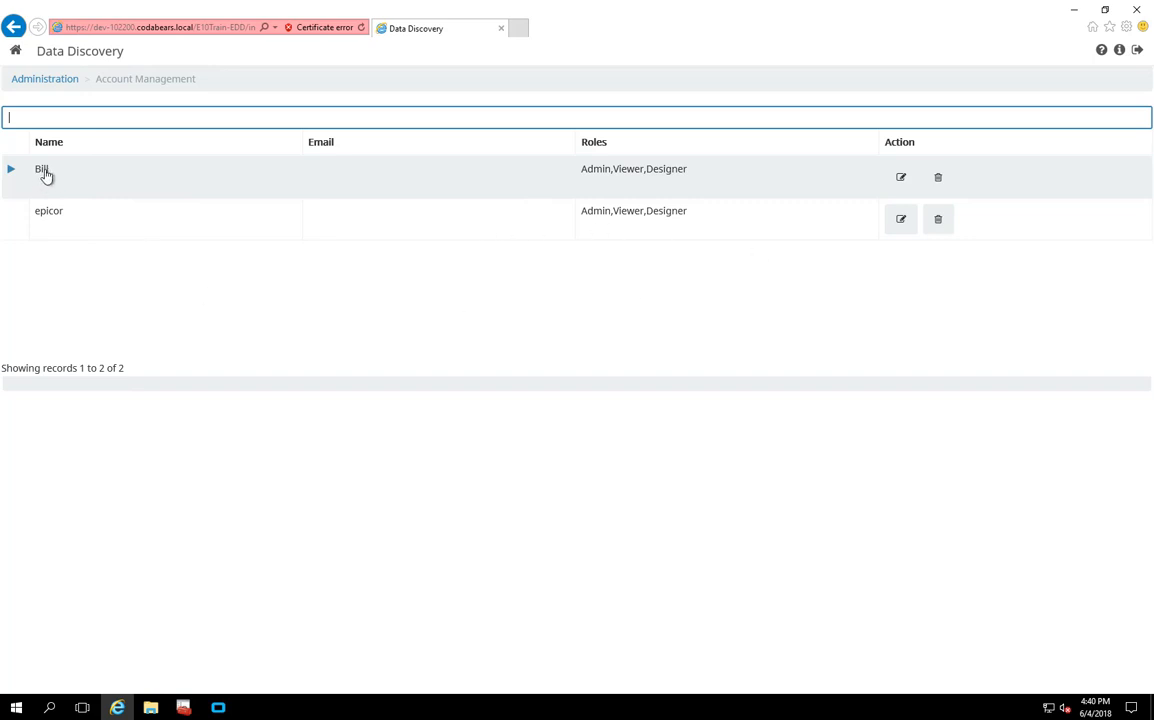
mouse_move(38, 207)
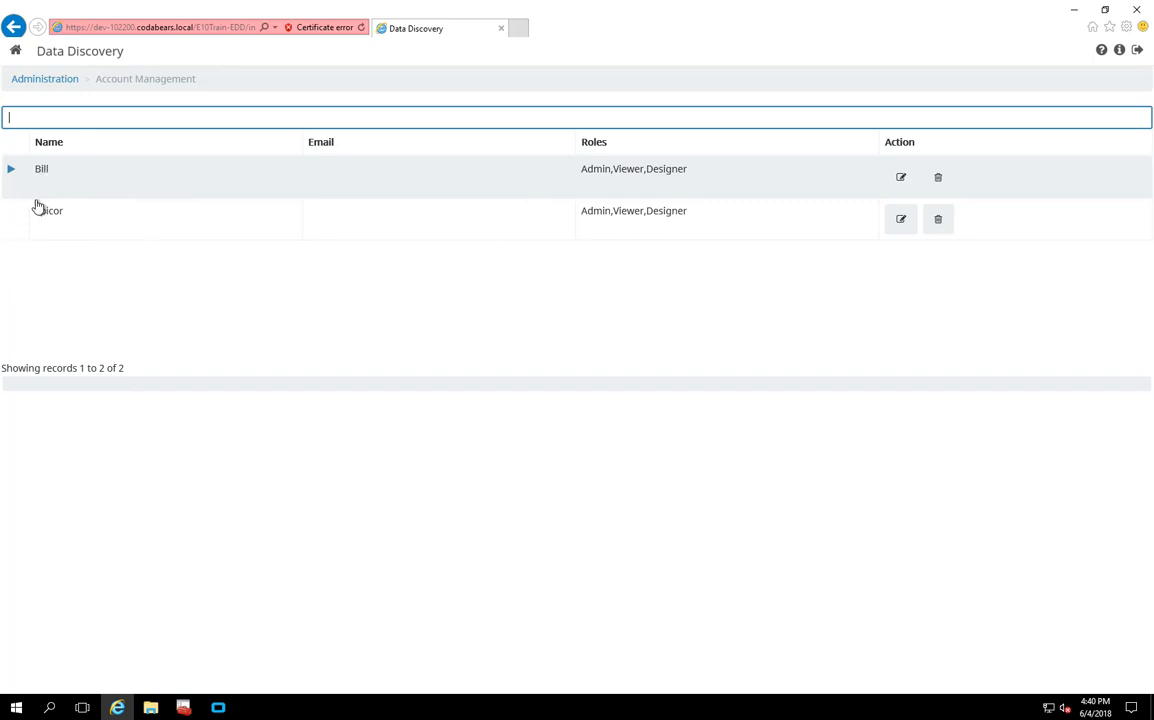
mouse_move(117, 243)
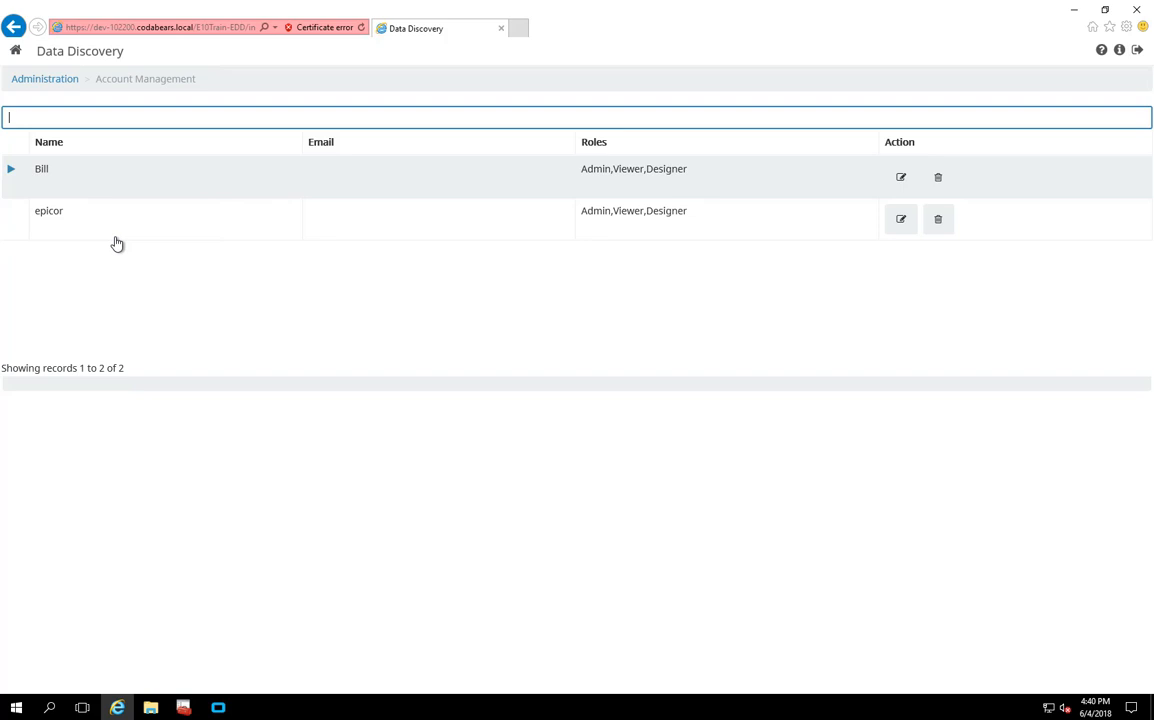
mouse_move(44, 78)
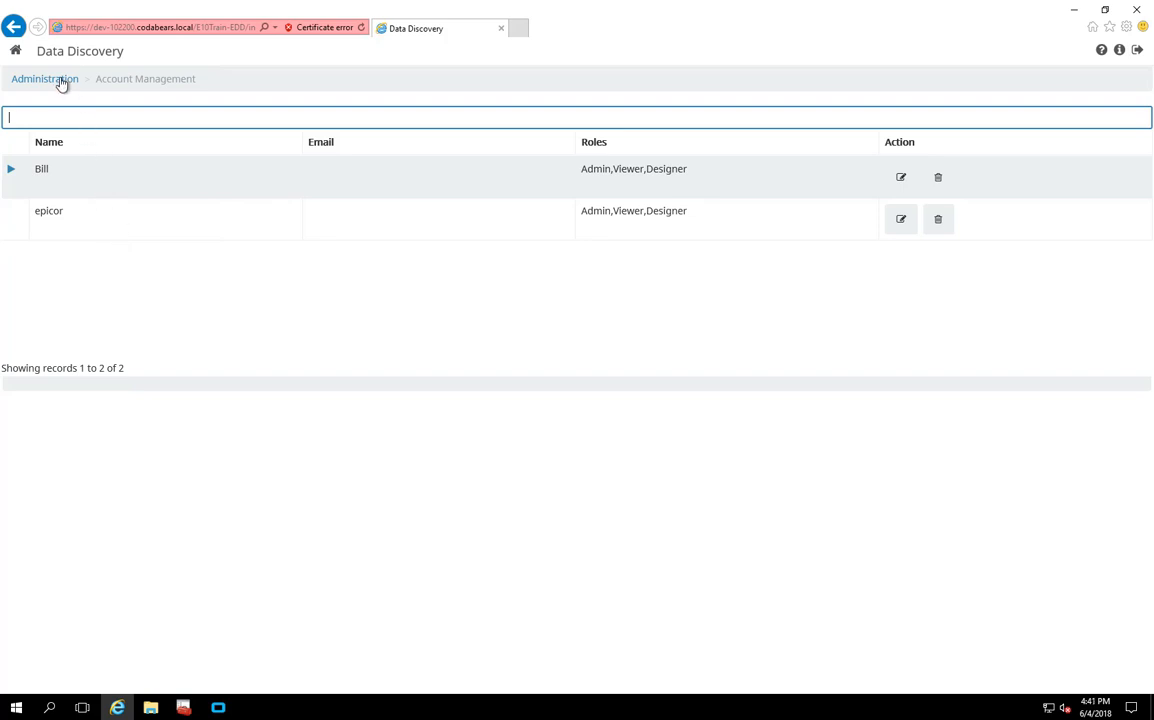
click(44, 78)
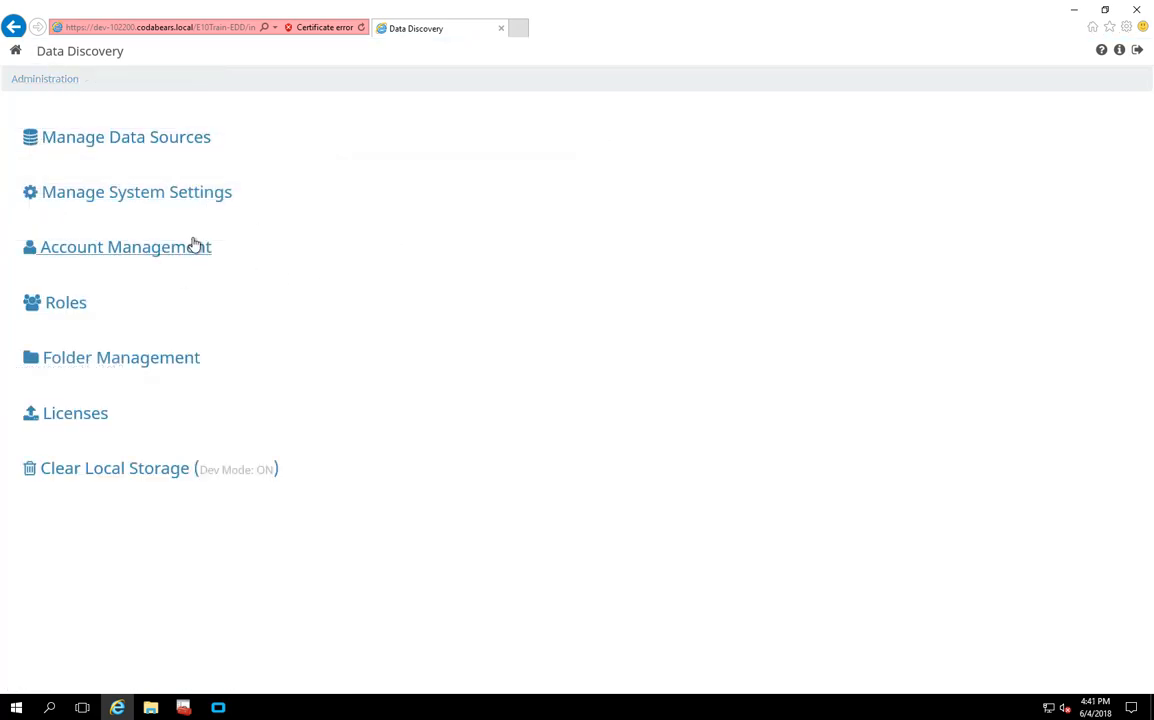
click(75, 413)
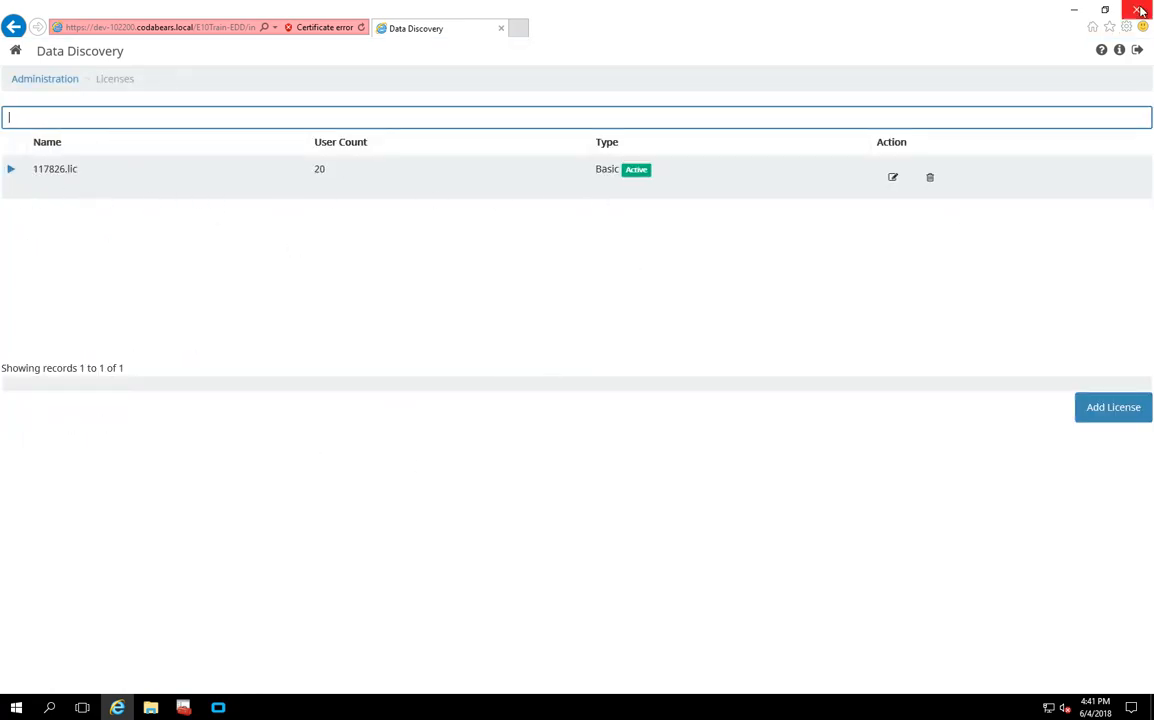
click(1140, 9)
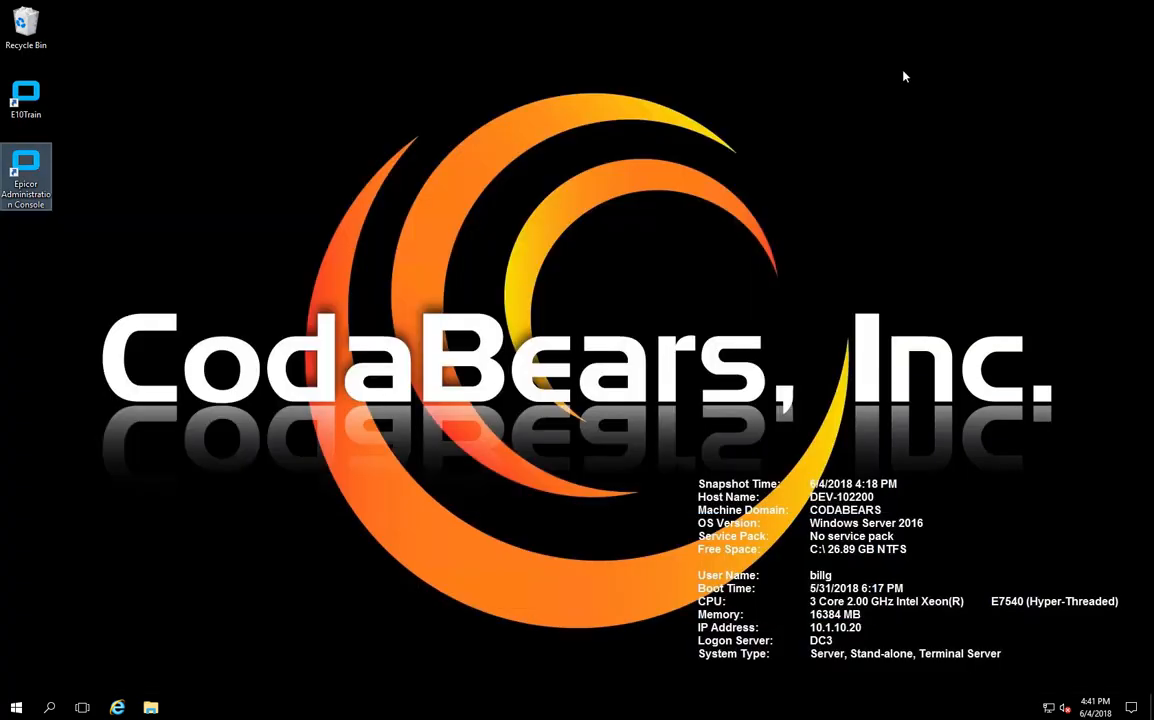
mouse_move(592, 85)
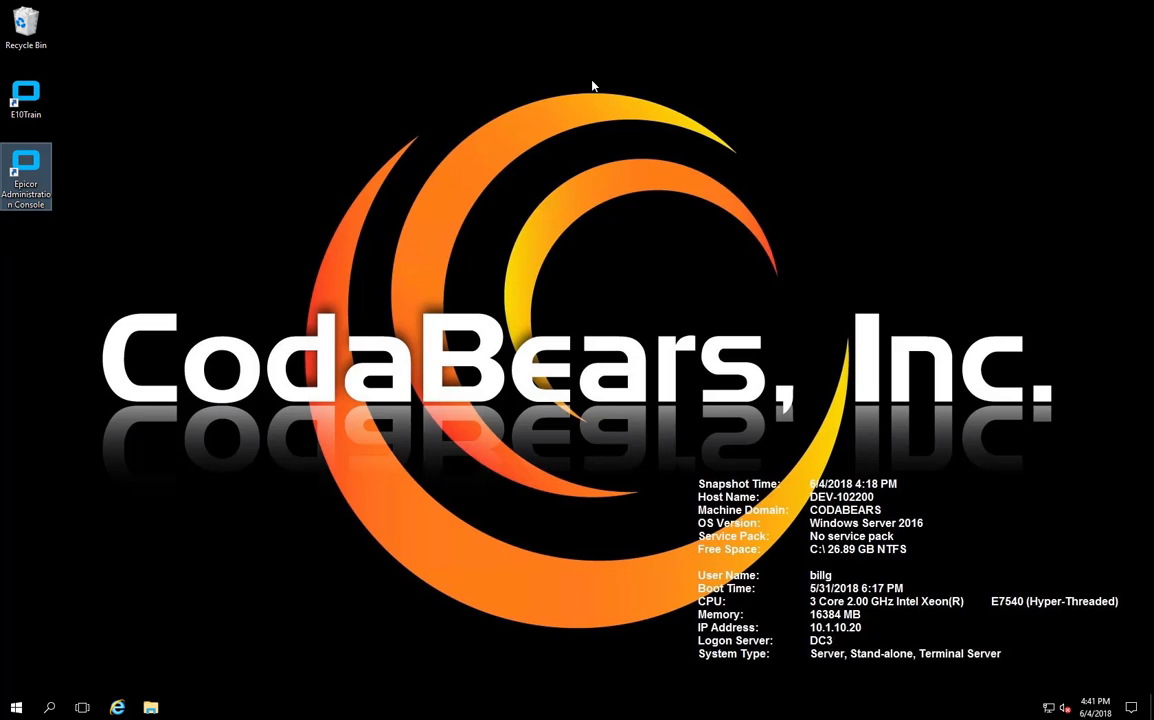
Log in to Epicor ERP 10 via the E10Train shortcut with Active Home Page enabled.
double_click(26, 170)
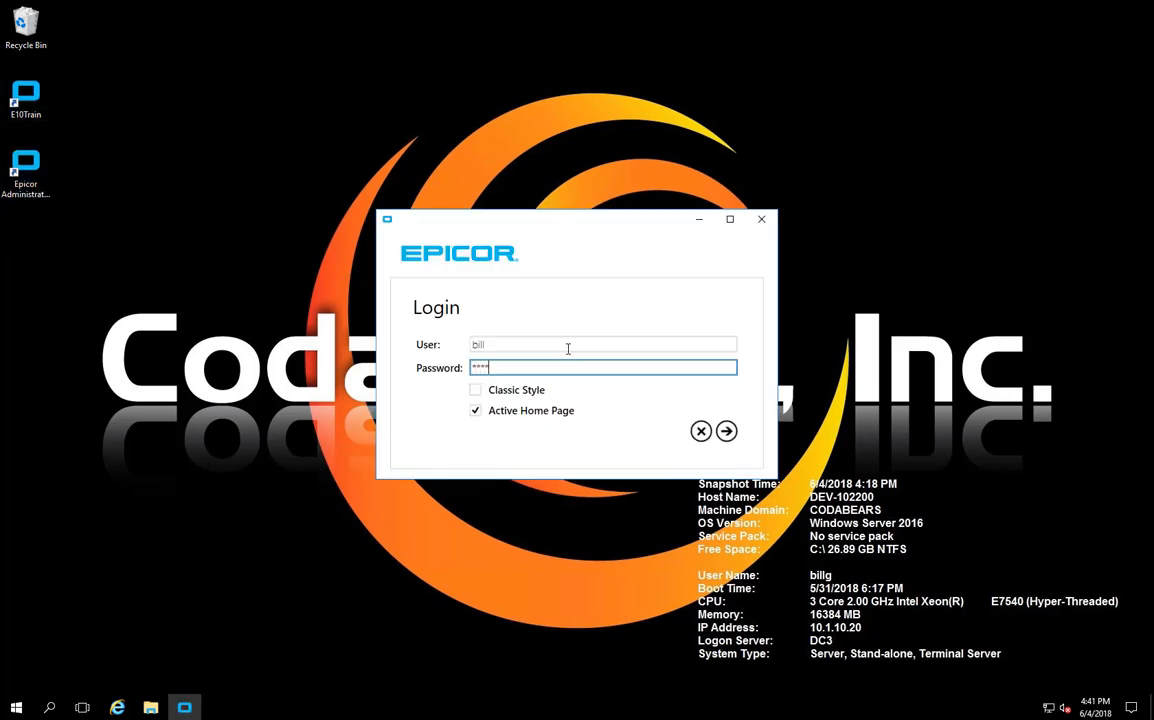
mouse_move(675, 471)
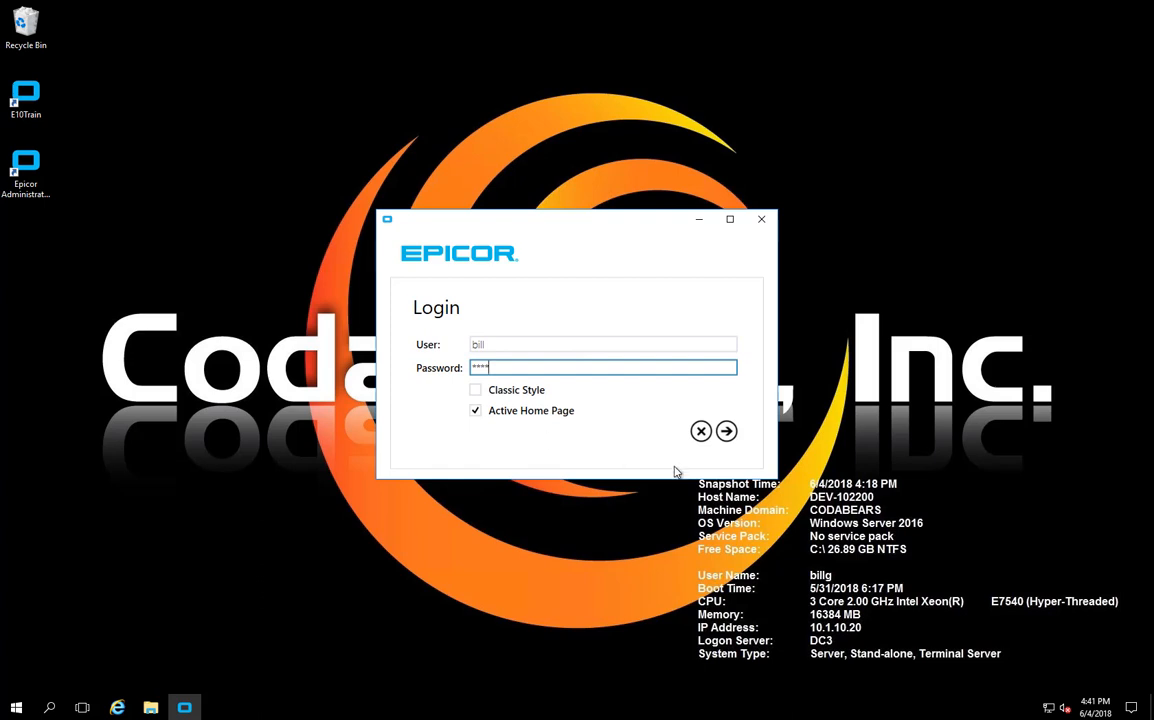
click(726, 431)
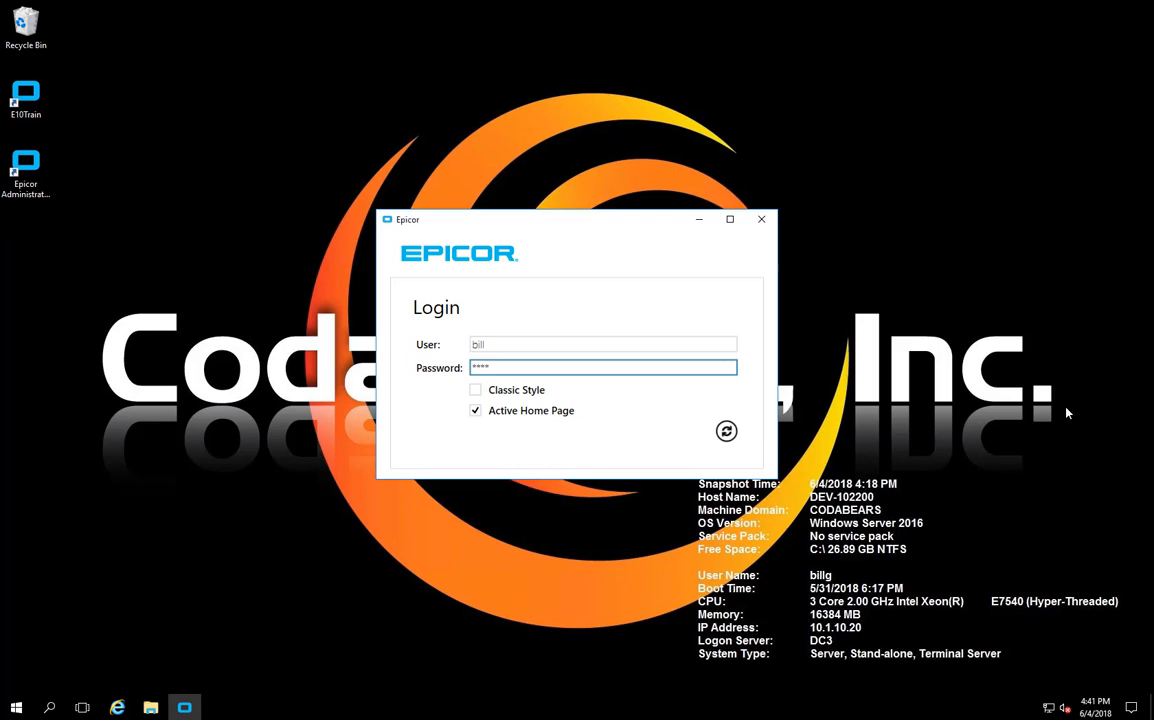
click(727, 431)
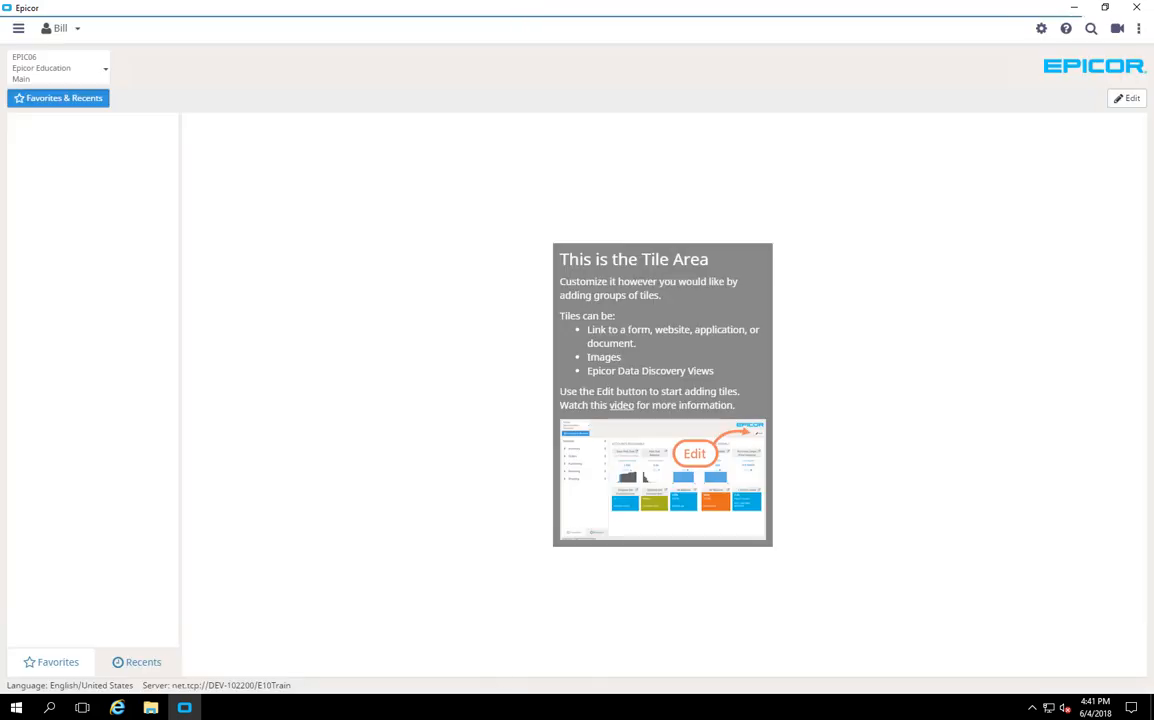
mouse_move(684, 293)
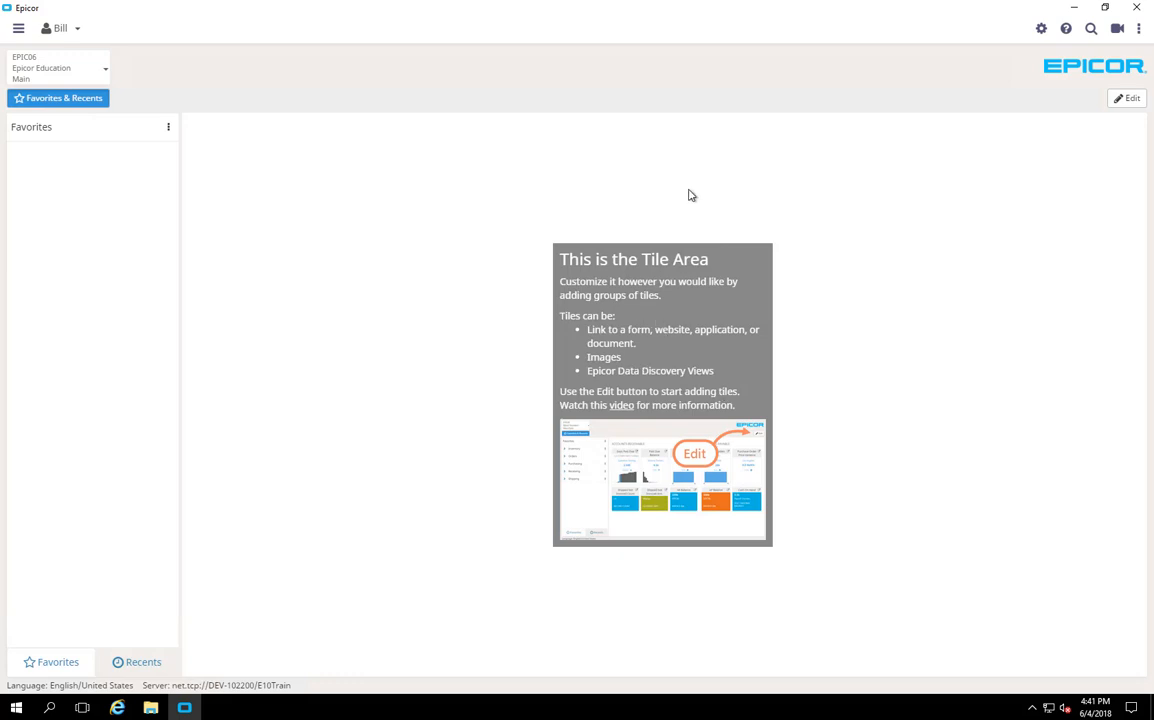
mouse_move(1115, 110)
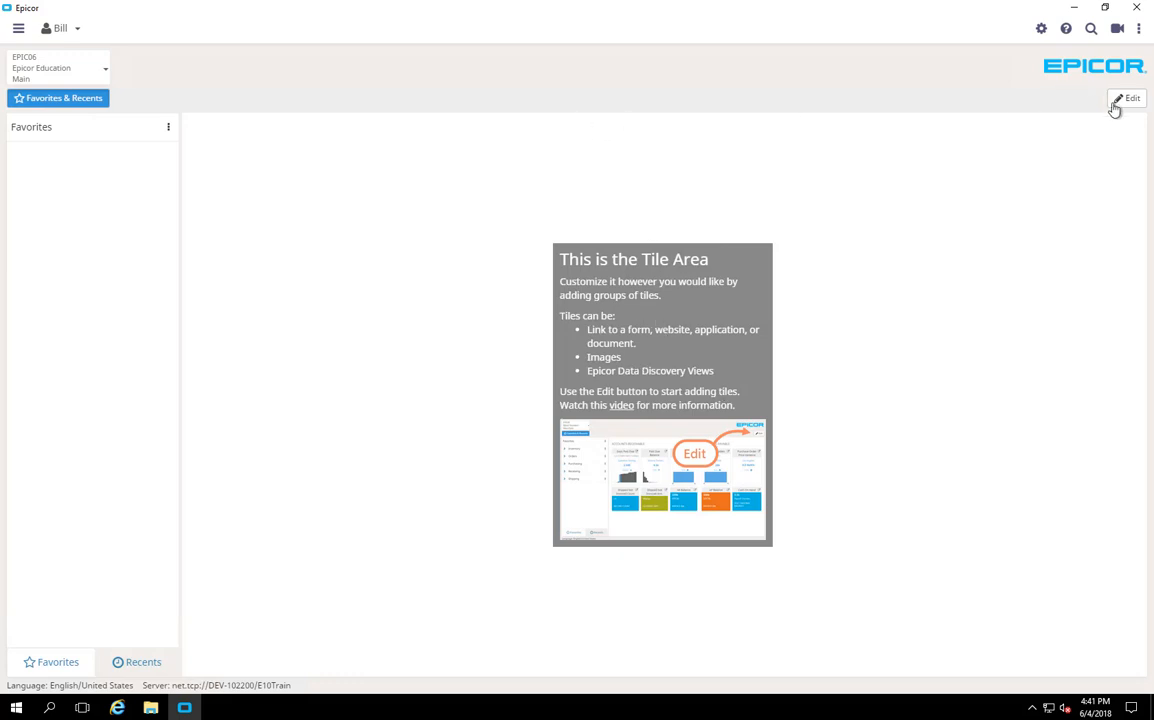
Enter home page edit mode and cancel the Add Group dialog.
click(1131, 98)
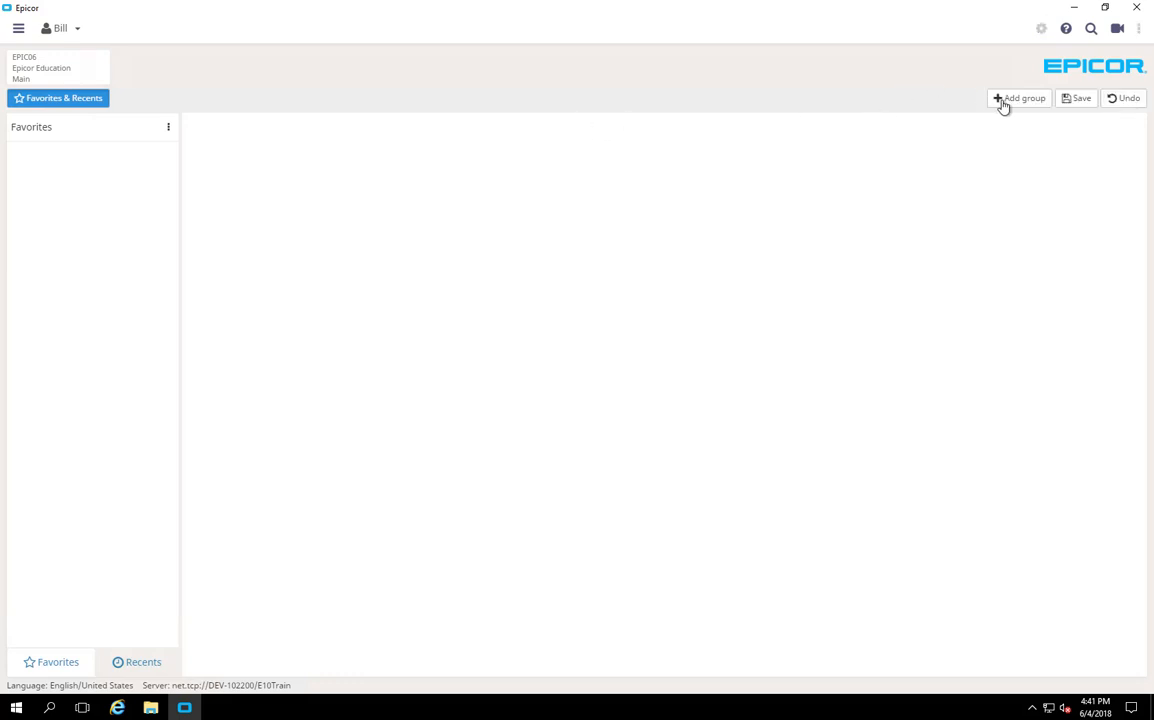
click(1019, 98)
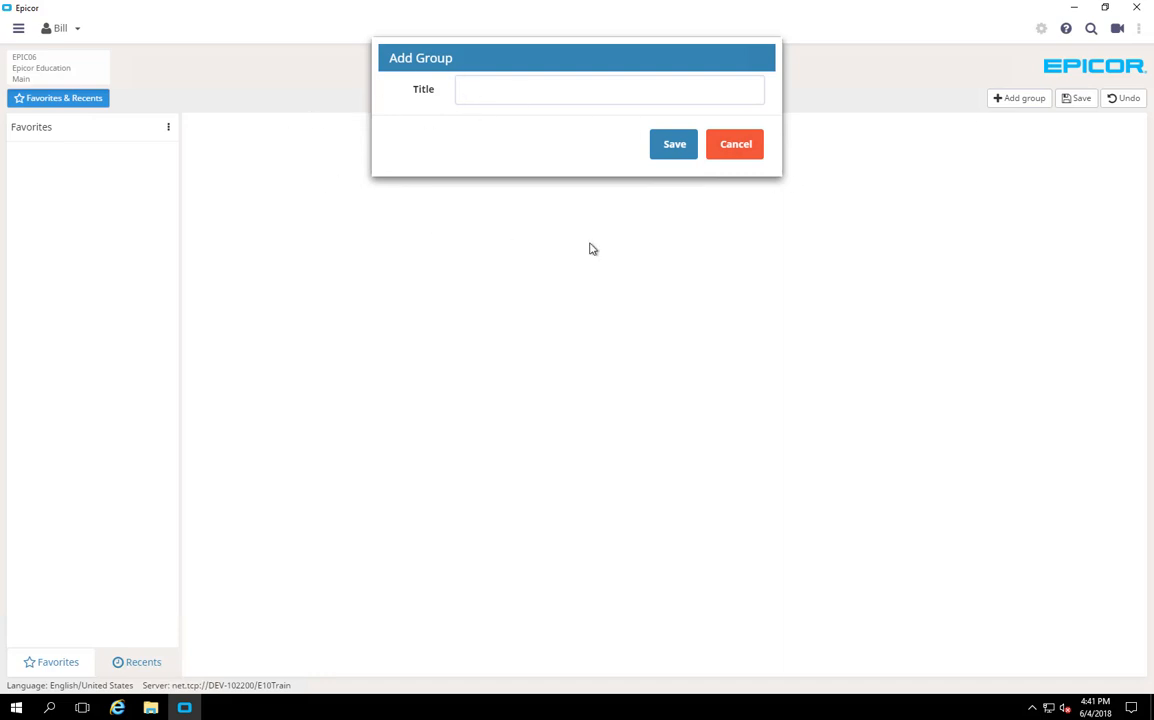
mouse_move(735, 143)
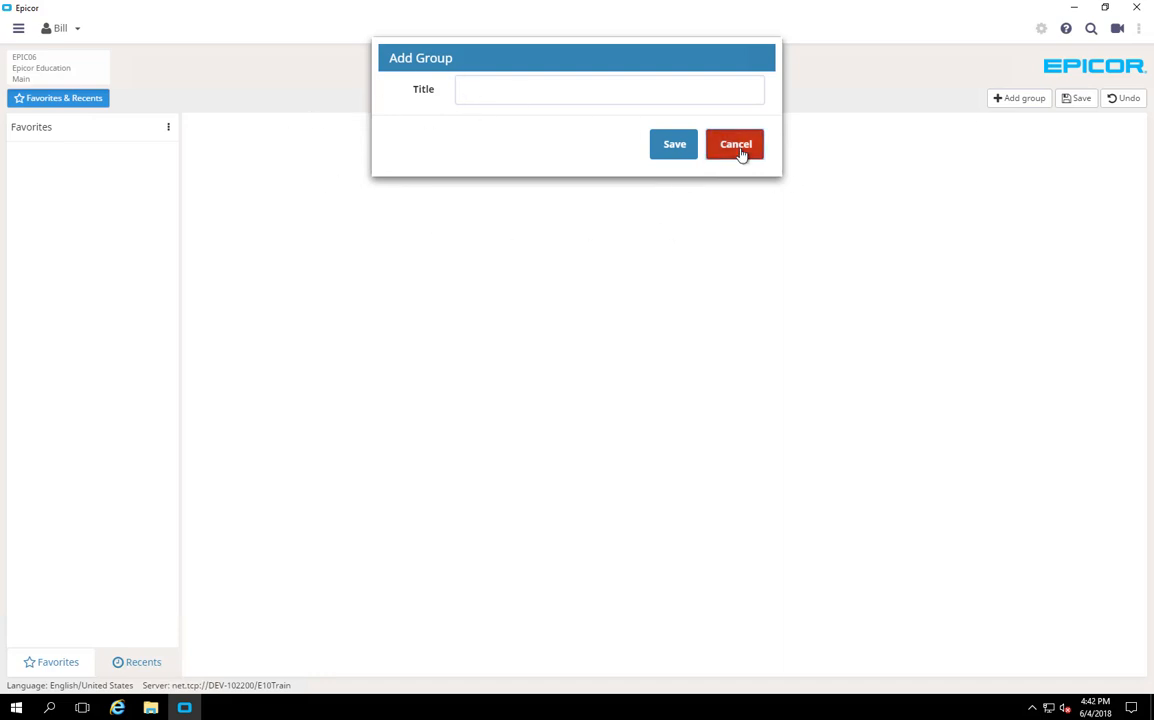
click(735, 143)
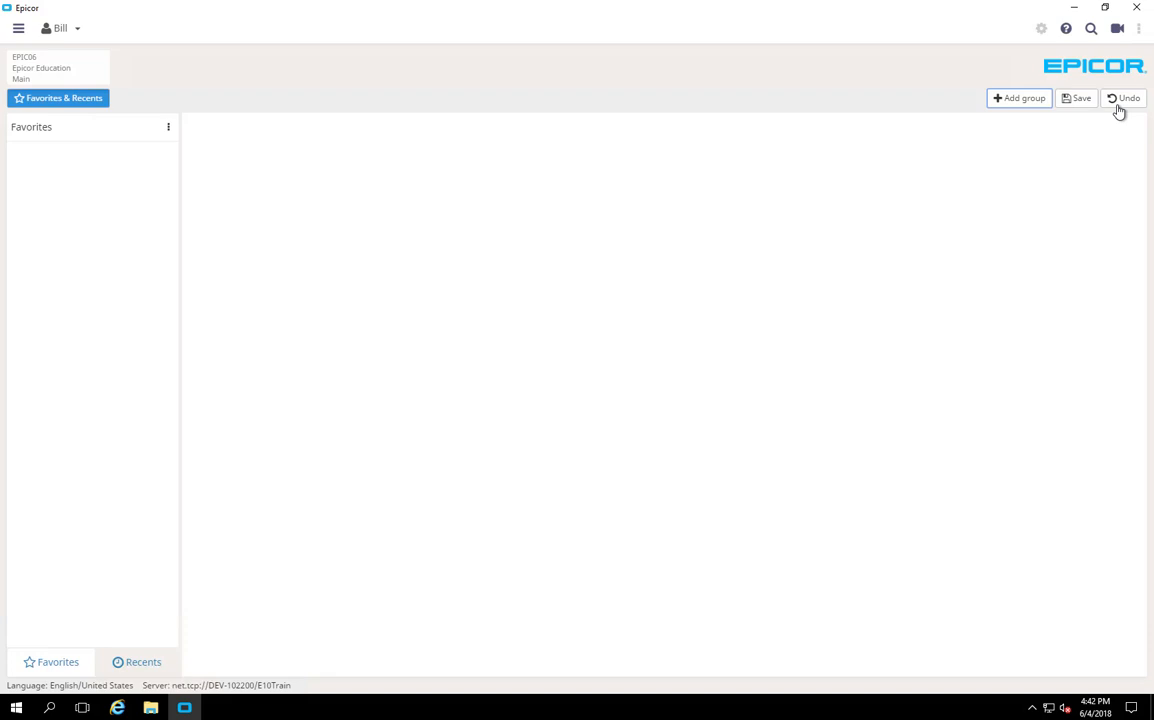
Undo out of edit mode and show the General Options settings.
click(1124, 98)
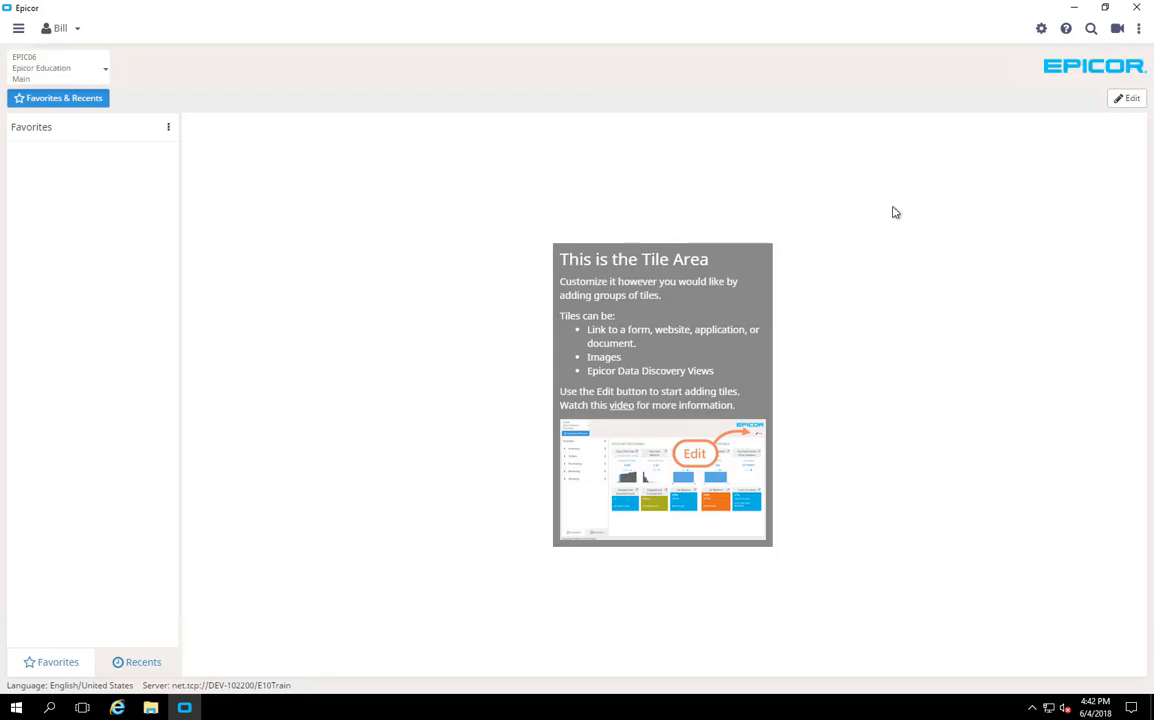
mouse_move(818, 241)
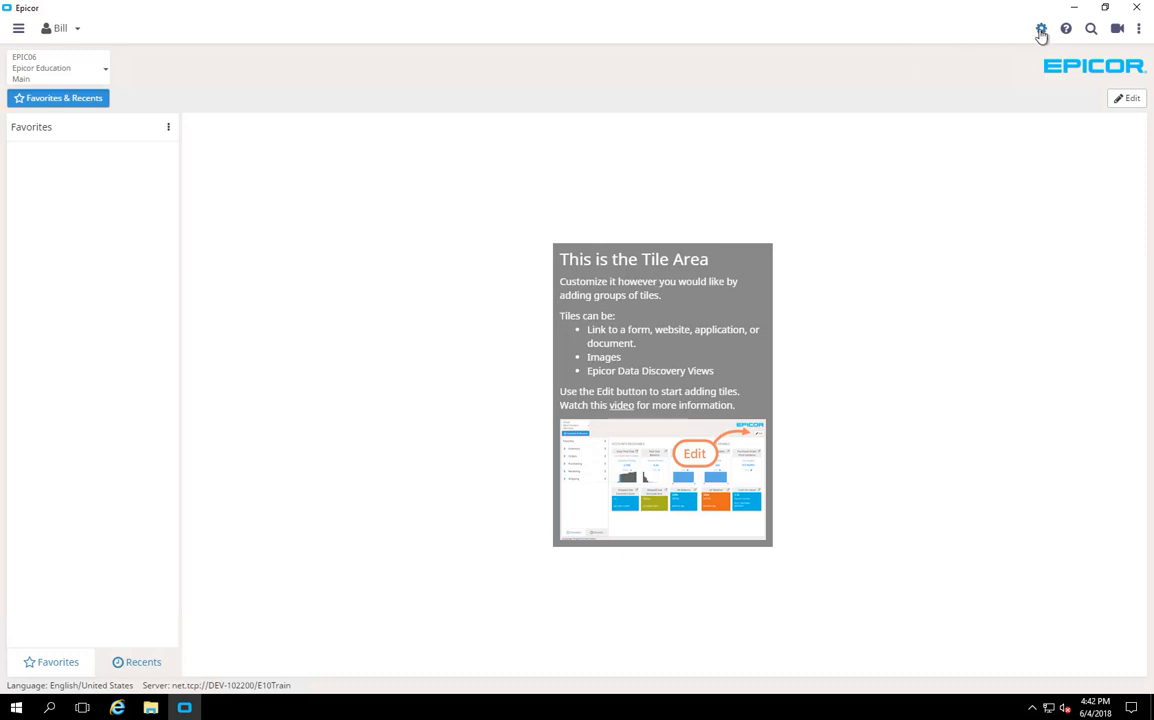
click(1040, 28)
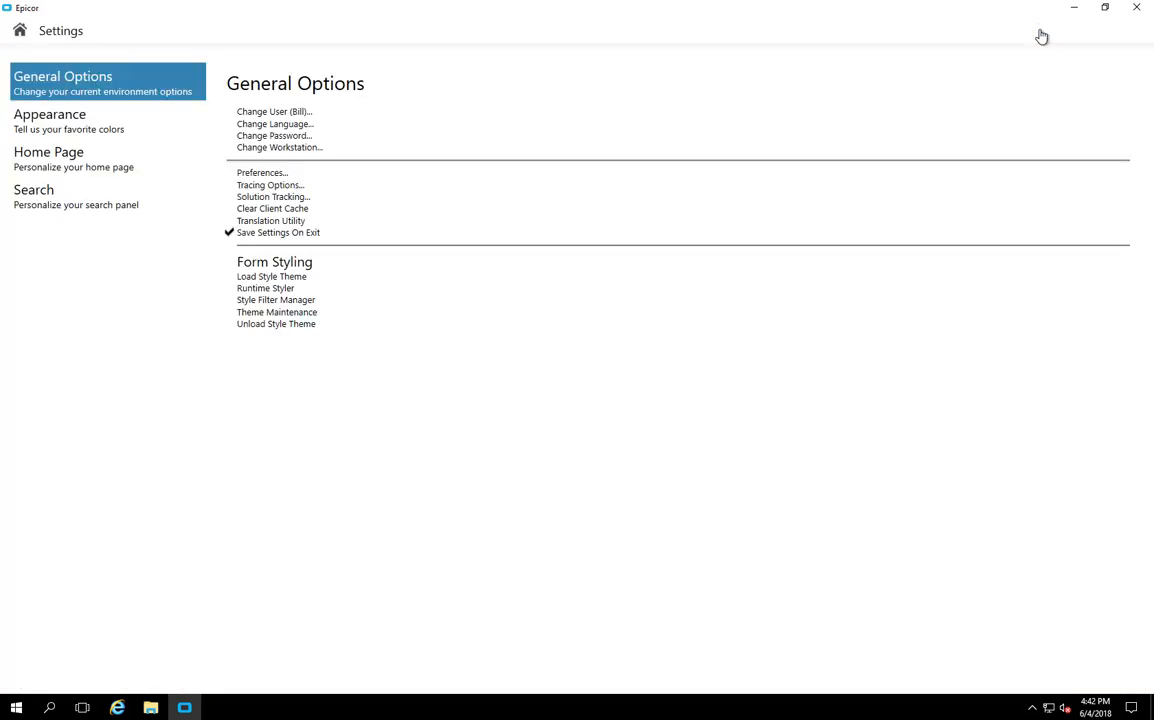
mouse_move(55, 160)
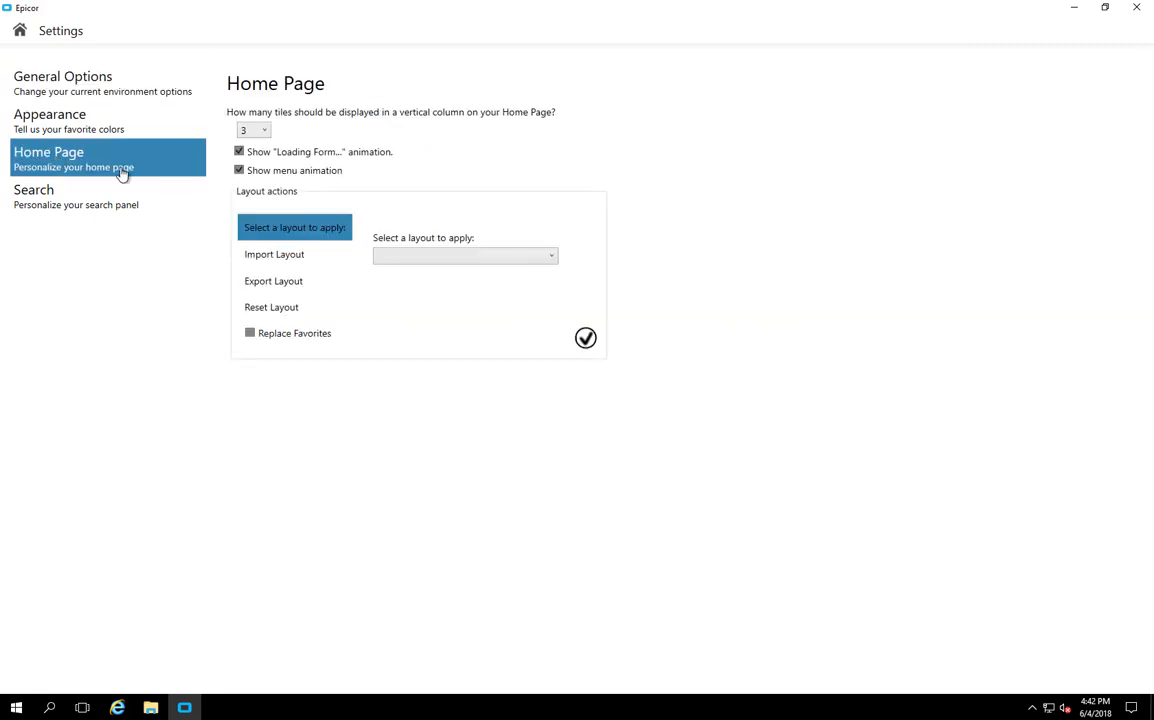
mouse_move(408, 247)
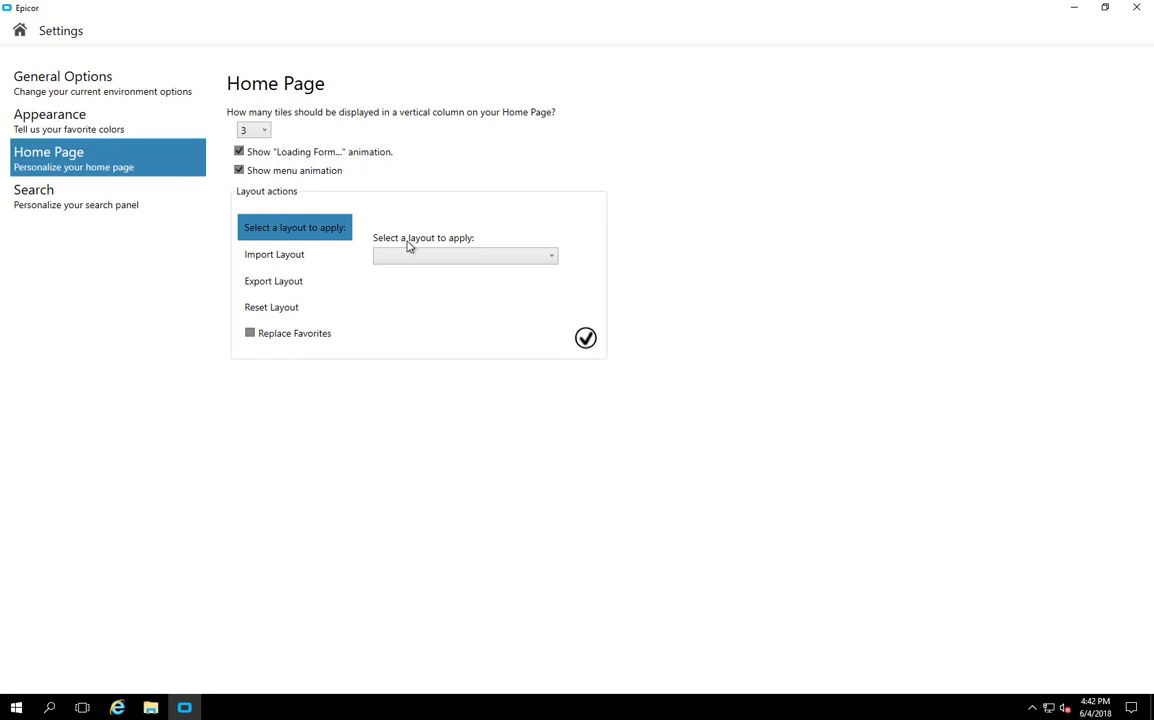
mouse_move(458, 199)
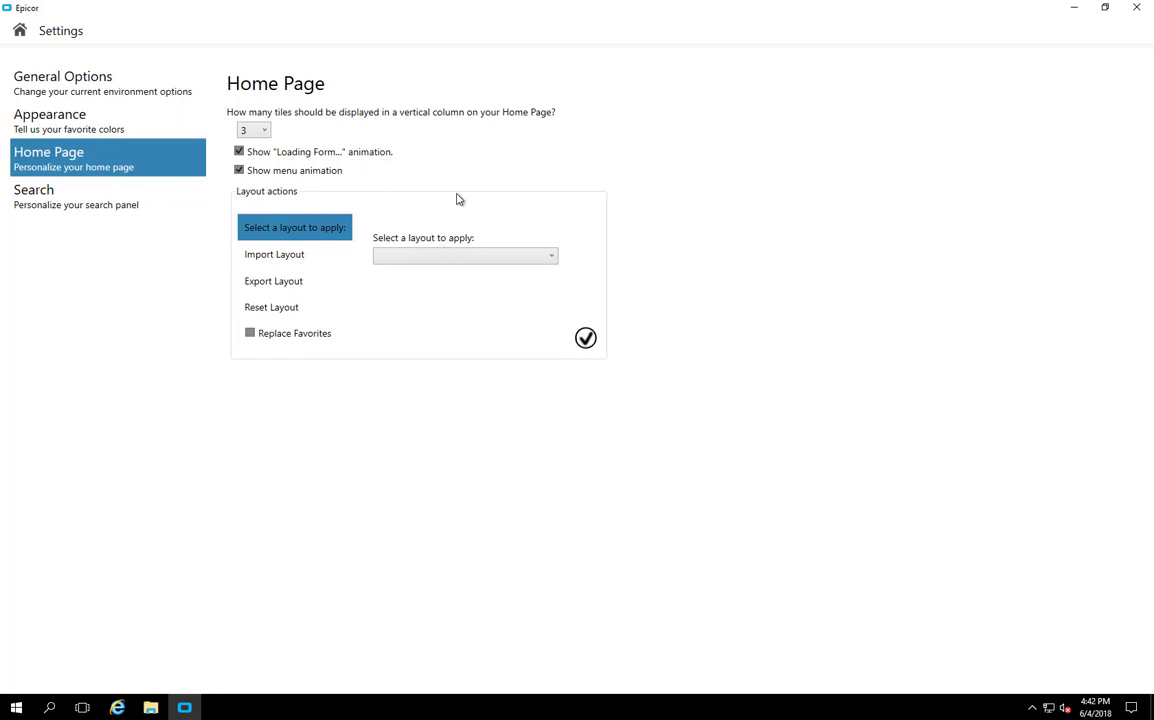
Choose Finance (System Layout) for the home page and apply it.
click(551, 254)
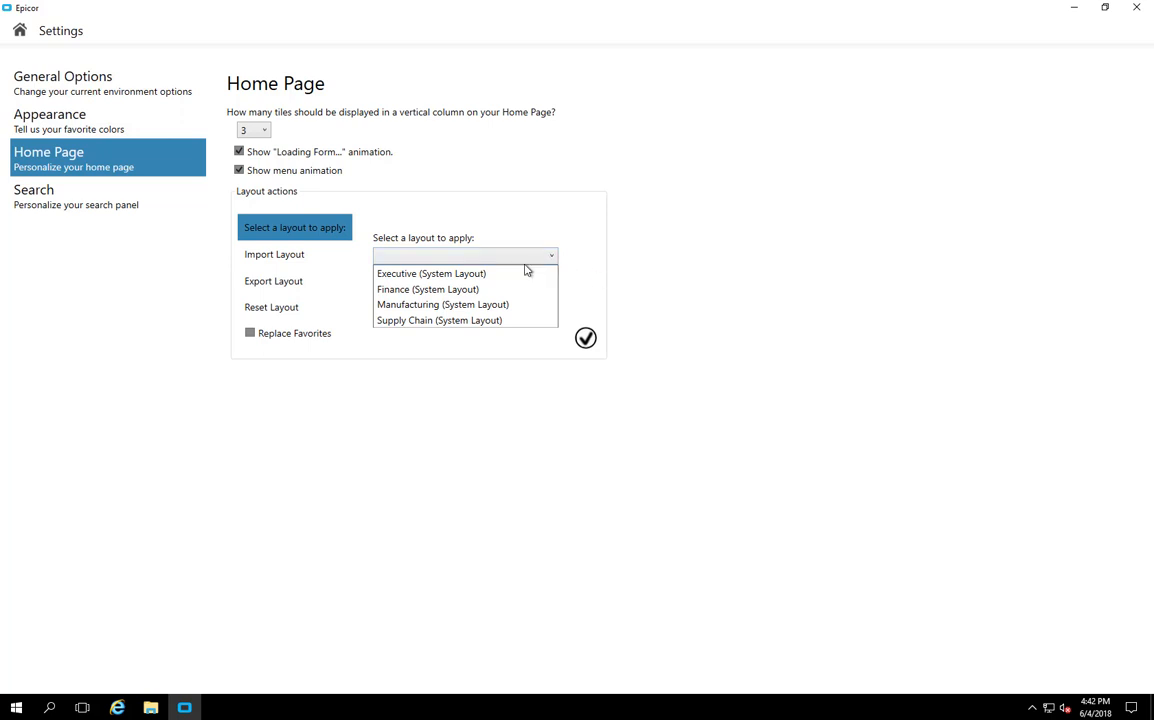
click(427, 289)
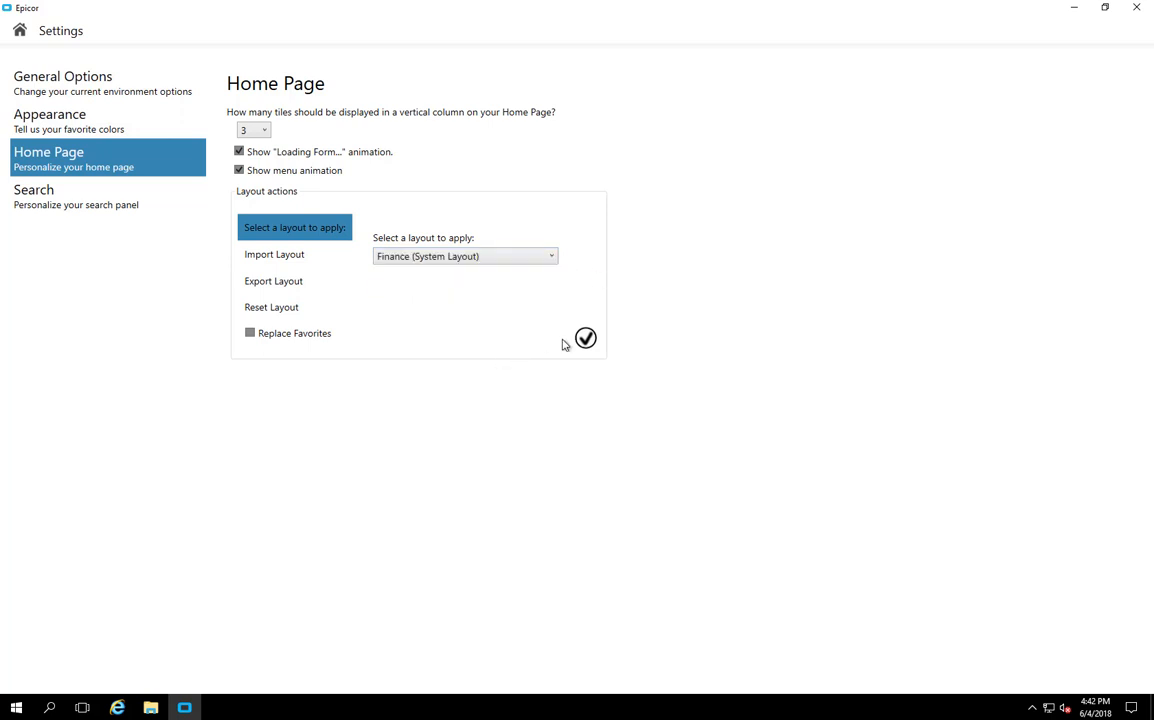
click(585, 338)
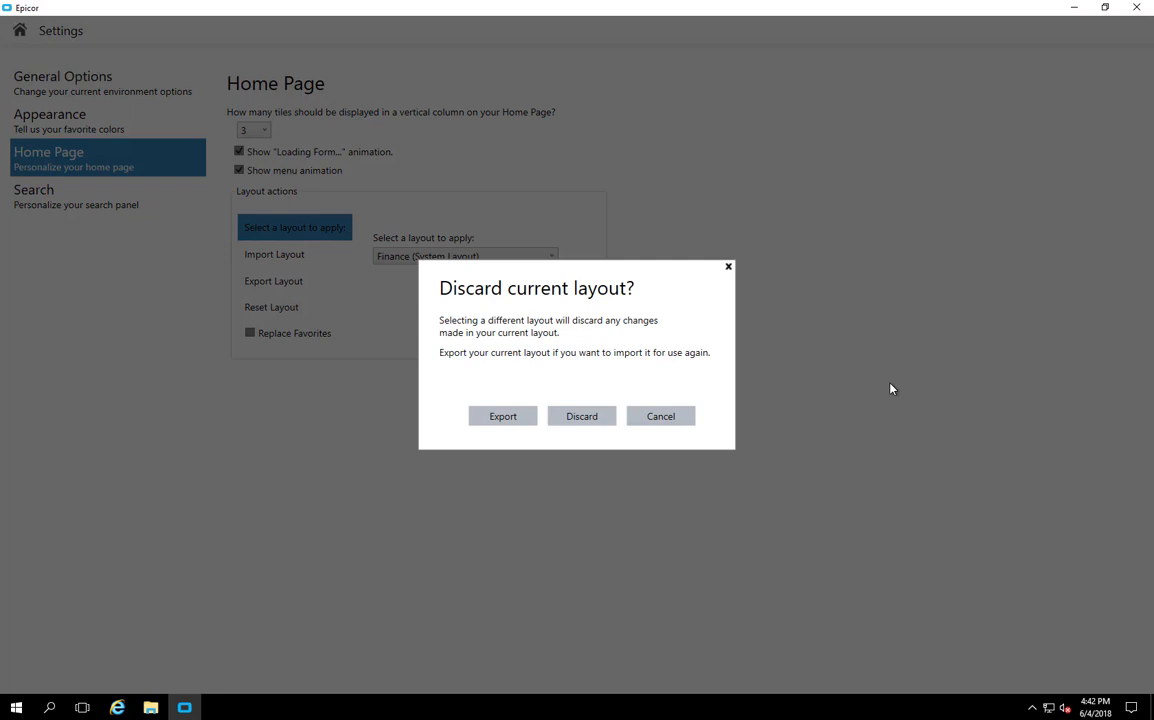
mouse_move(655, 358)
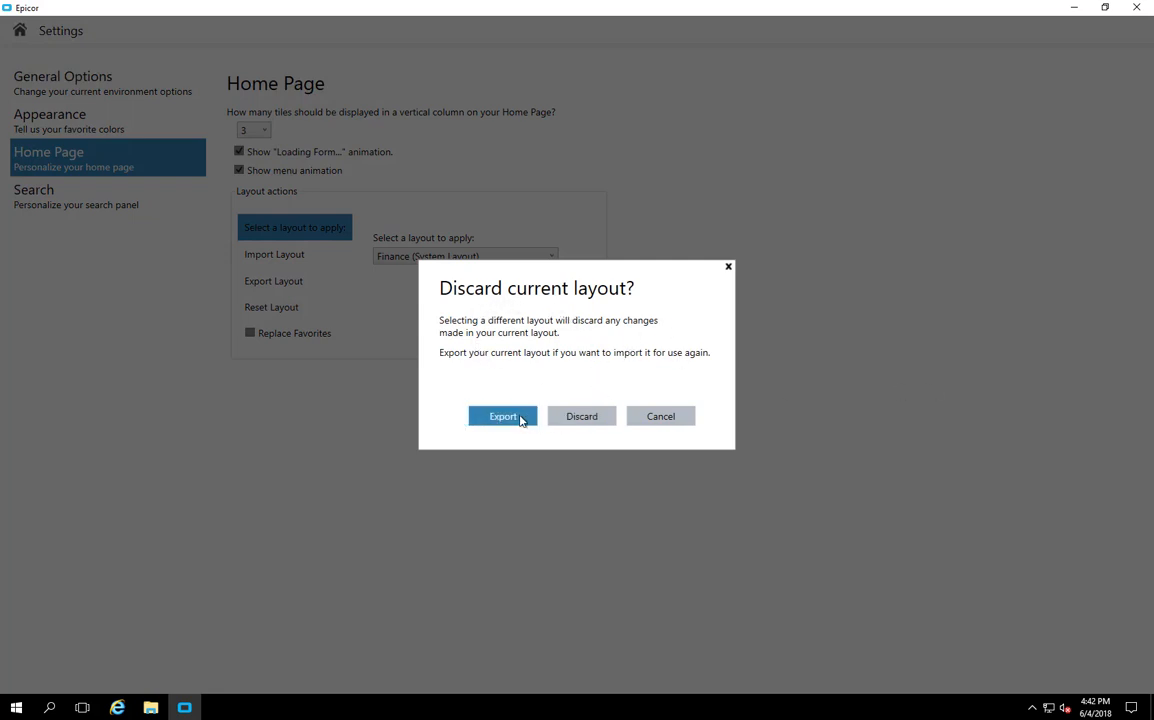
Export the current layout, overwriting Bill.layout, before the Finance layout loads.
click(502, 416)
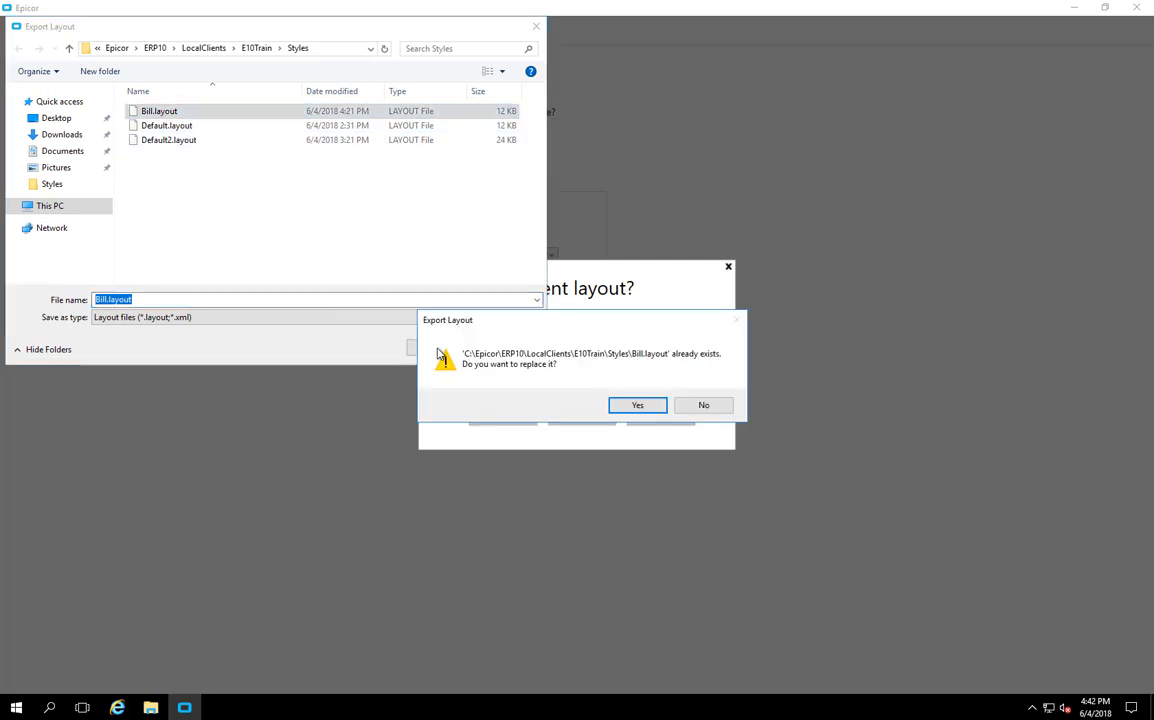
click(638, 405)
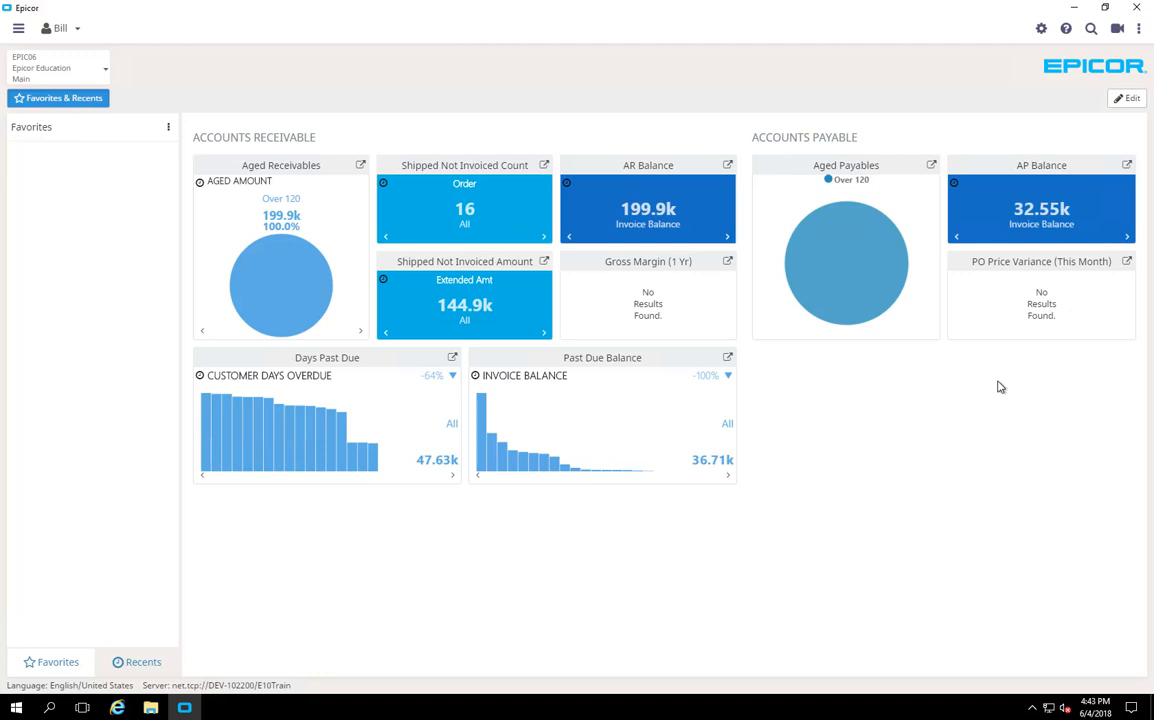
mouse_move(416, 204)
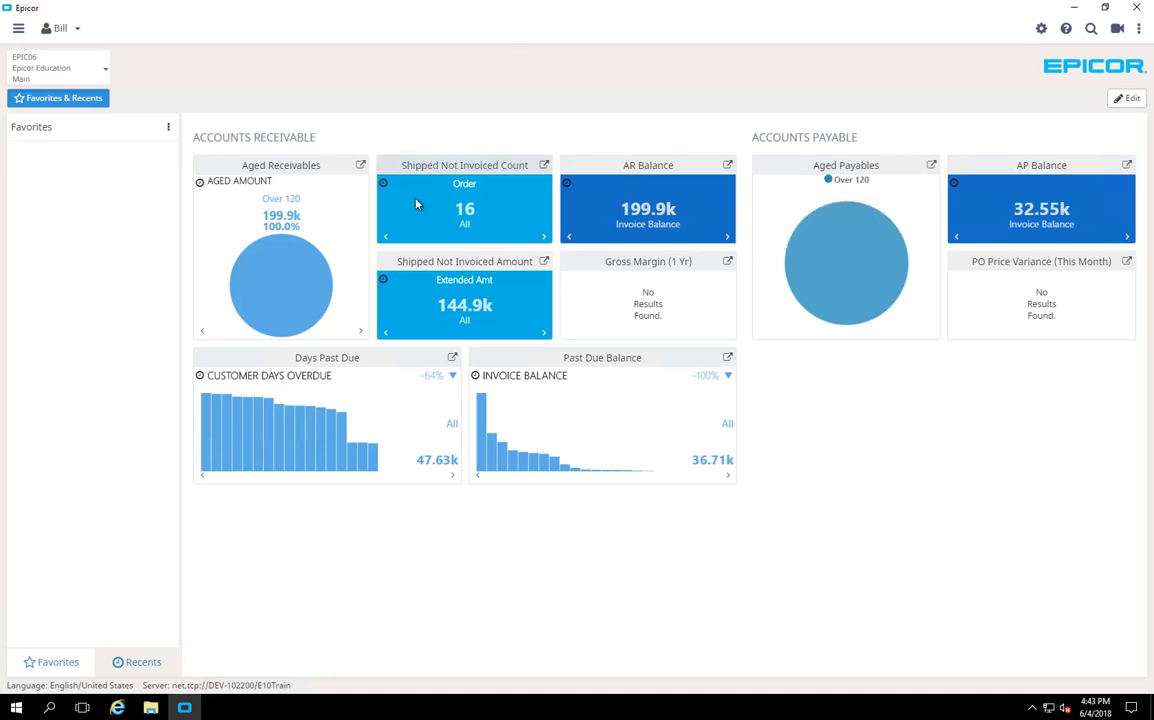
mouse_move(402, 201)
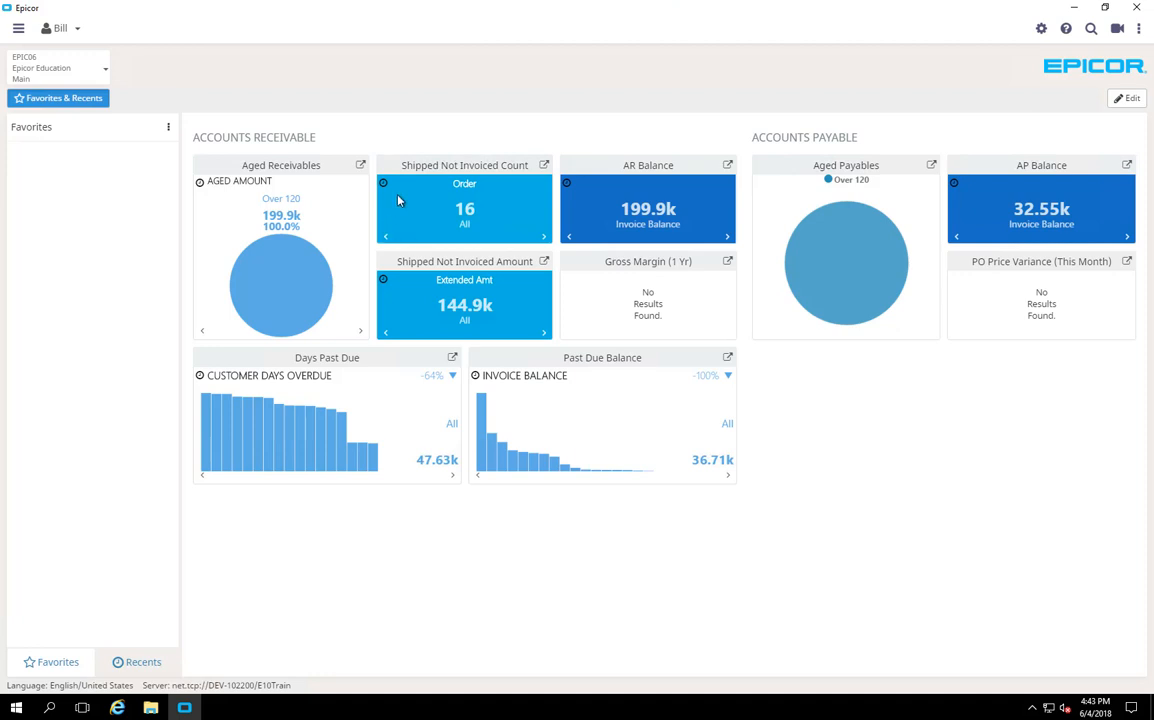
mouse_move(416, 226)
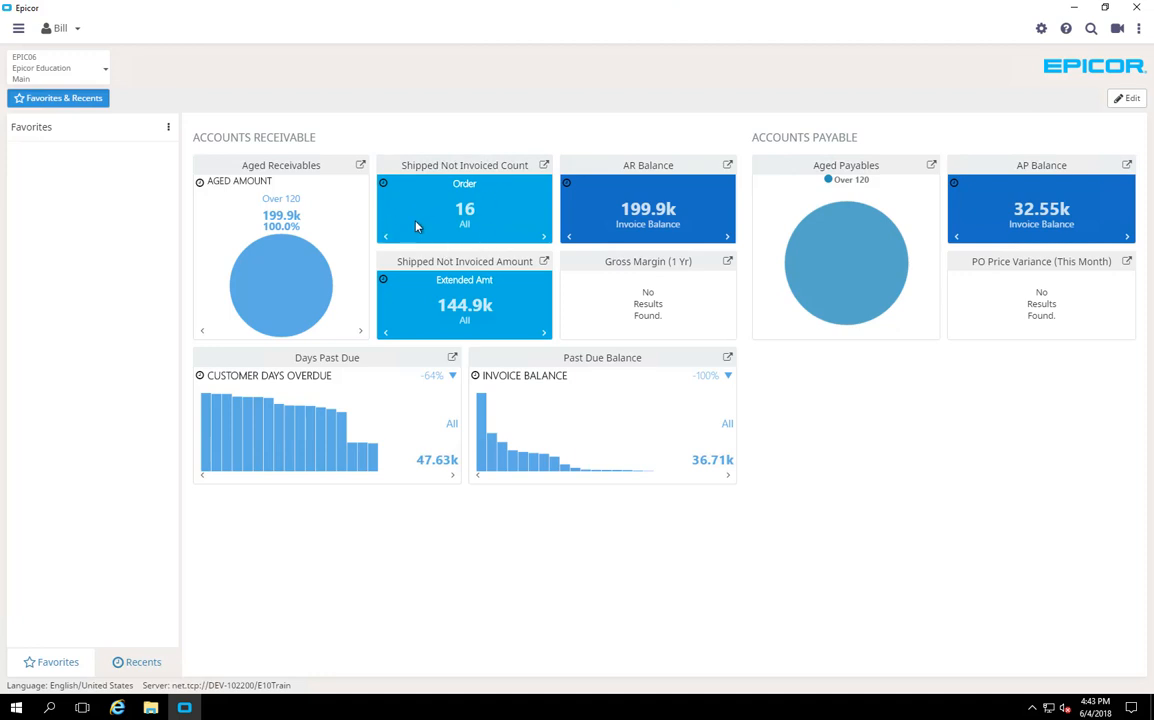
mouse_move(543, 245)
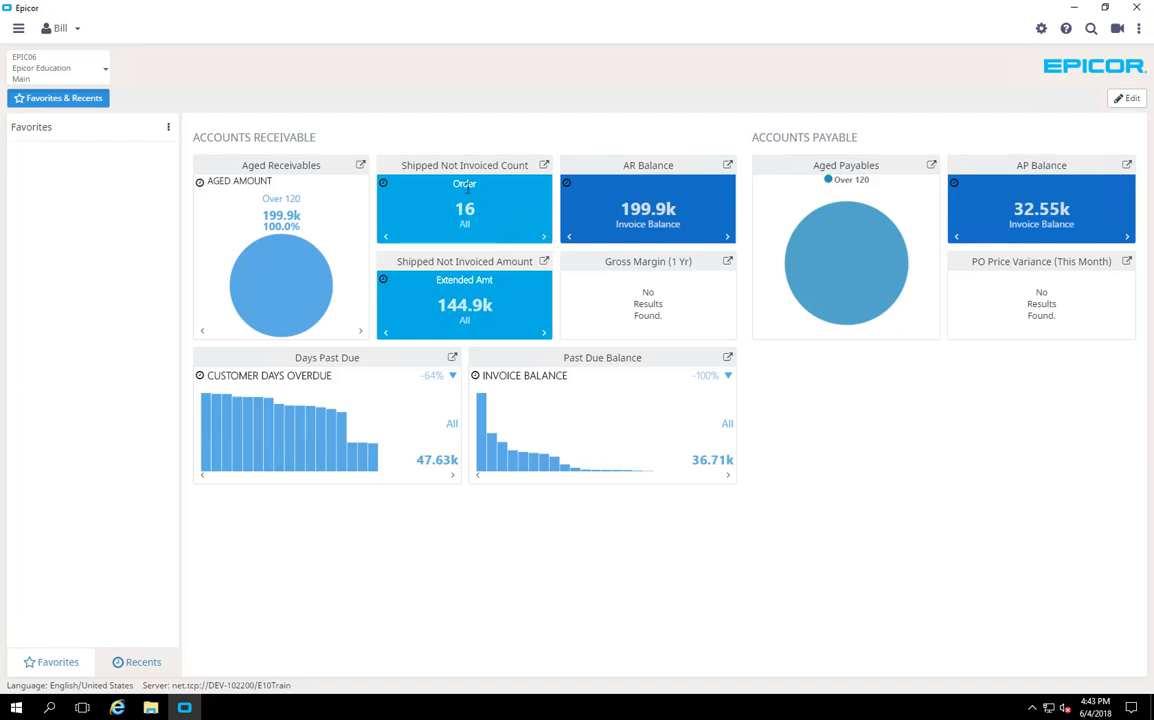
mouse_move(535, 207)
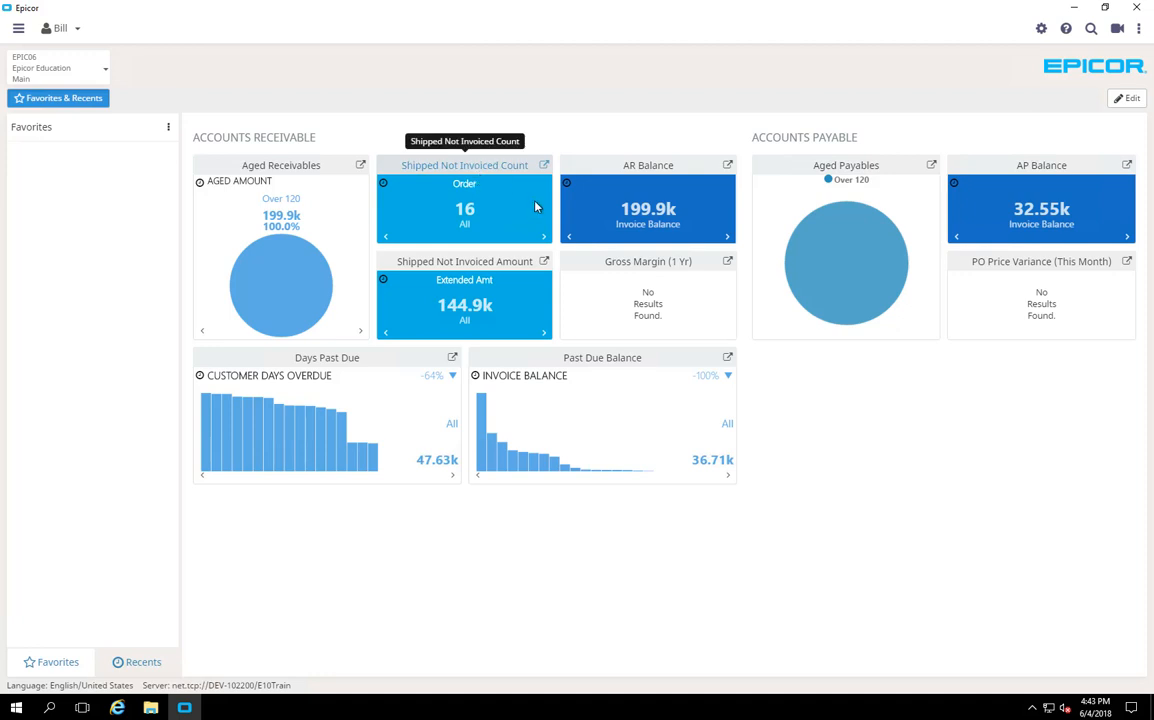
mouse_move(477, 215)
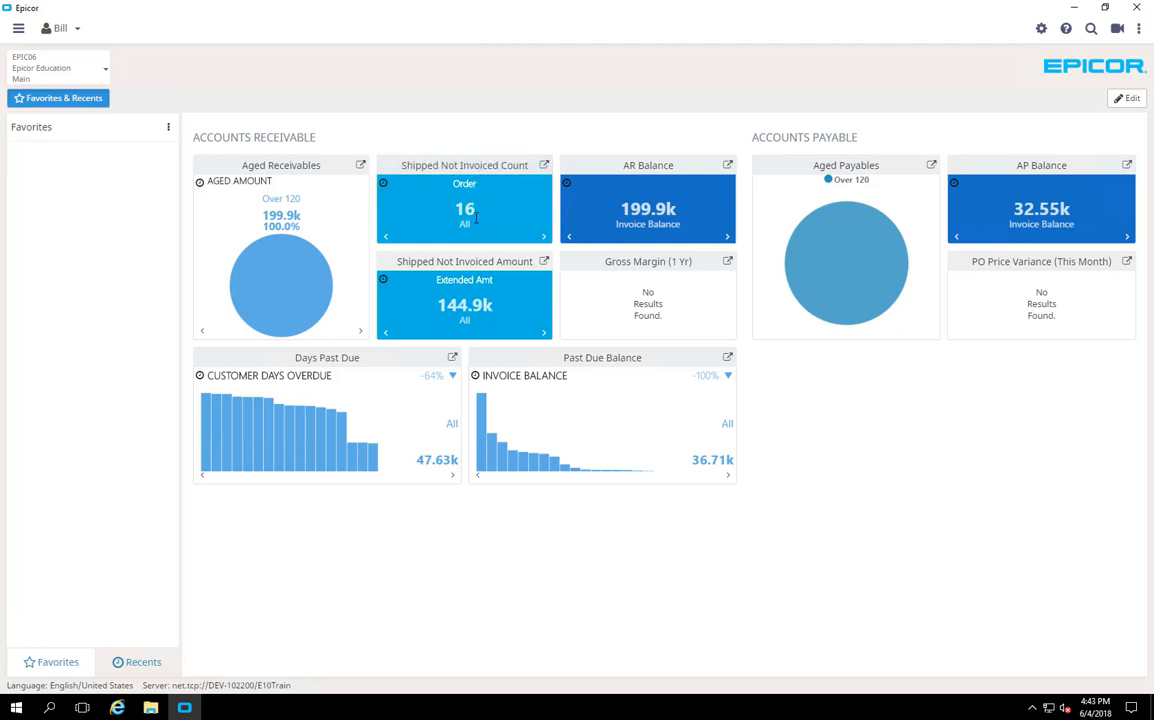
mouse_move(537, 247)
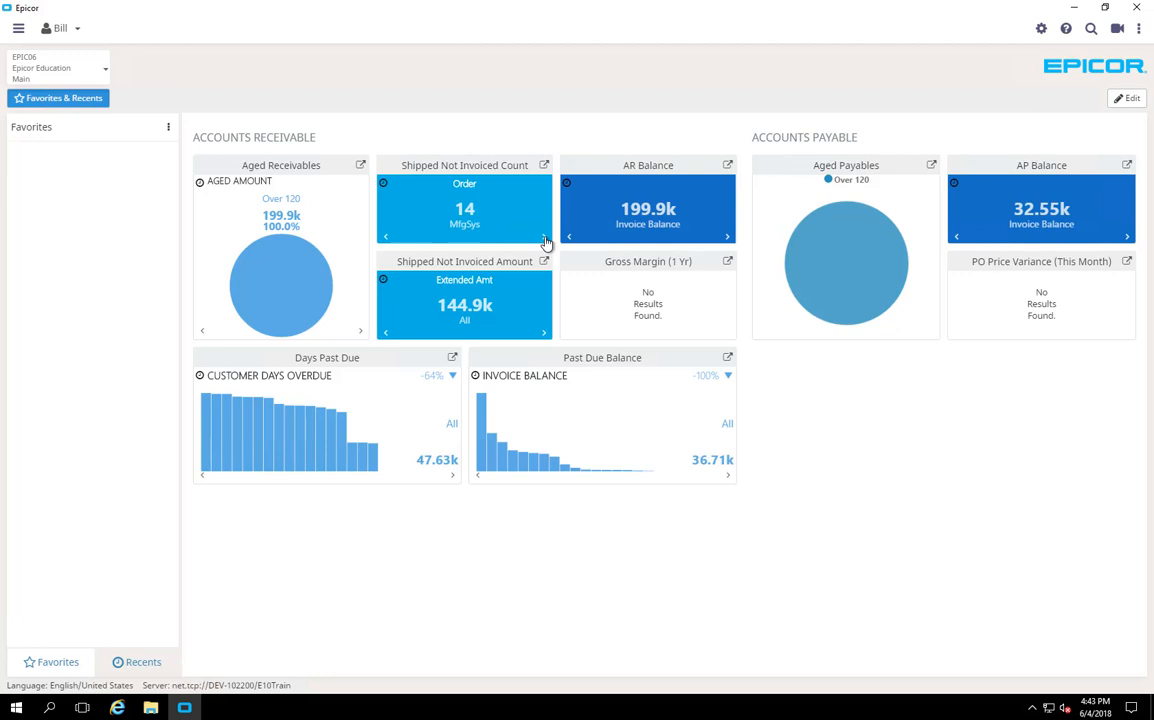
Cycle the Shipped Not Invoiced Count tile to the next site.
click(545, 236)
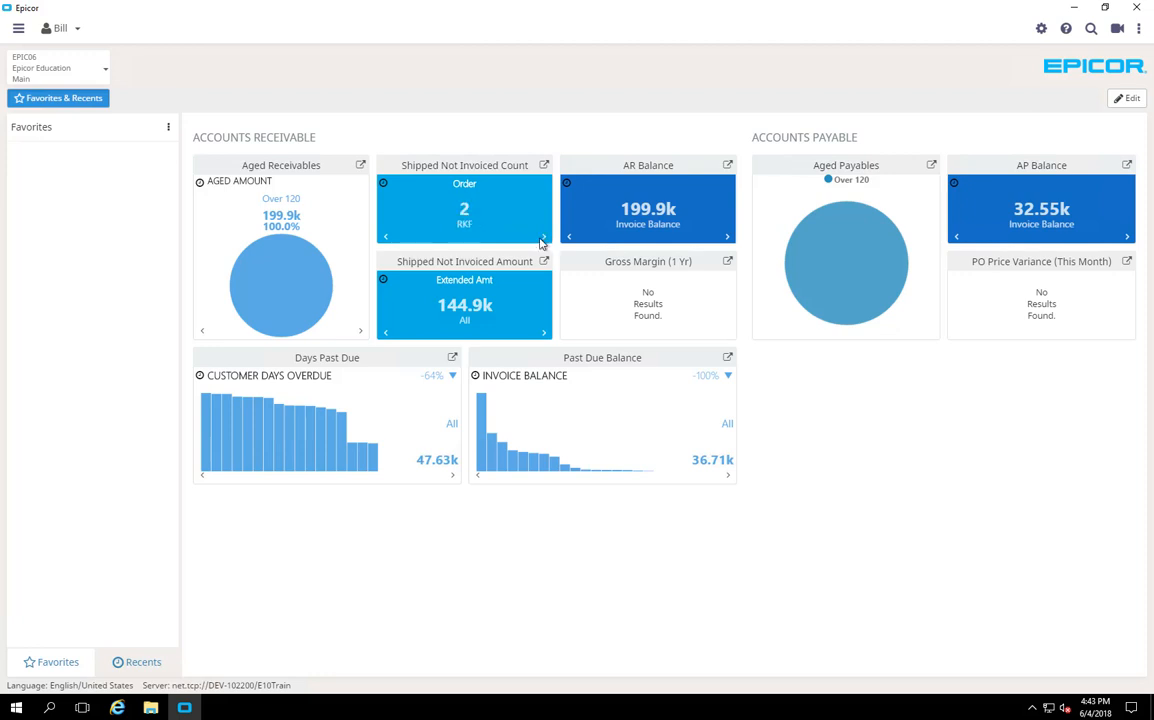
mouse_move(420, 251)
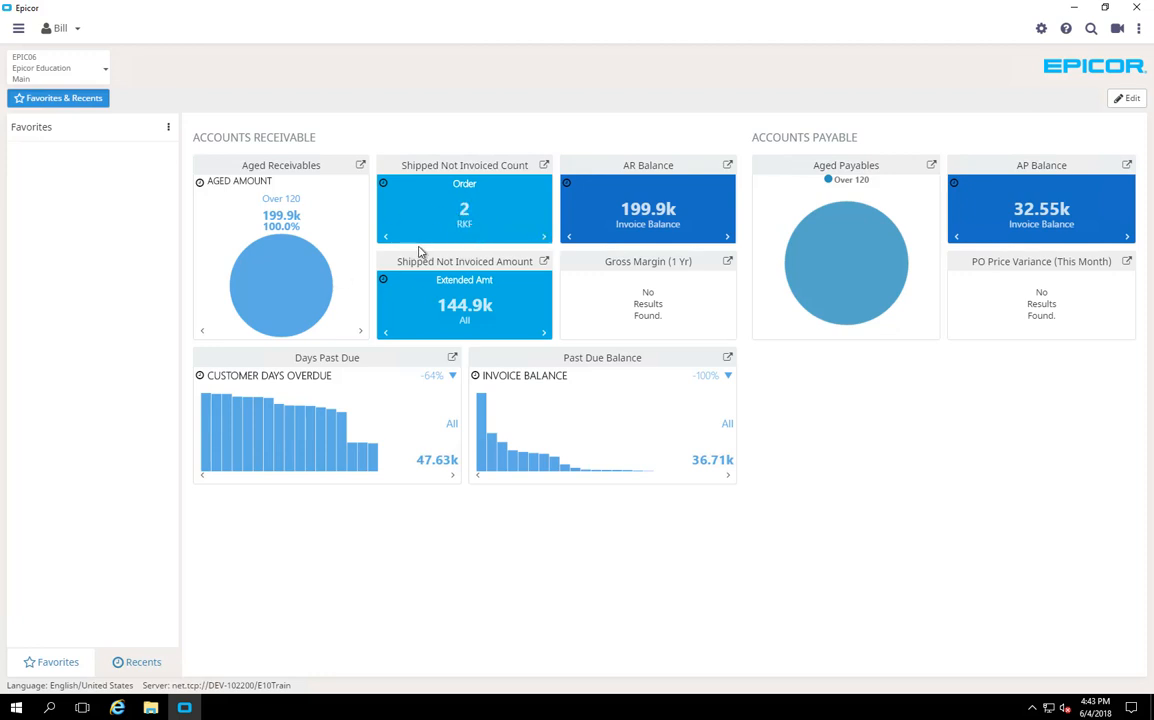
mouse_move(215, 368)
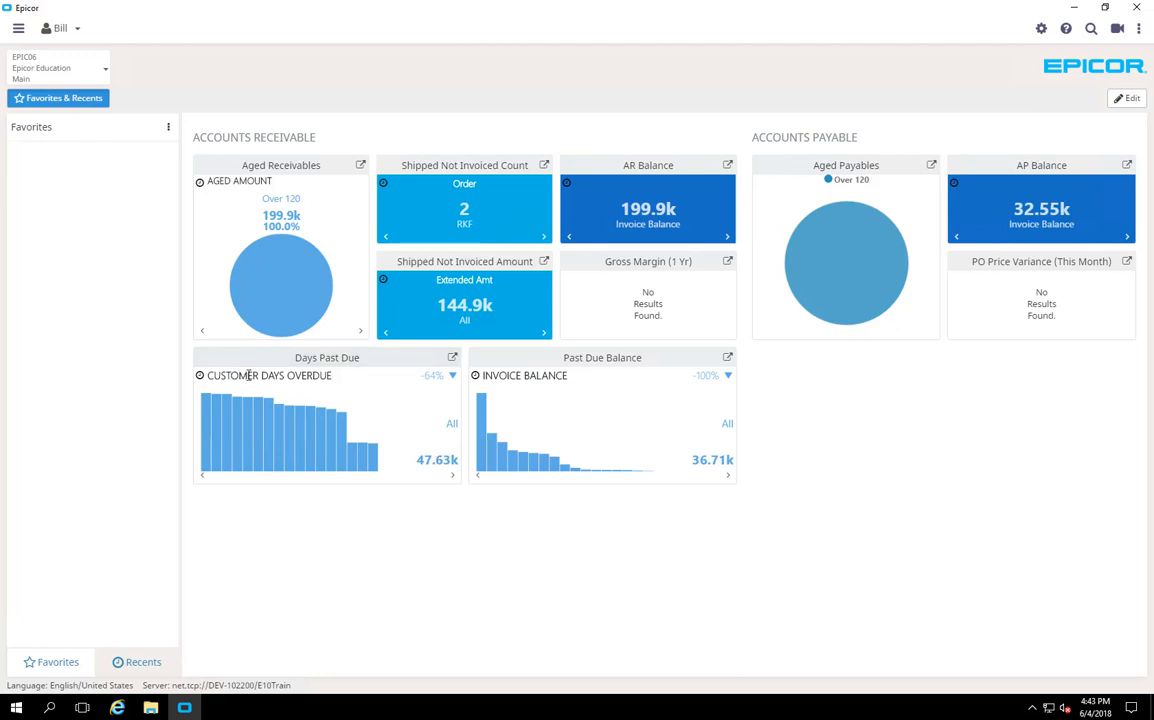
mouse_move(450, 480)
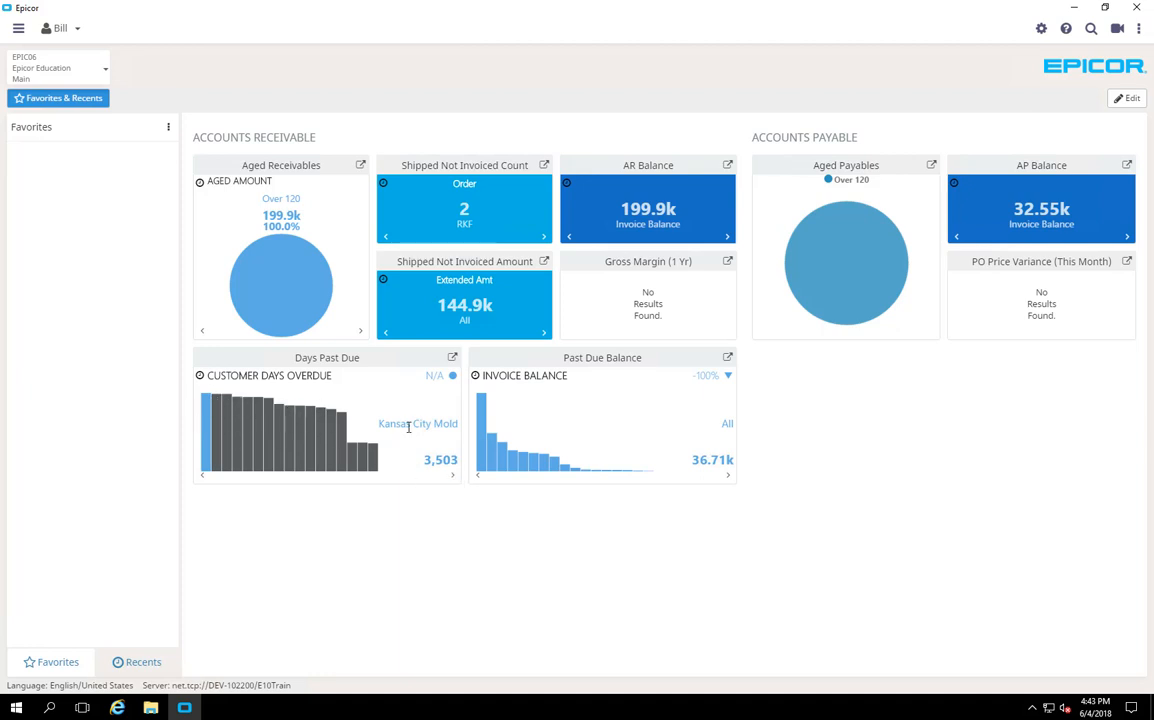
mouse_move(455, 485)
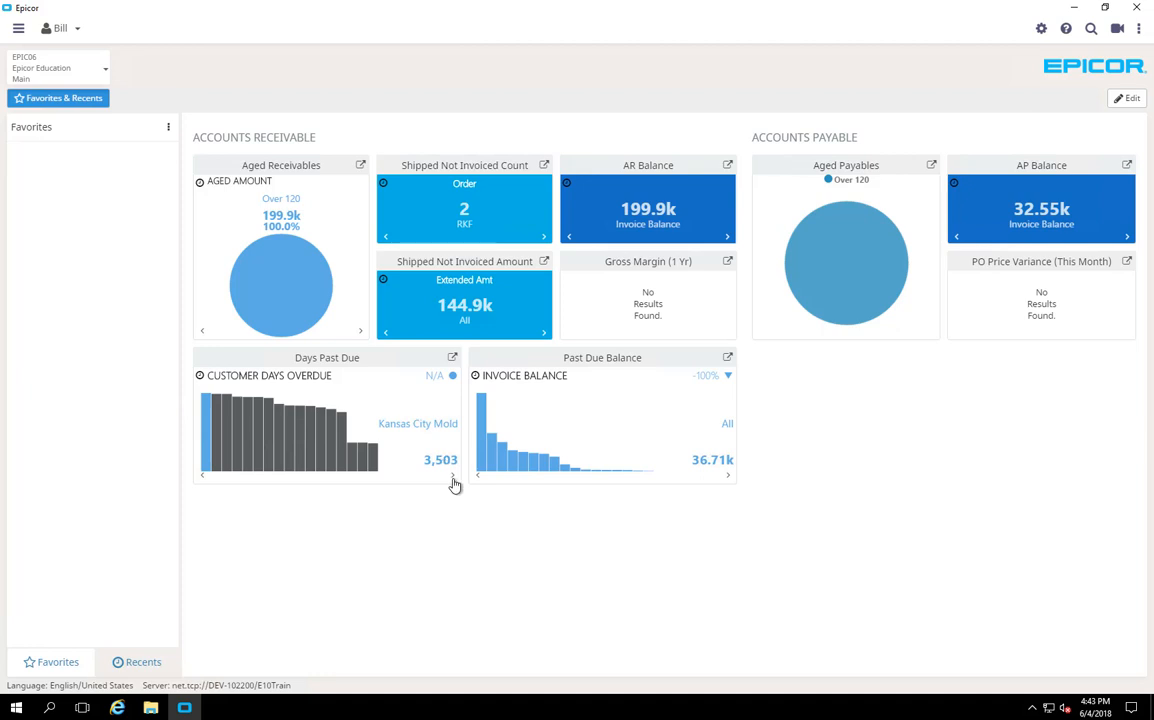
Cycle the Days Past Due tile to the next customer, e.g. Kansas City Mold at 3,503.
click(452, 475)
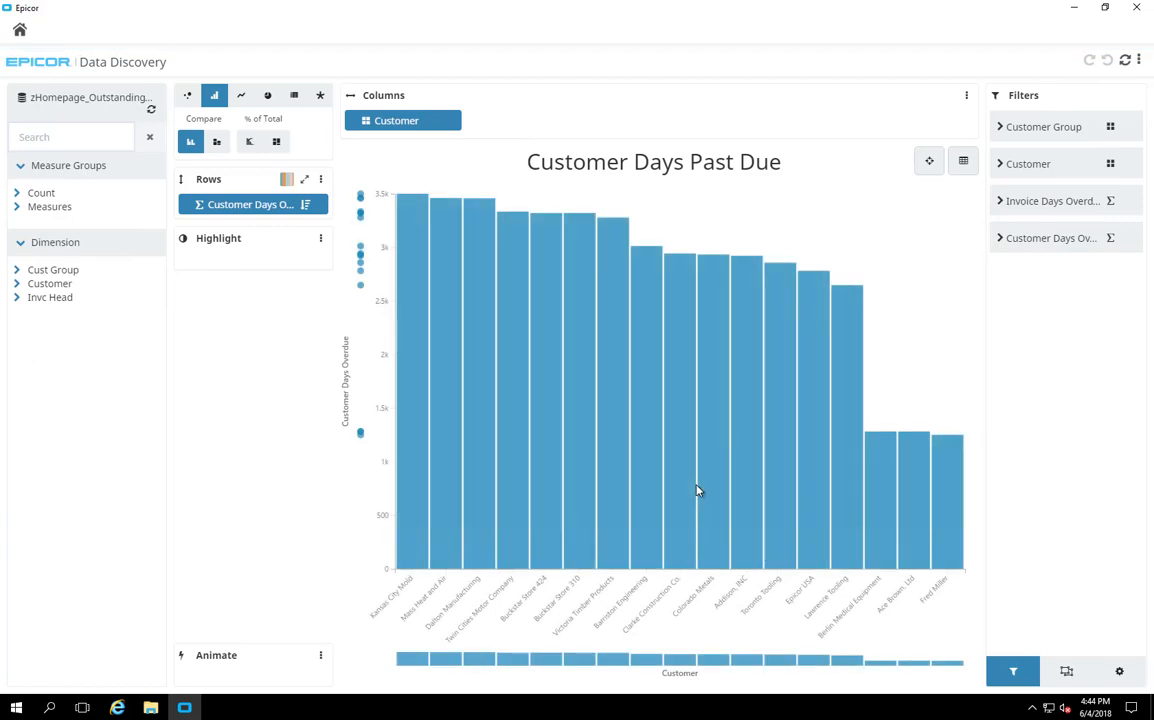
mouse_move(645, 445)
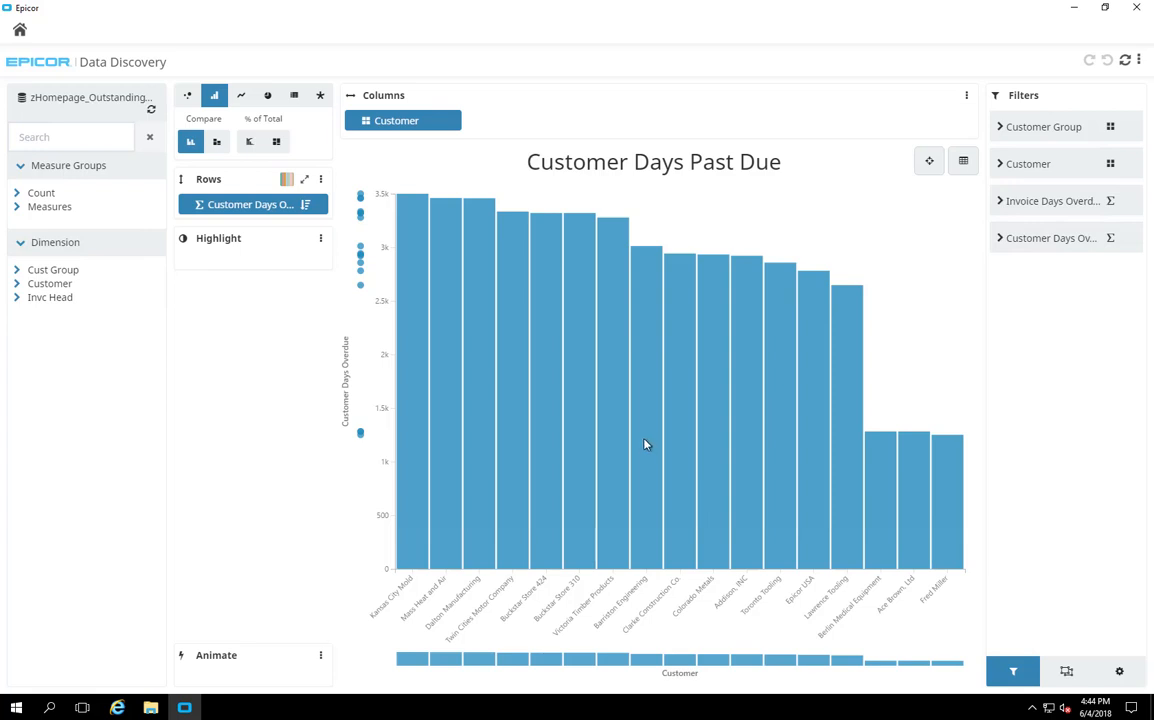
mouse_move(410, 320)
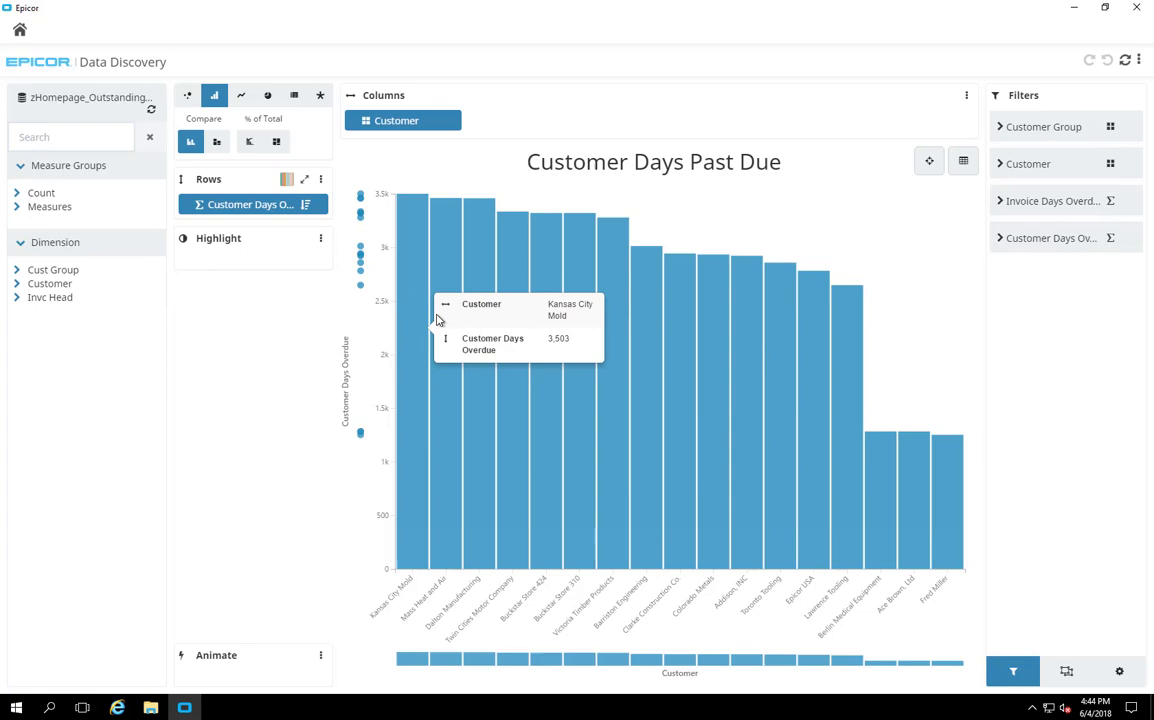
mouse_move(510, 335)
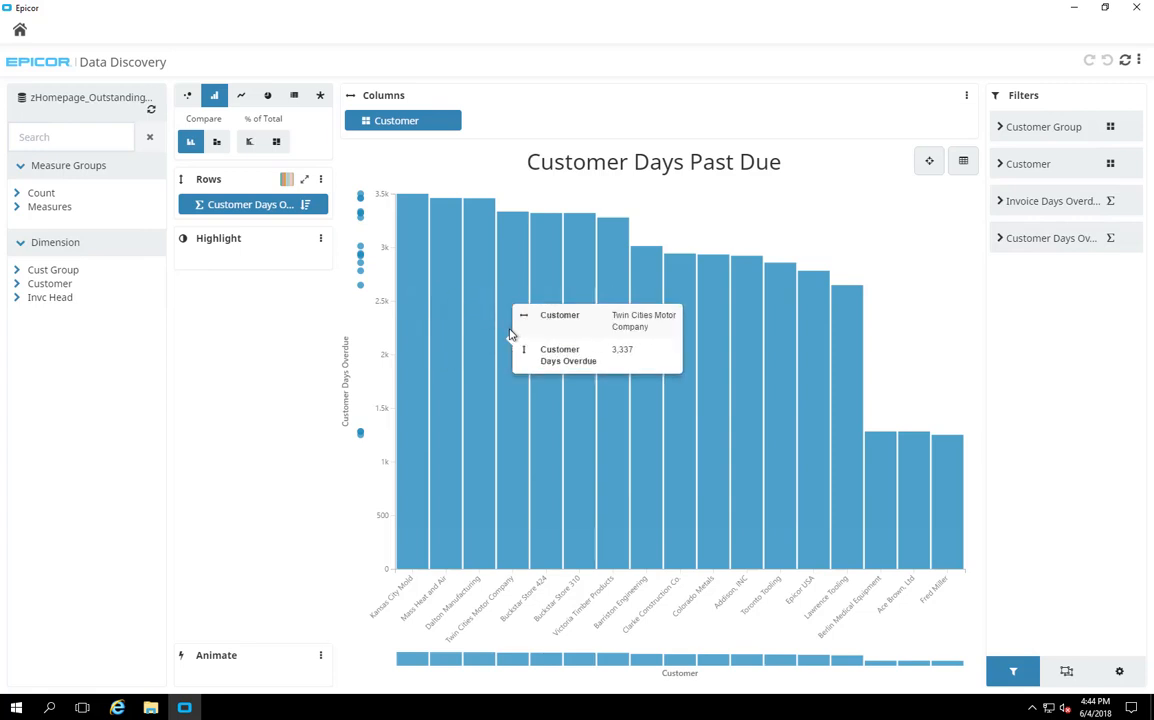
mouse_move(543, 340)
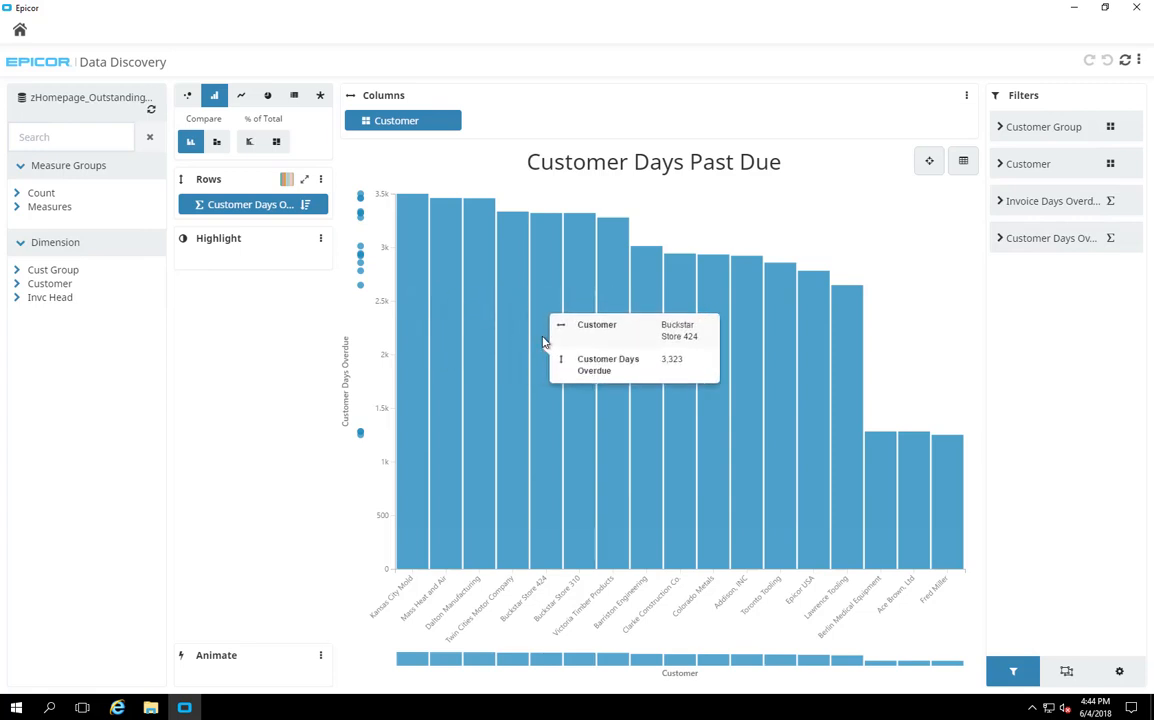
mouse_move(446, 341)
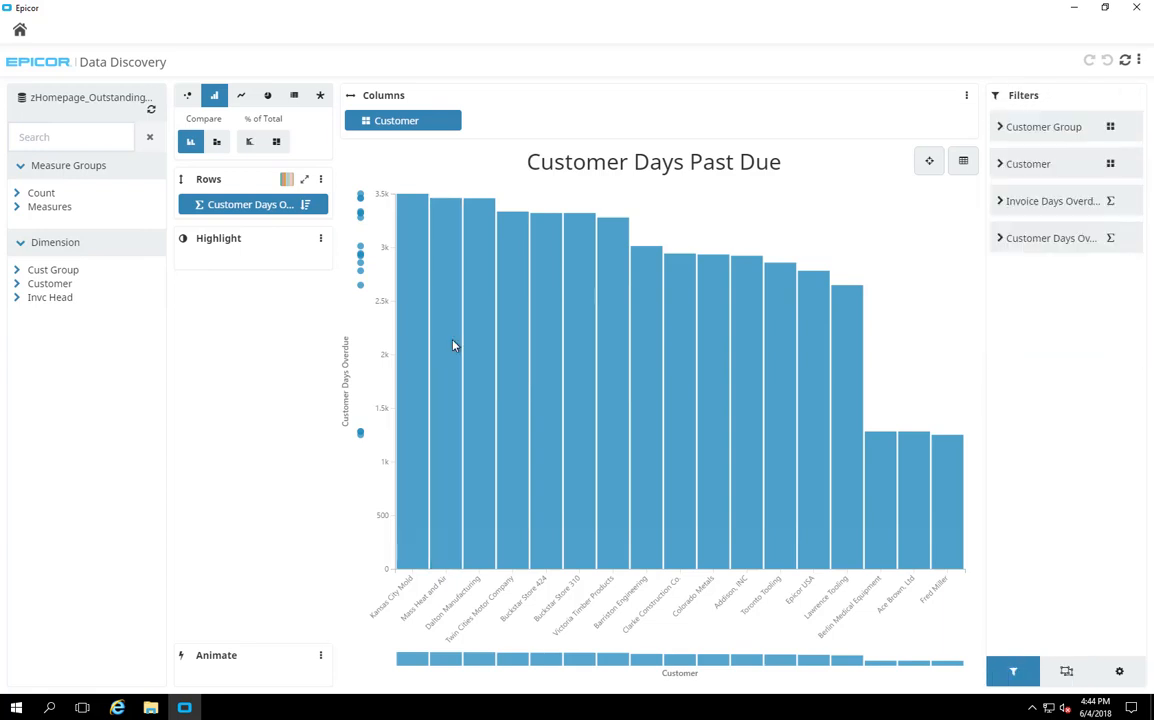
Expand the Customer and Invoice Days Overdue filters and select Twin Cities Motor Company's bar.
click(1030, 163)
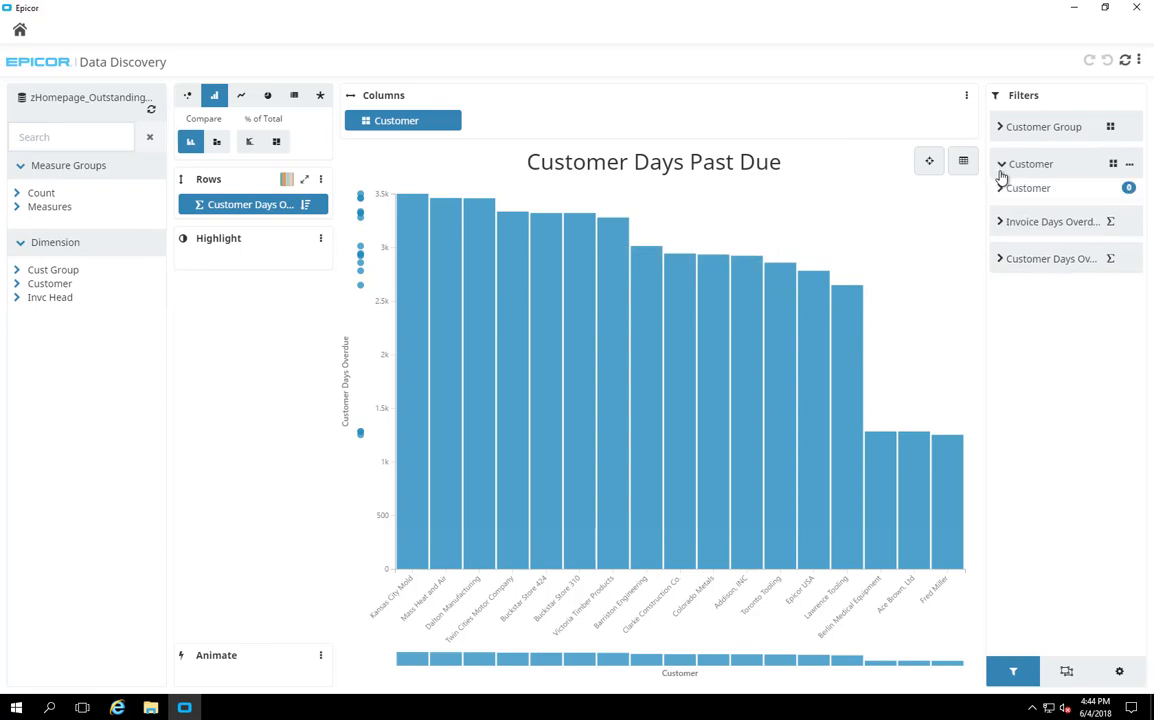
click(1000, 188)
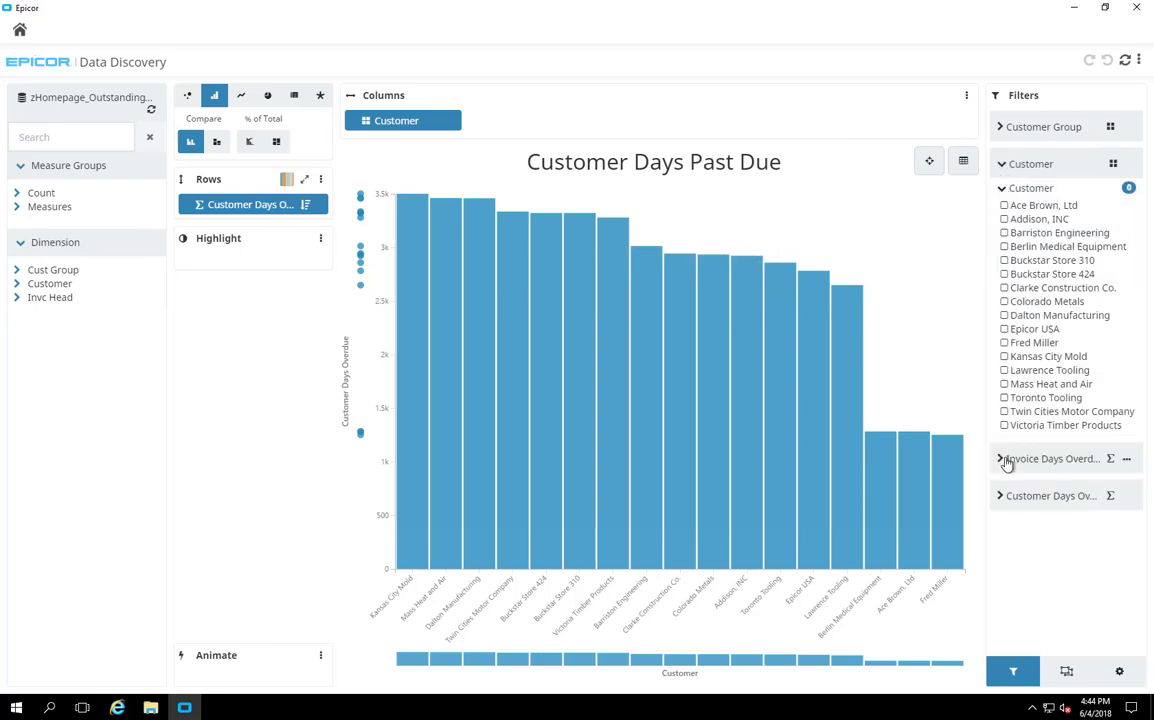
click(1001, 458)
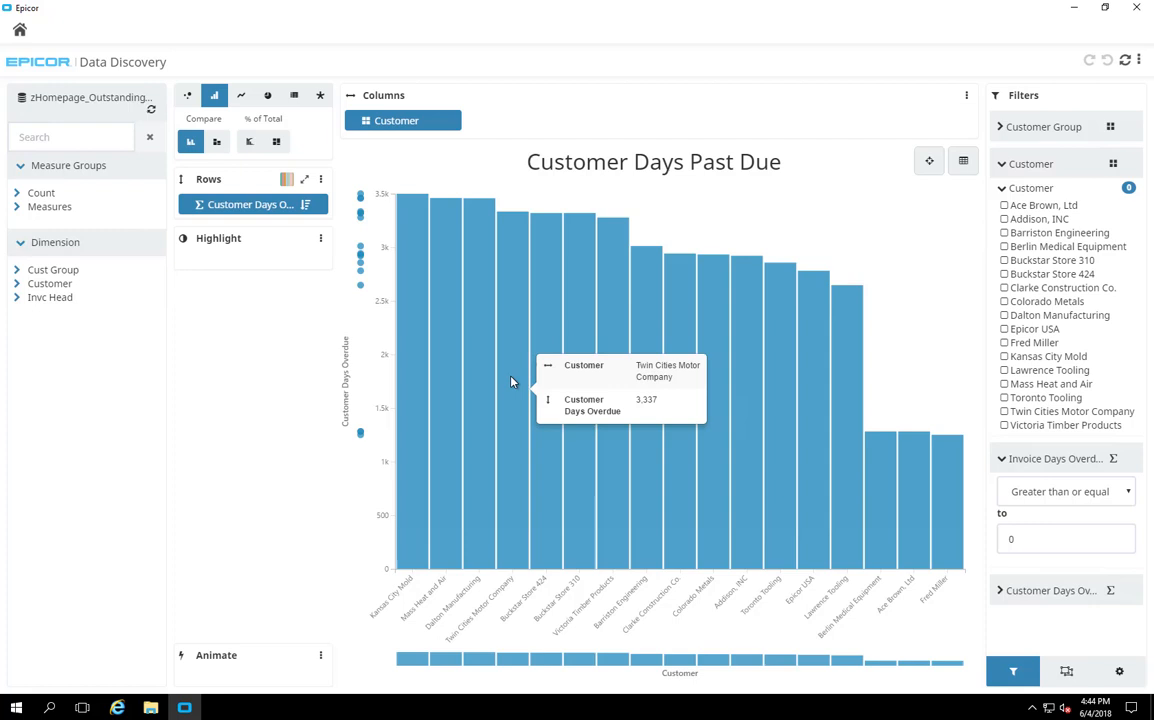
click(512, 400)
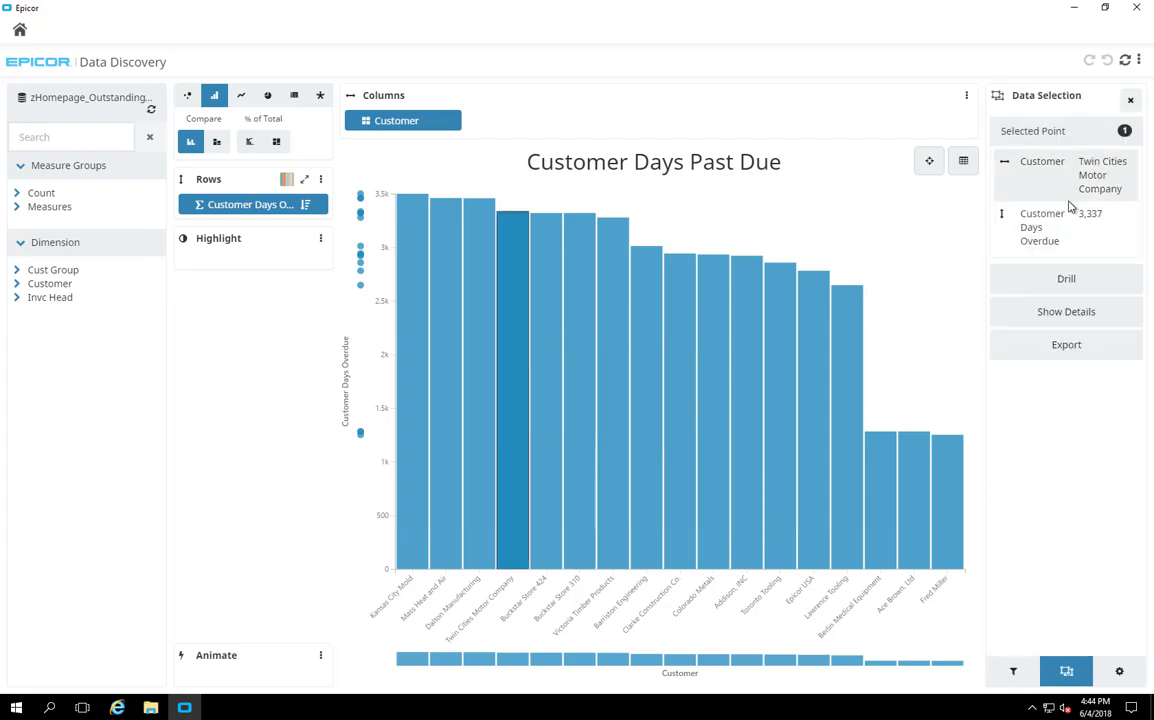
mouse_move(215, 419)
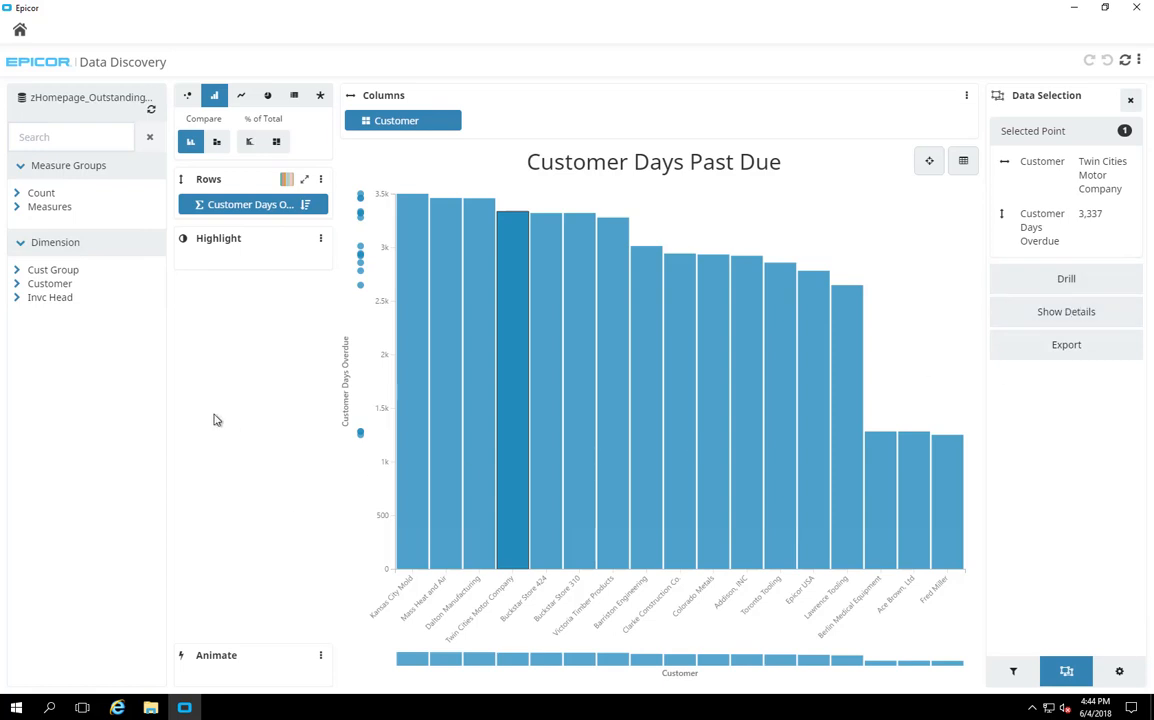
mouse_move(187, 331)
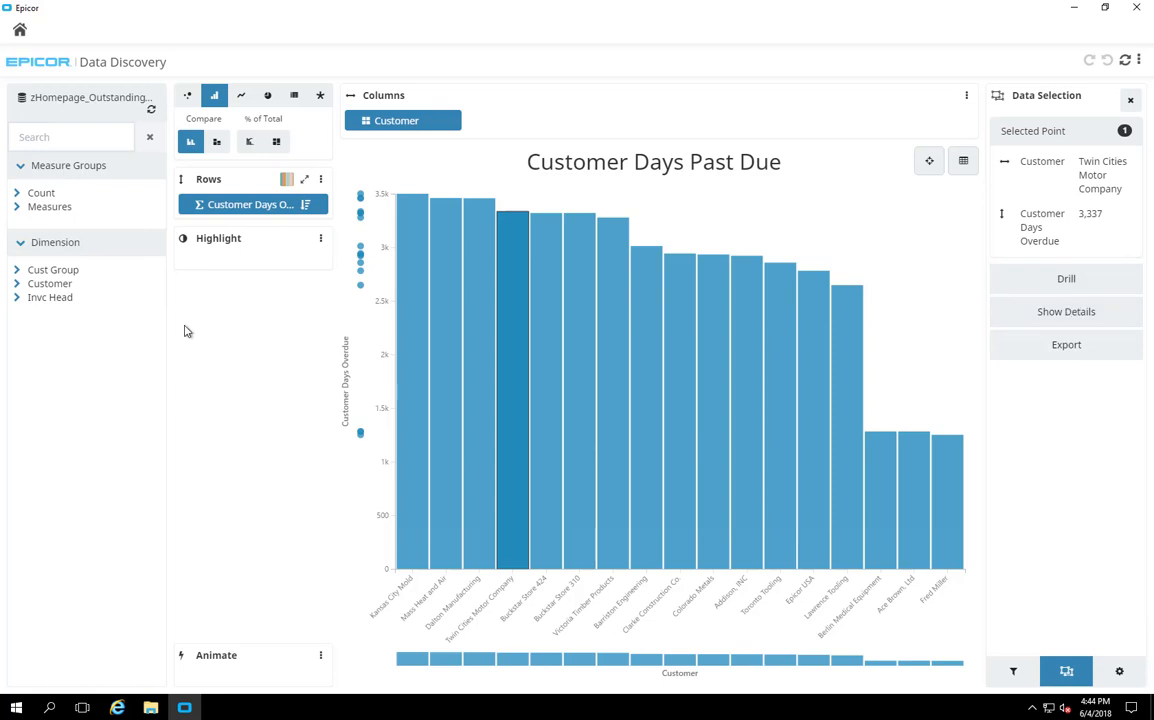
mouse_move(877, 175)
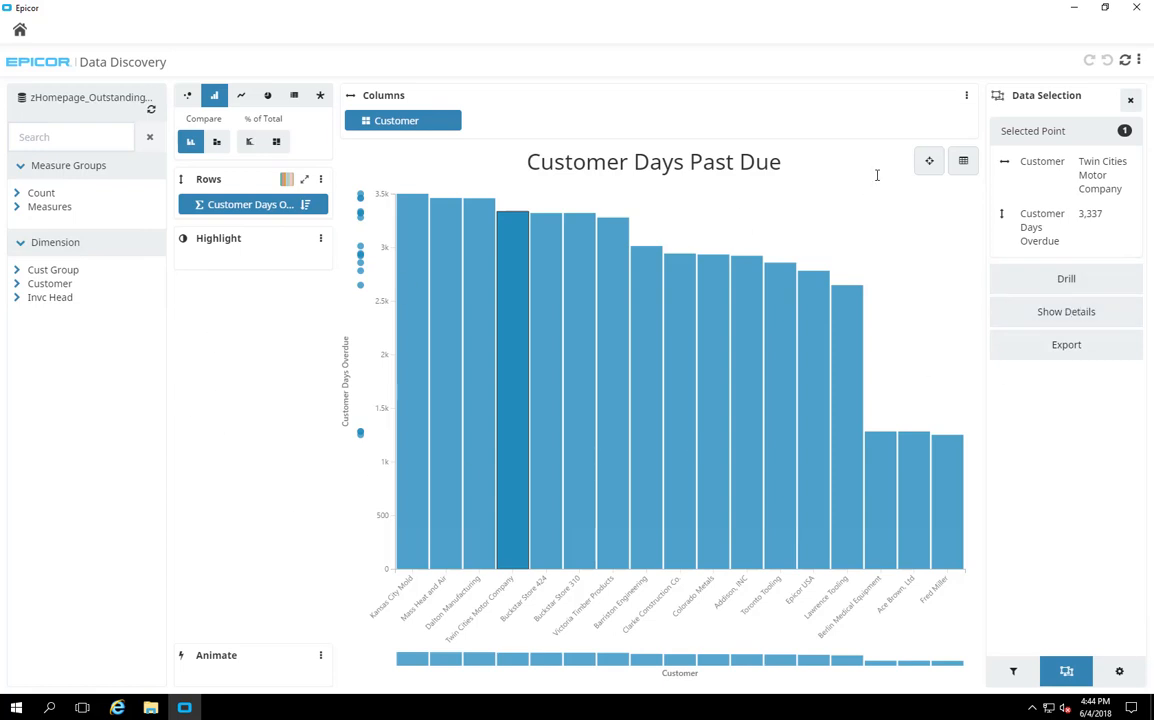
mouse_move(20, 30)
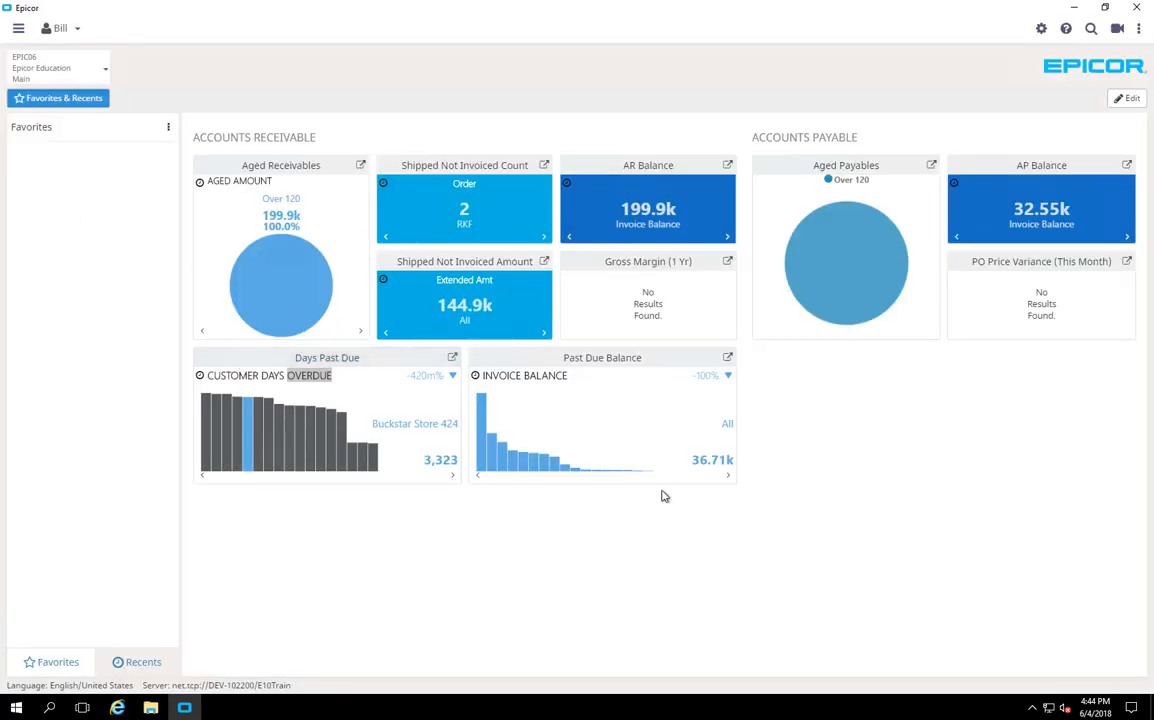
mouse_move(660, 485)
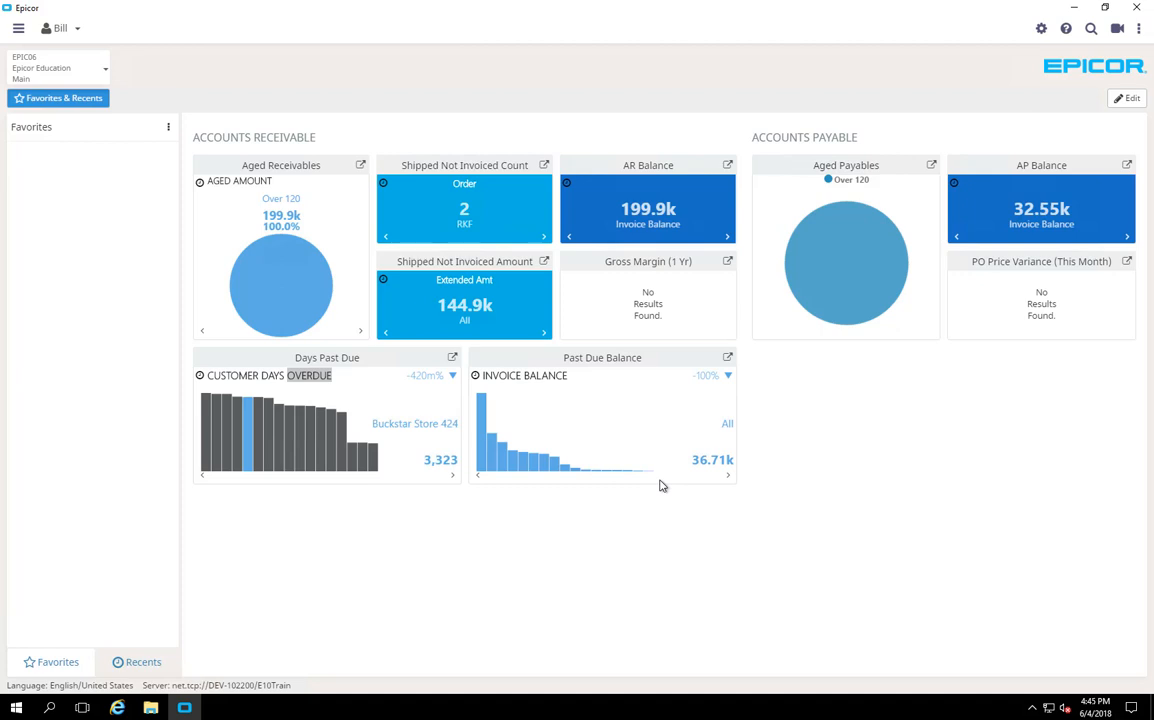
mouse_move(200, 477)
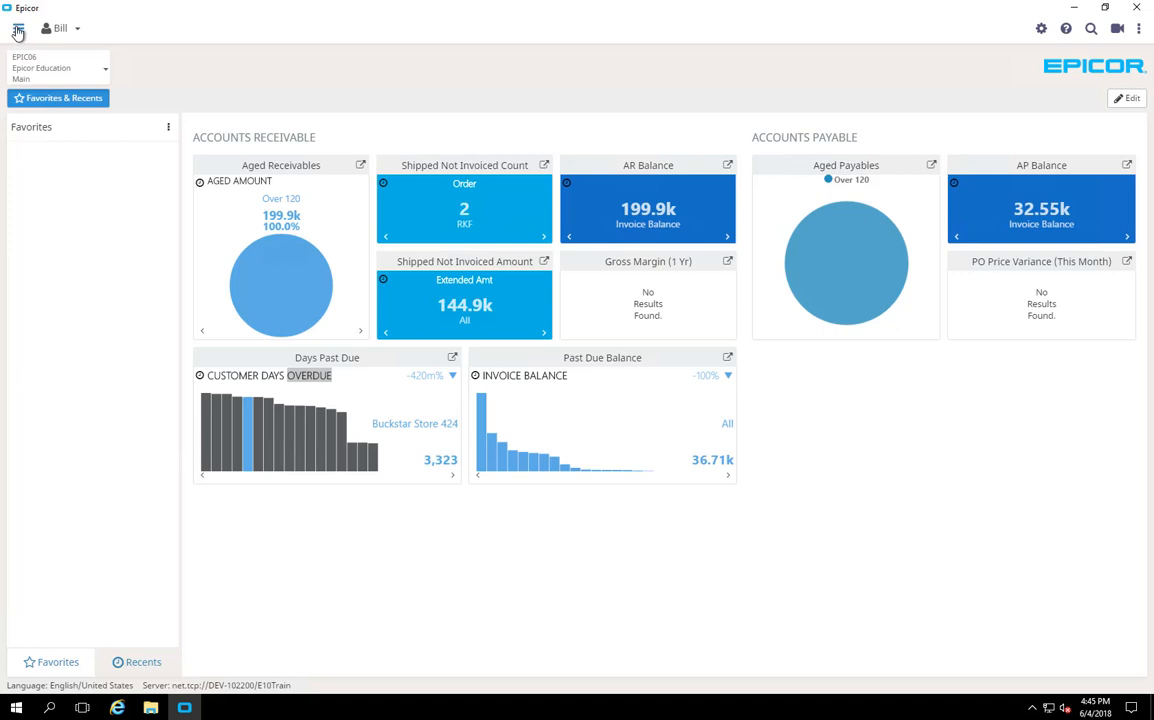
click(18, 28)
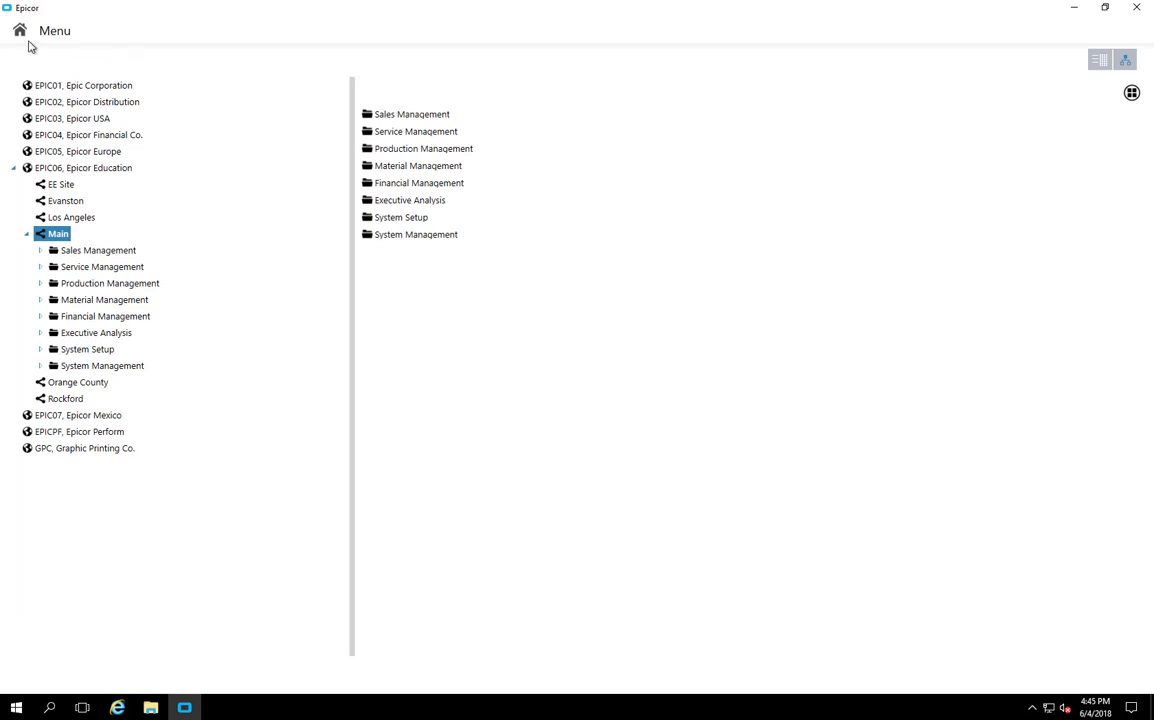
click(417, 165)
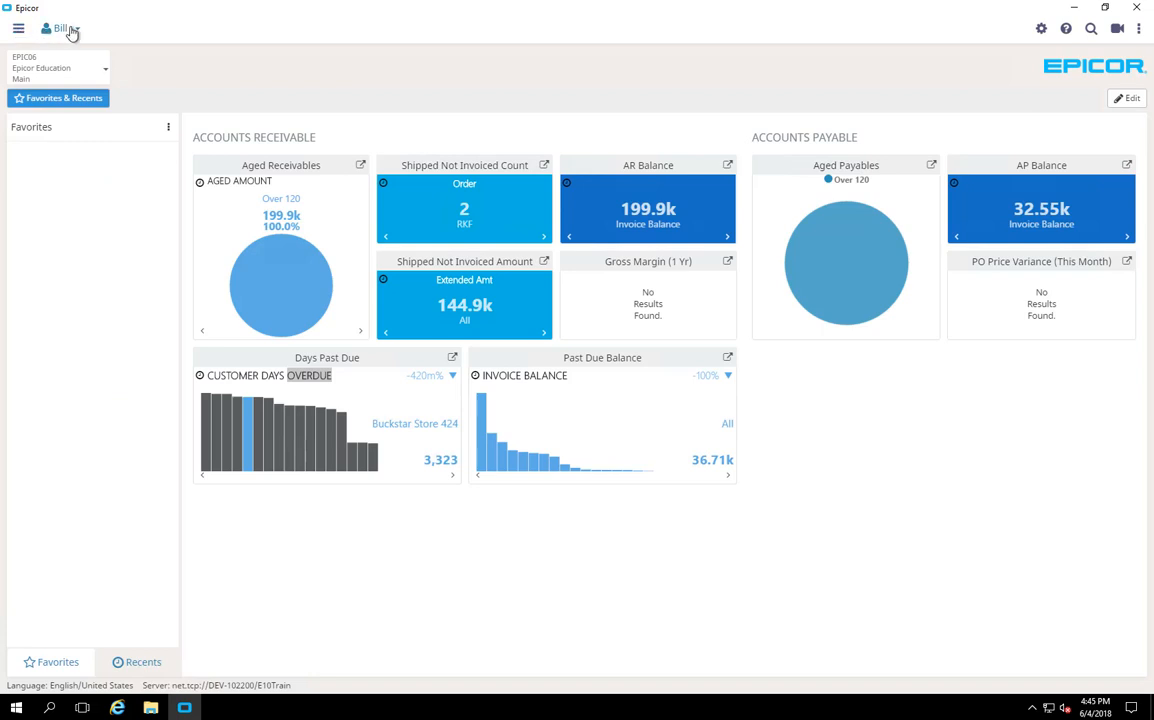
Switch the session from the user menu to Epicor USA's Chicago site.
click(60, 27)
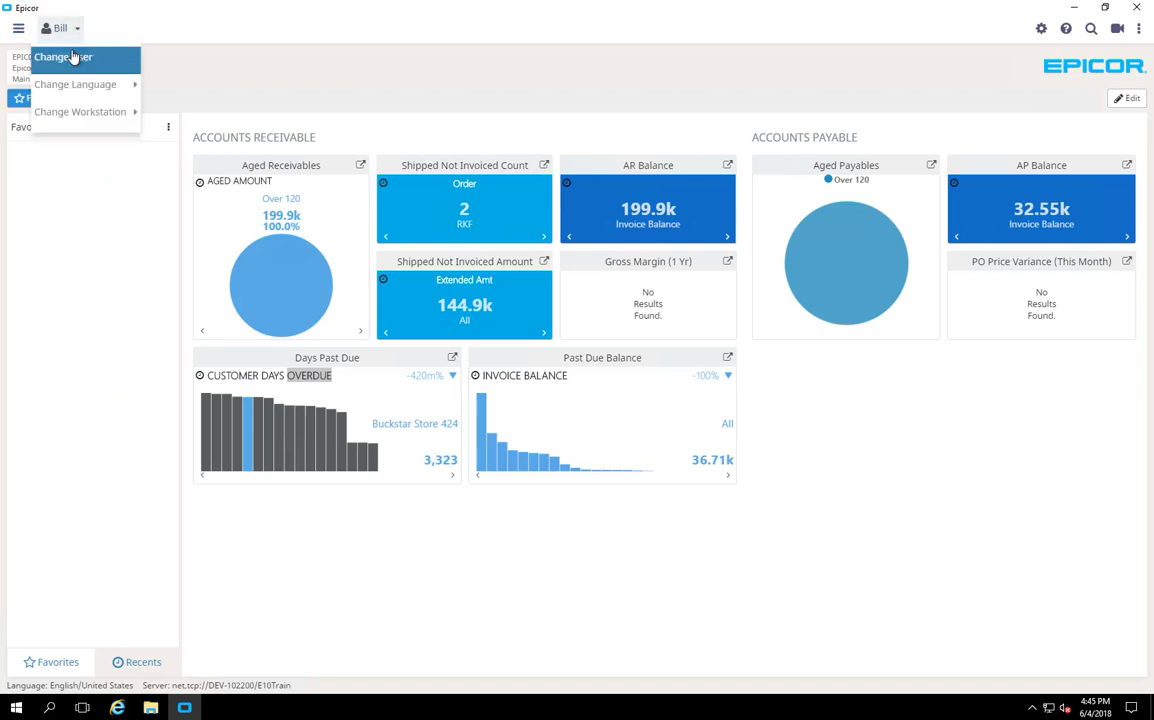
mouse_move(80, 111)
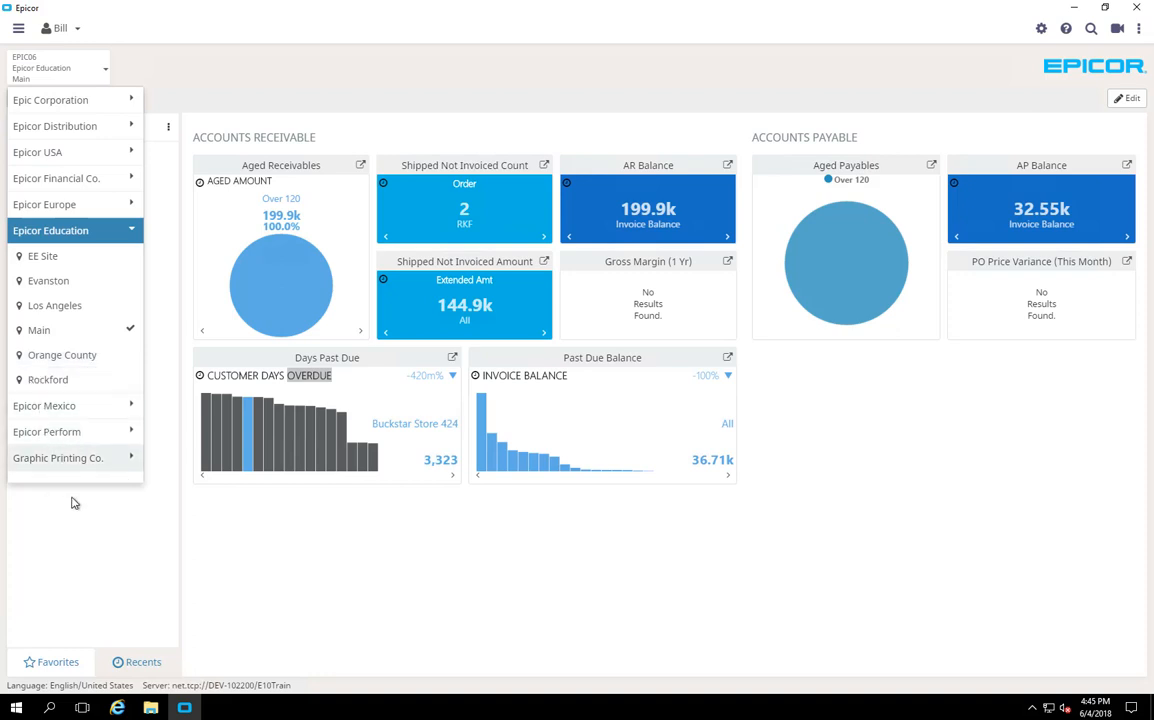
mouse_move(56, 178)
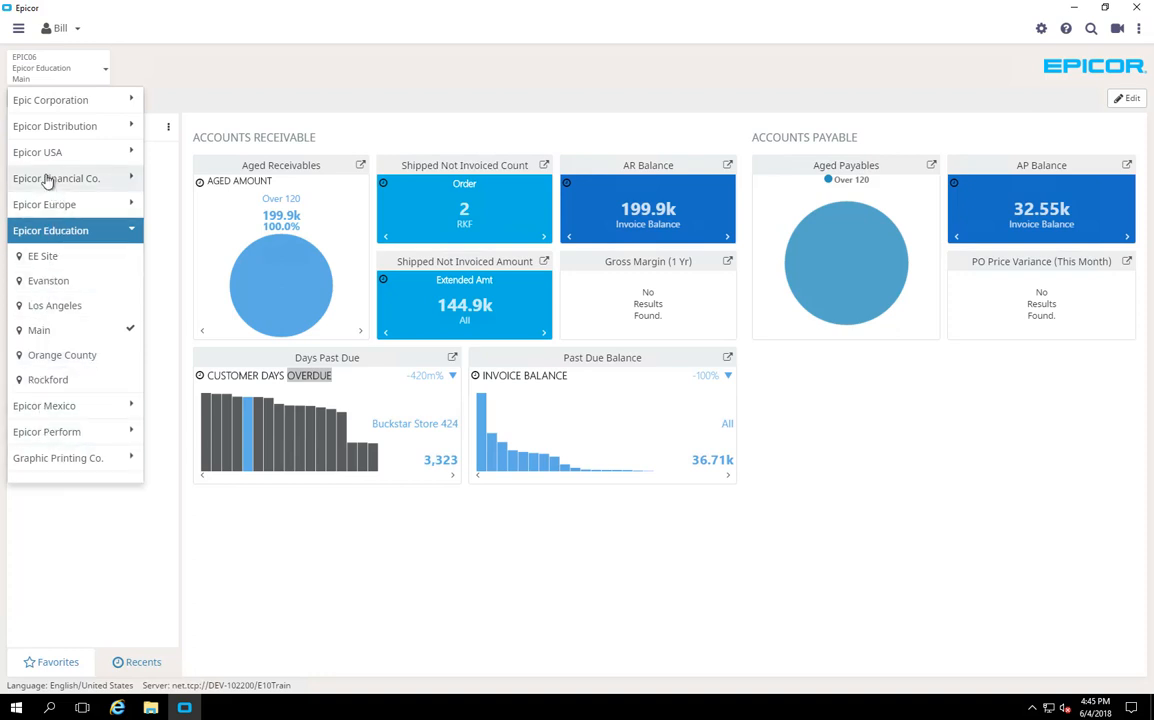
click(37, 152)
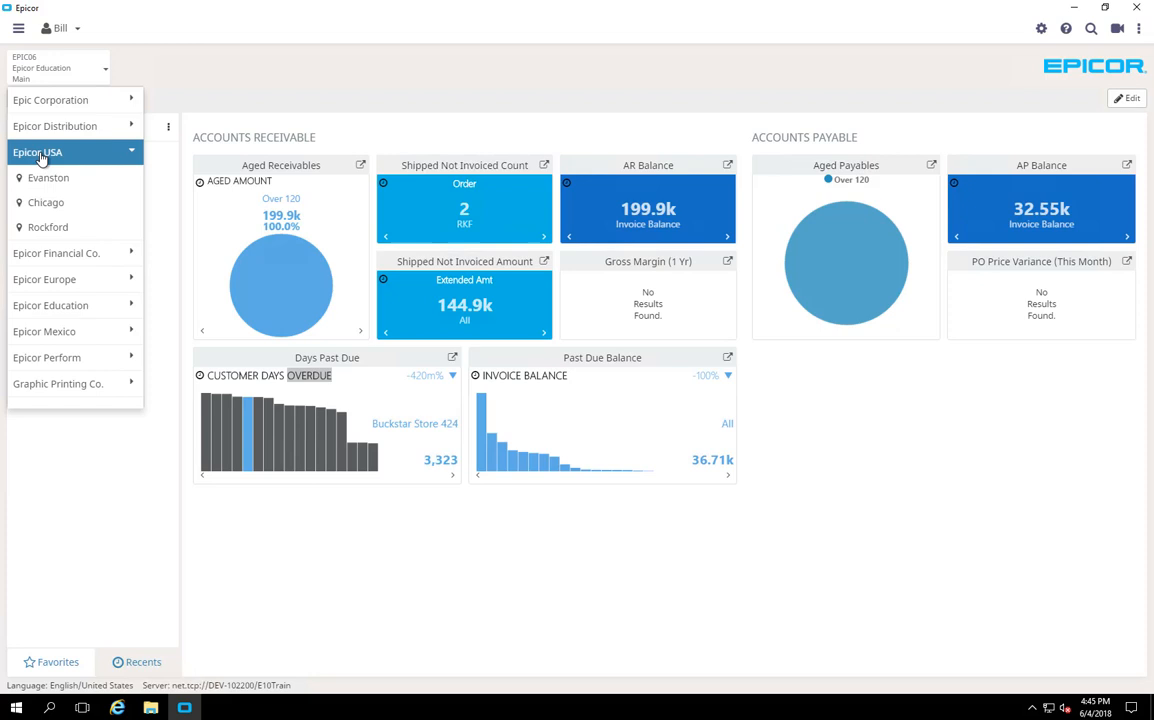
mouse_move(46, 202)
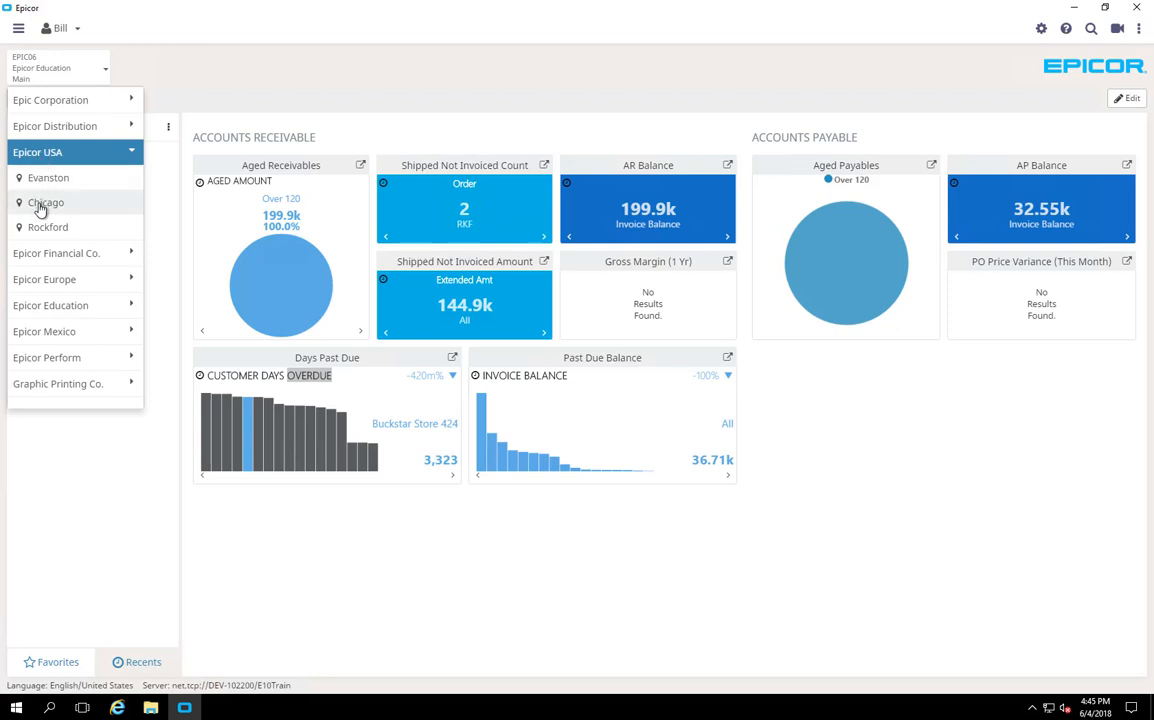
click(45, 202)
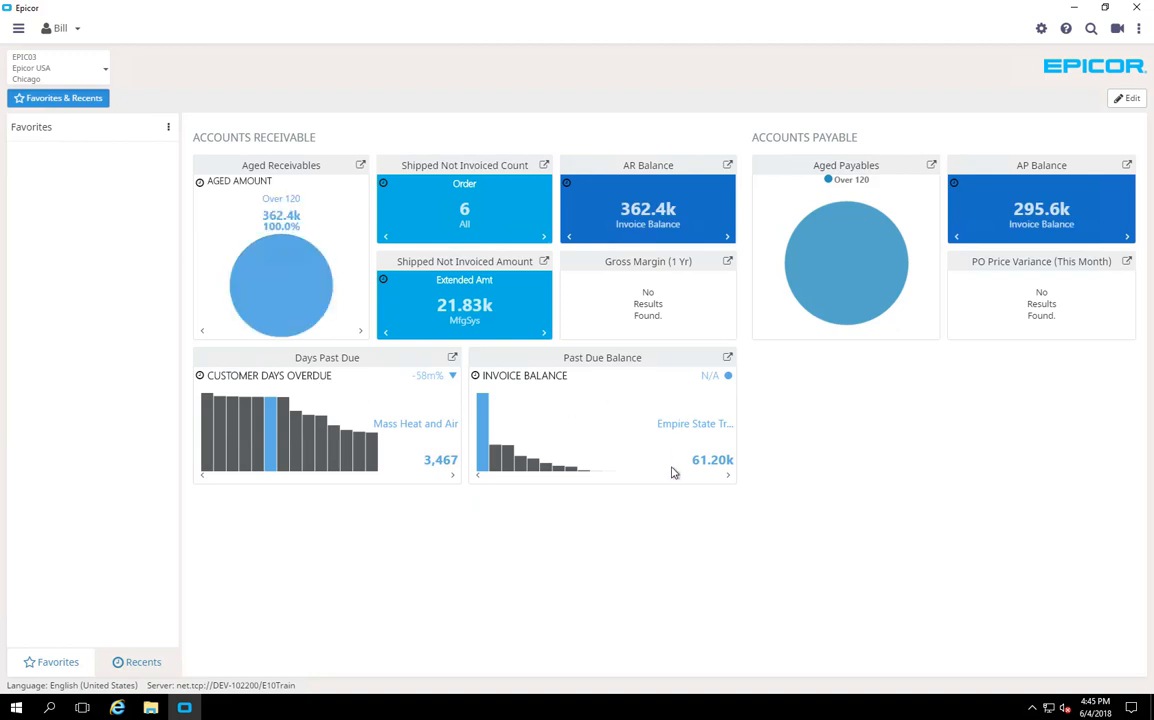
mouse_move(977, 498)
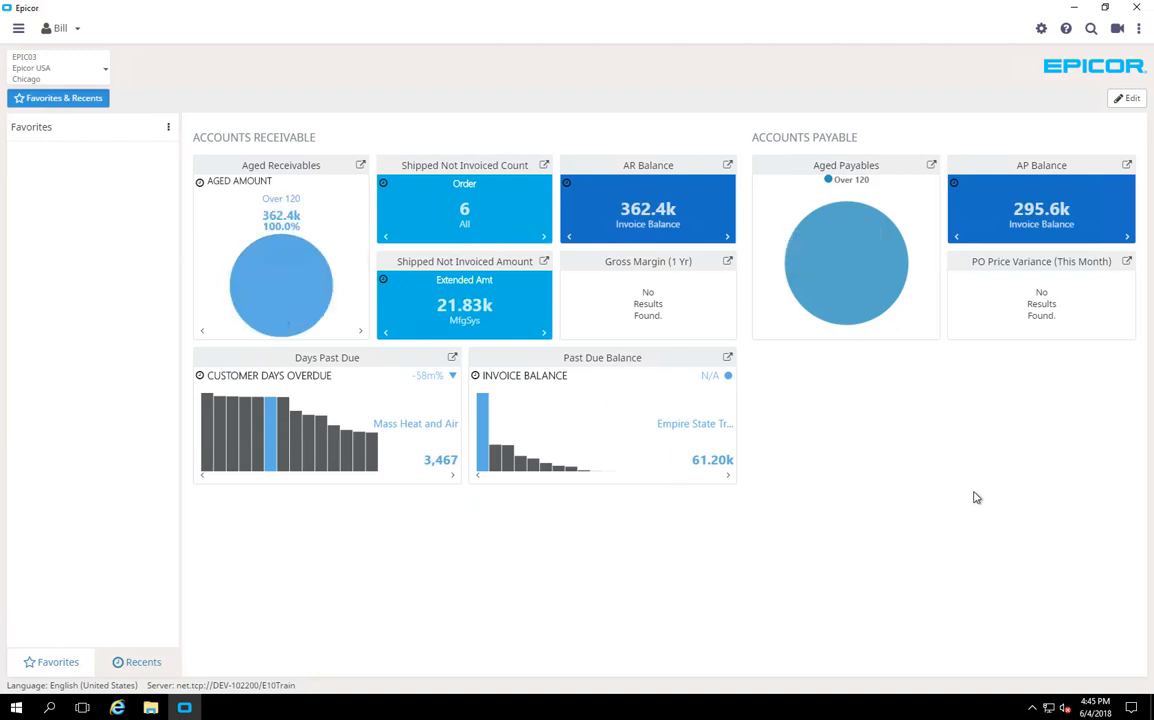
mouse_move(938, 434)
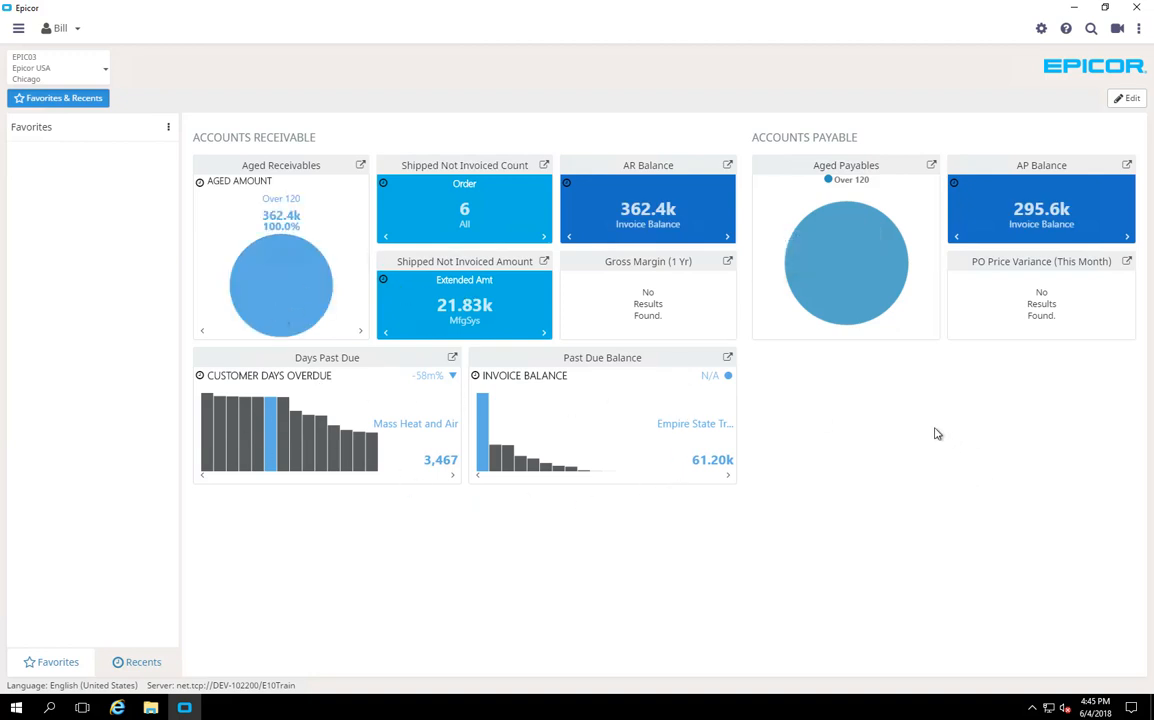
mouse_move(280, 492)
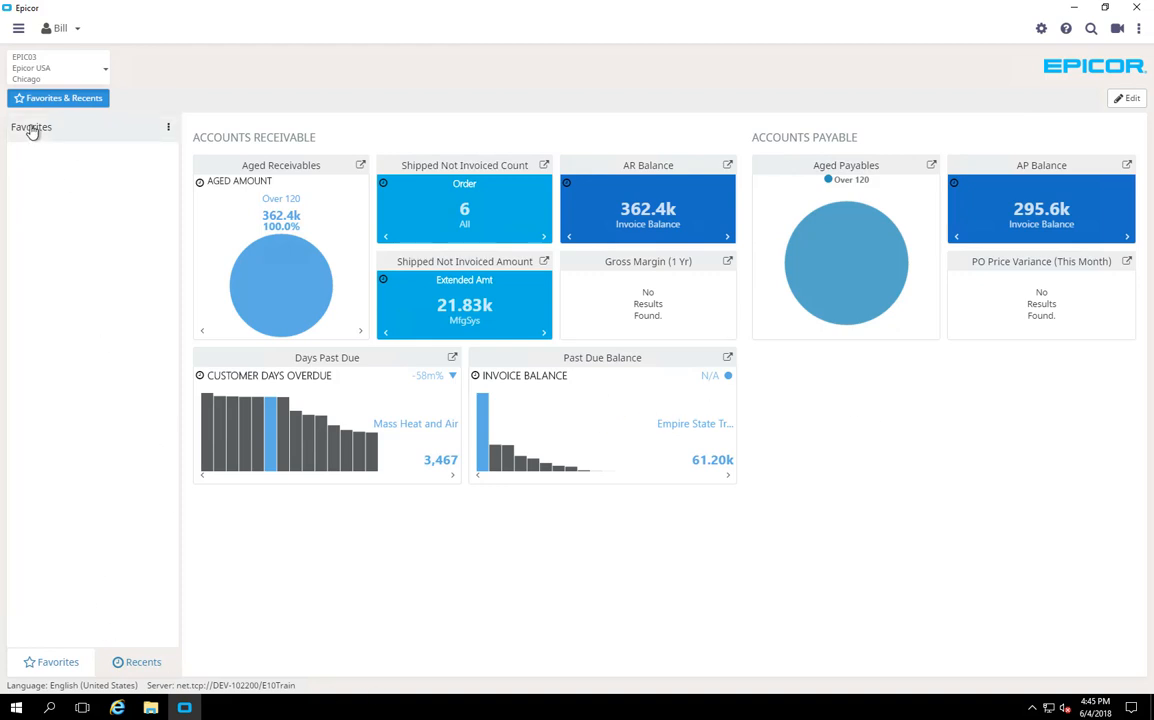
mouse_move(167, 138)
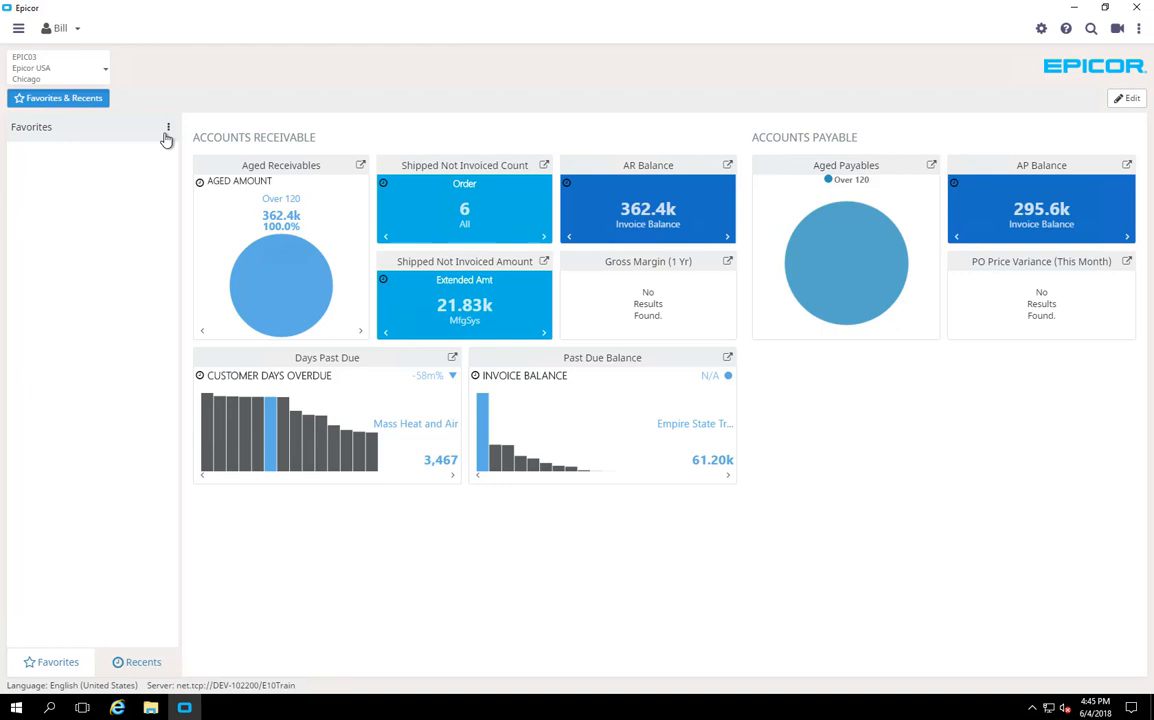
mouse_move(58, 131)
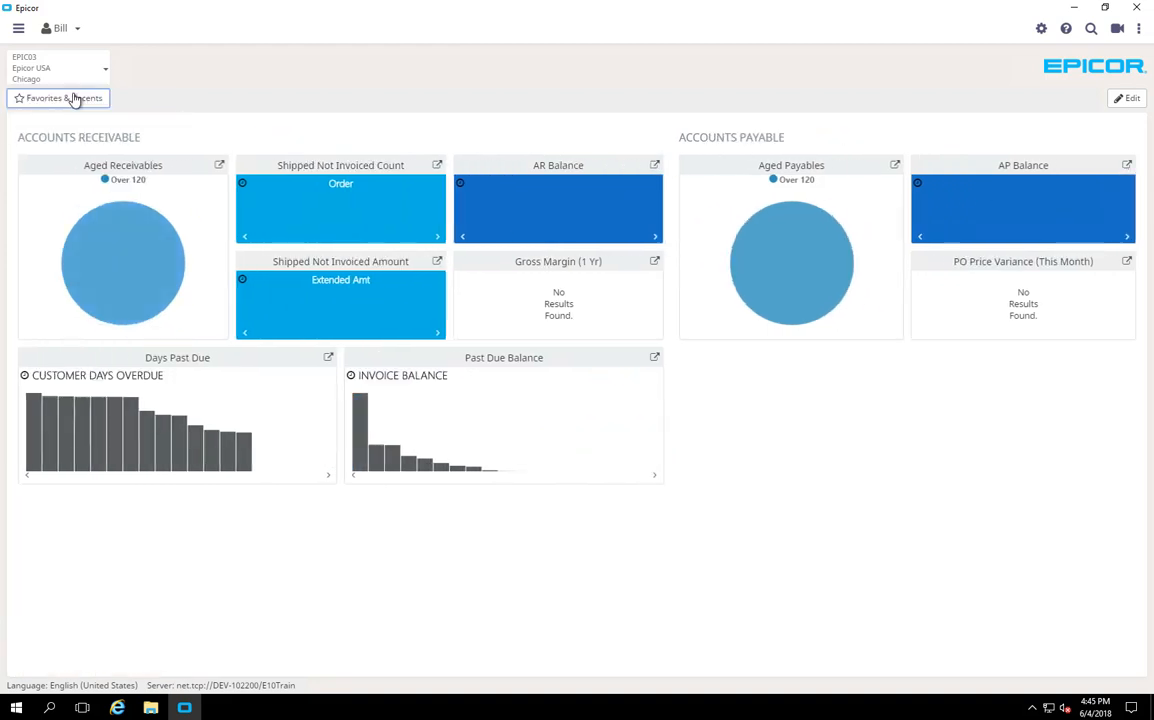
click(58, 98)
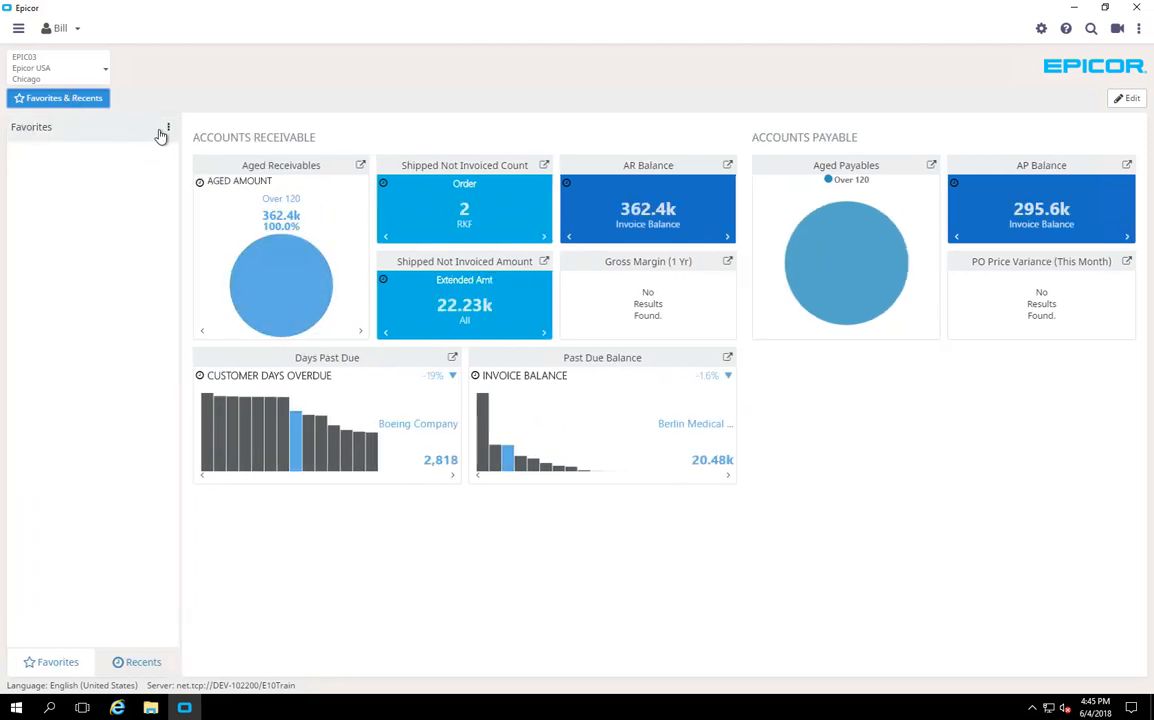
click(167, 127)
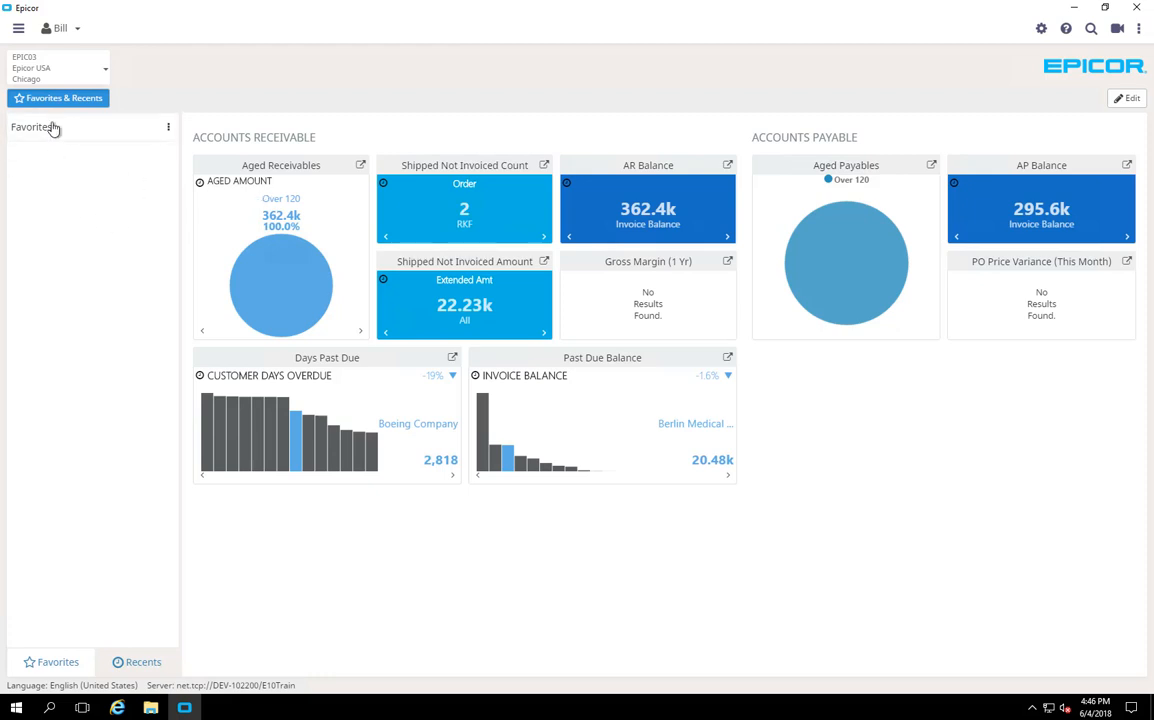
mouse_move(526, 188)
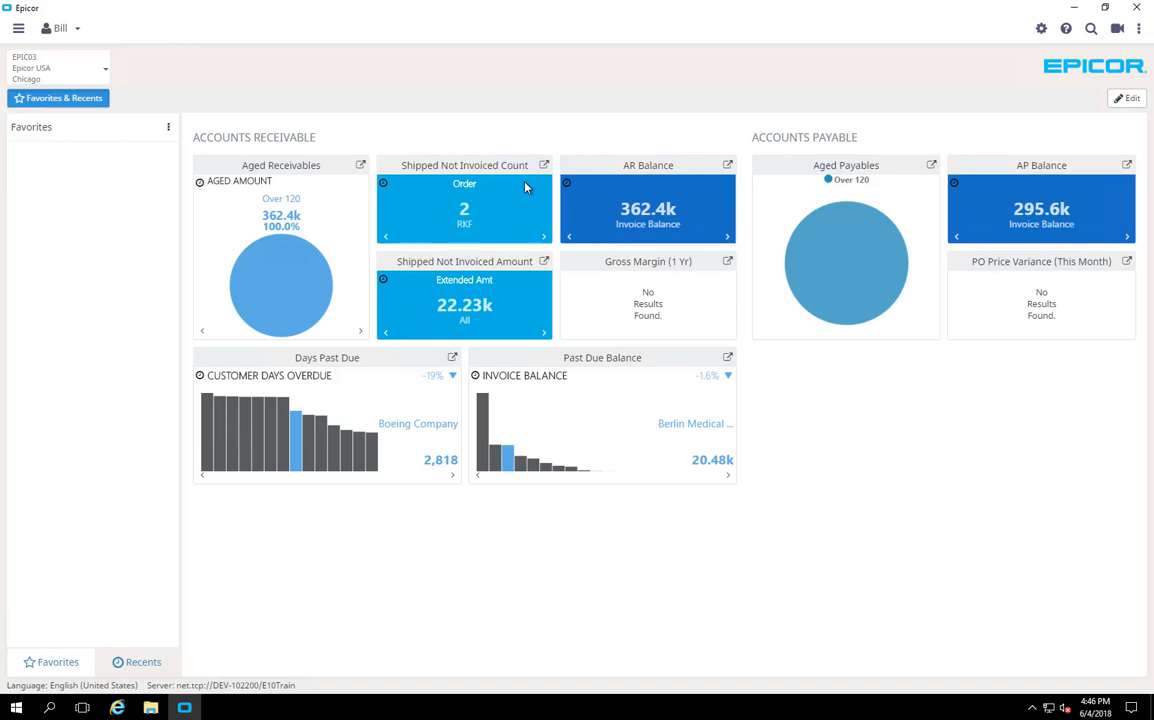
mouse_move(1137, 104)
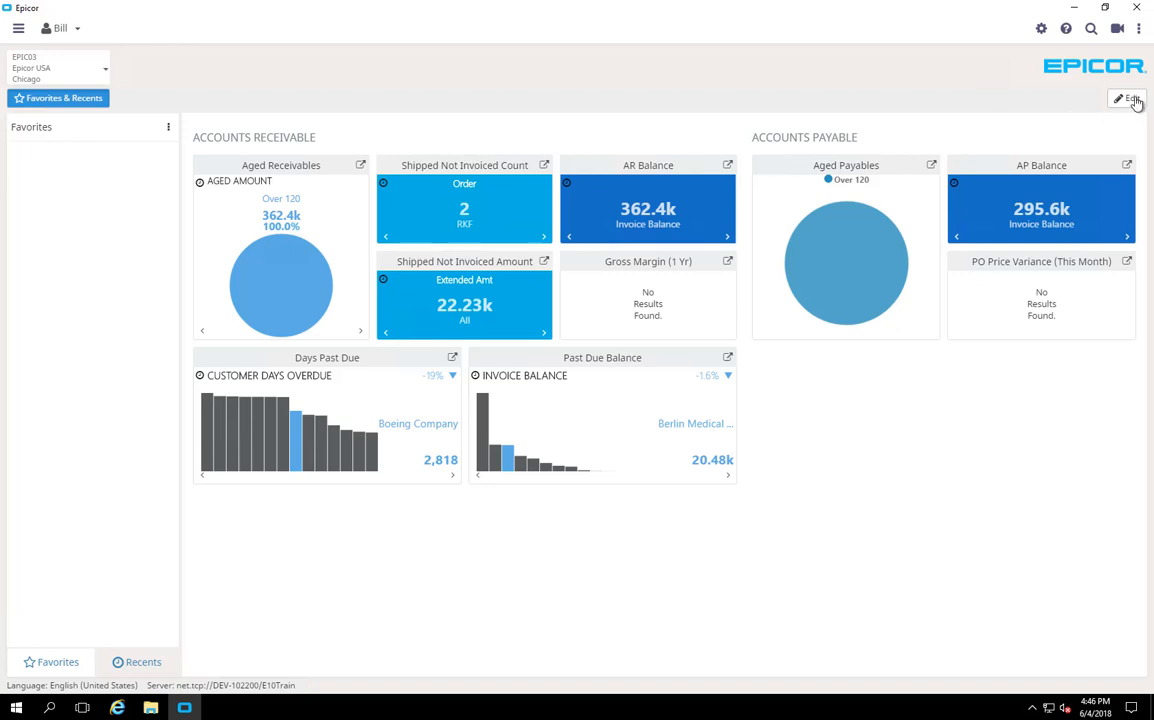
Enter edit mode on a cloned home page layout and start a new group.
click(1129, 99)
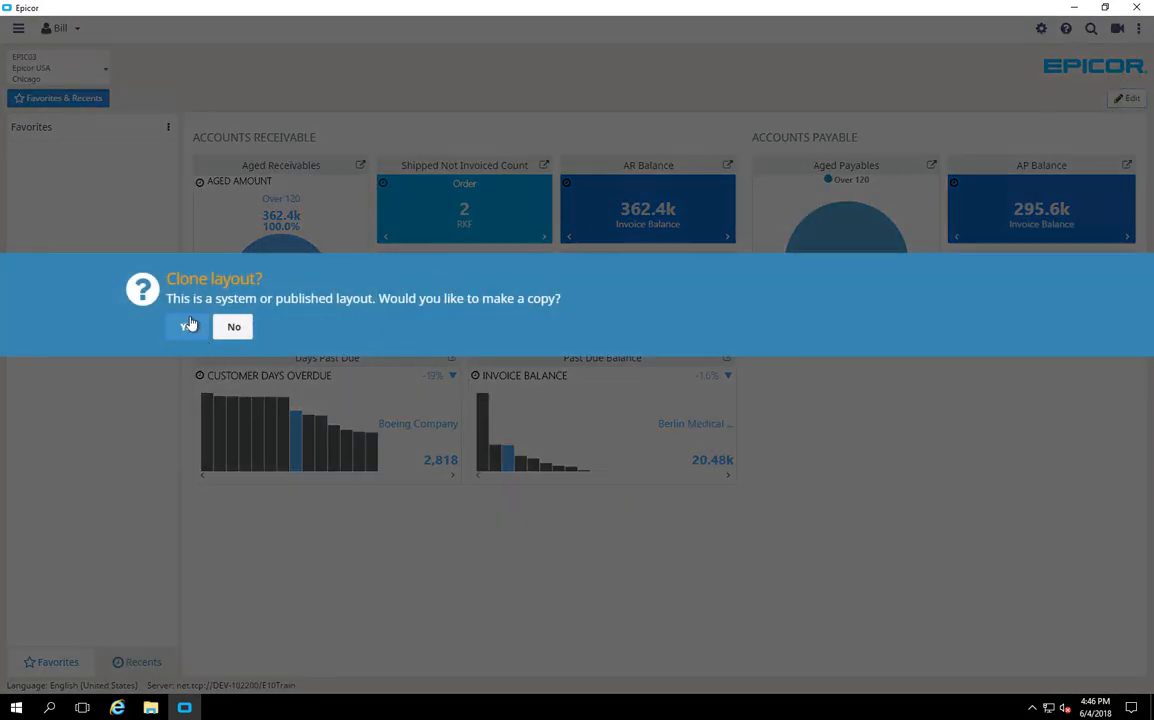
click(186, 326)
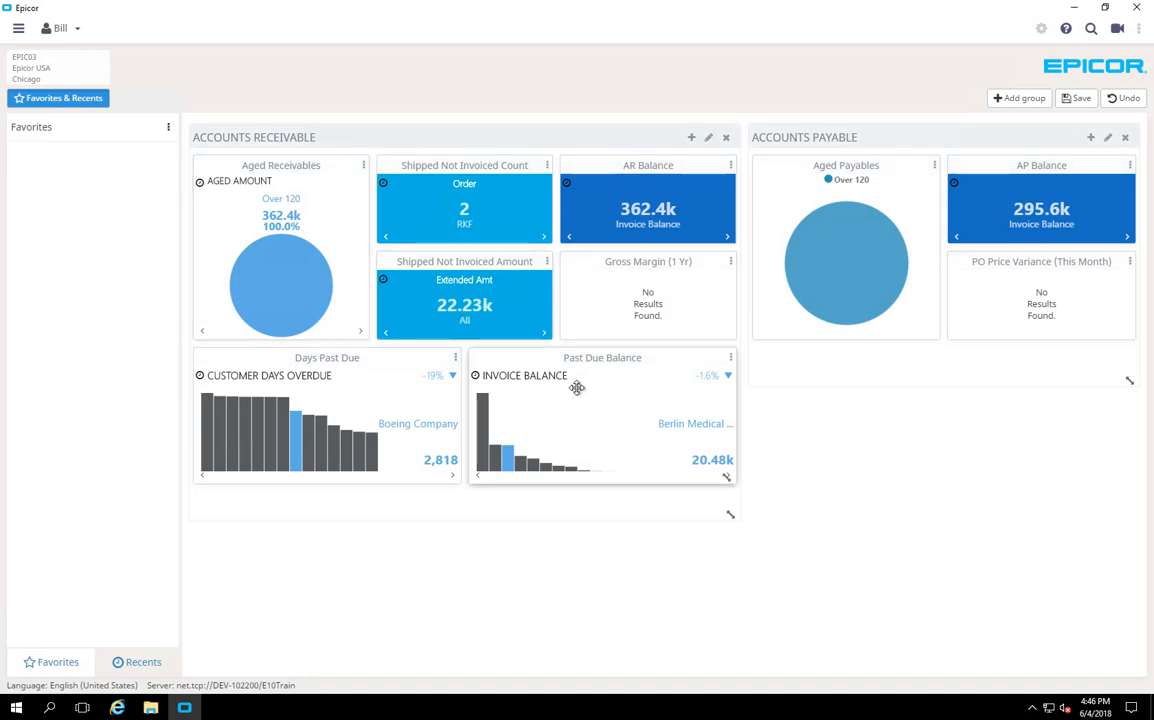
mouse_move(675, 363)
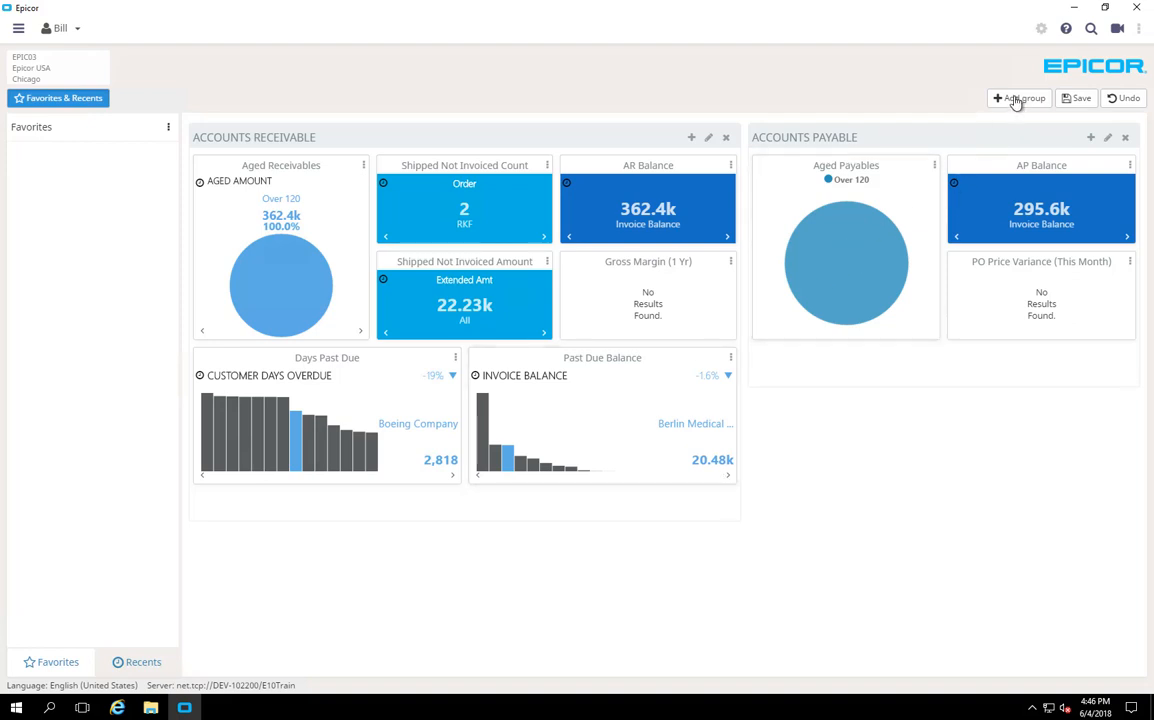
click(1019, 98)
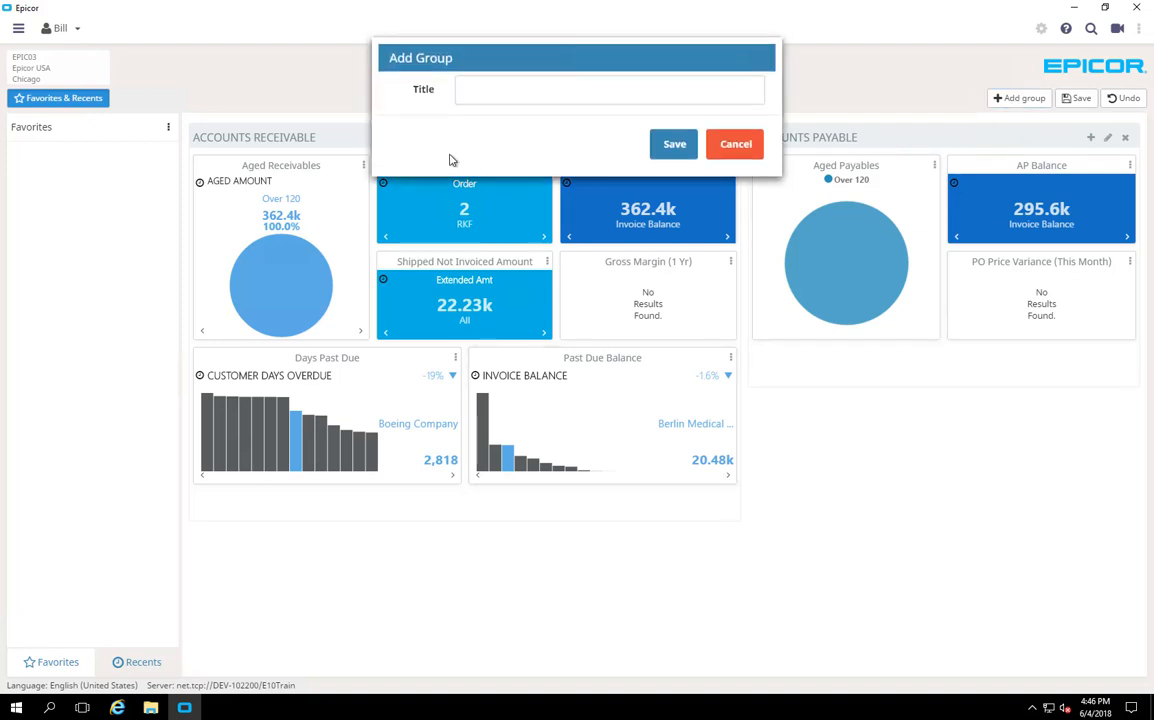
Save a new group titled 'Lunch and Learn' and begin adding a tile to it.
click(610, 89)
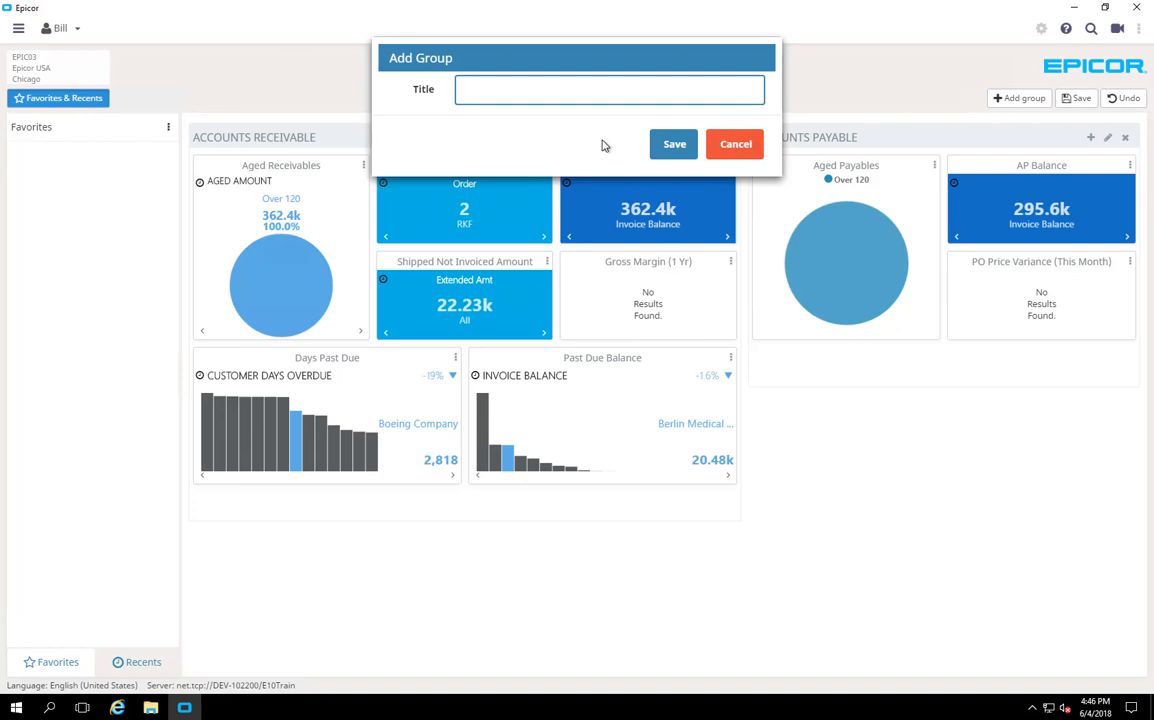
text(Lunch and)
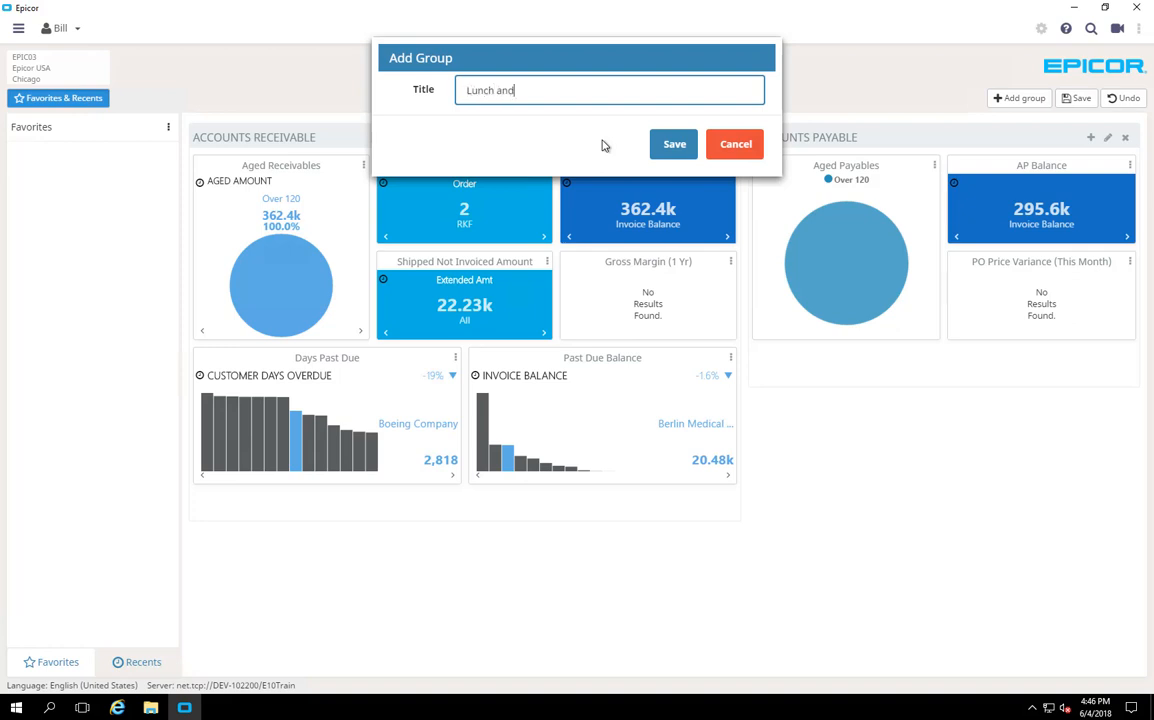
text(Learn)
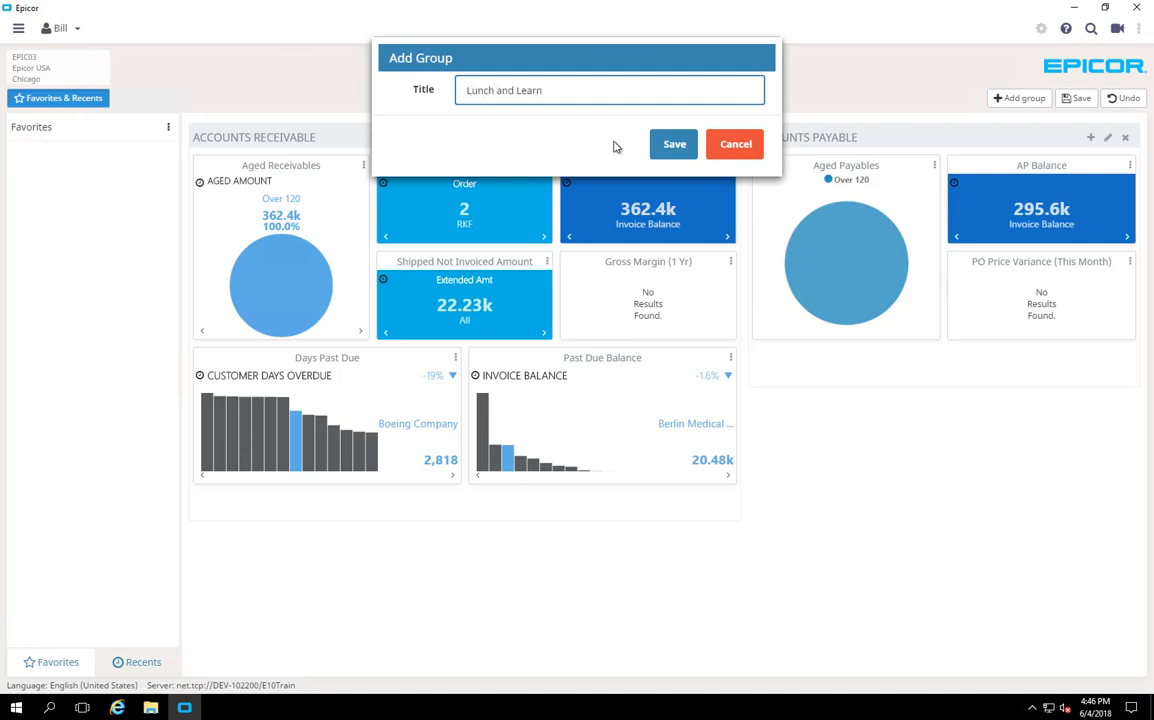
click(674, 143)
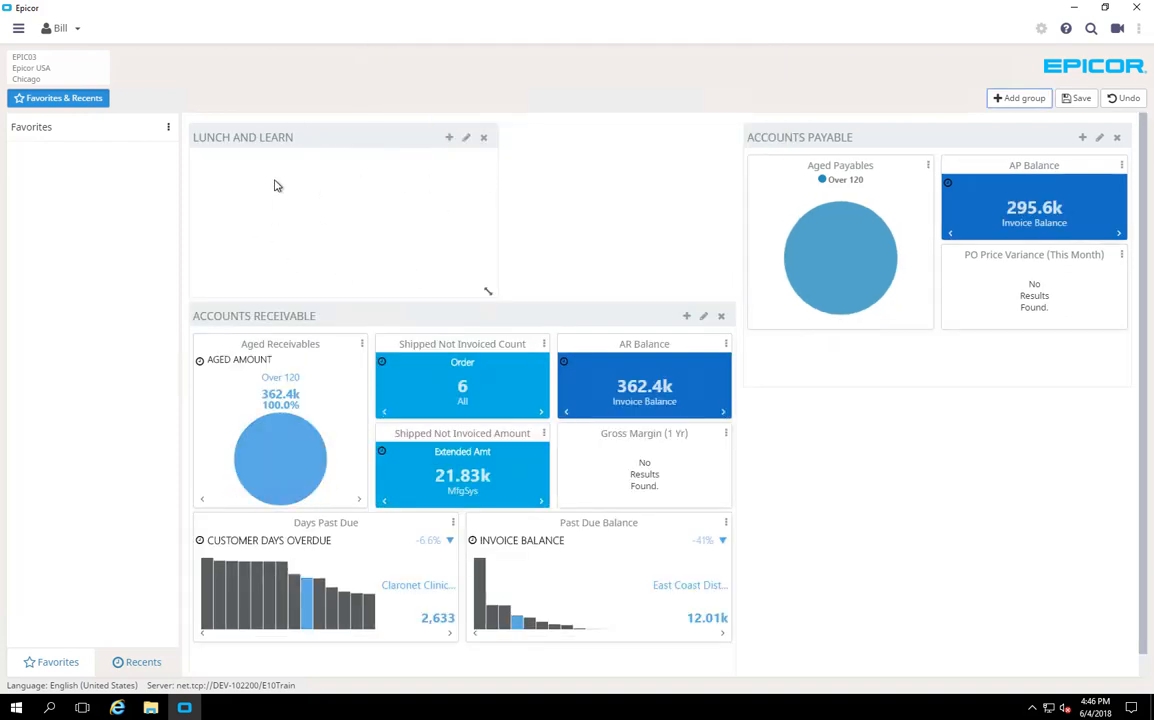
mouse_move(406, 158)
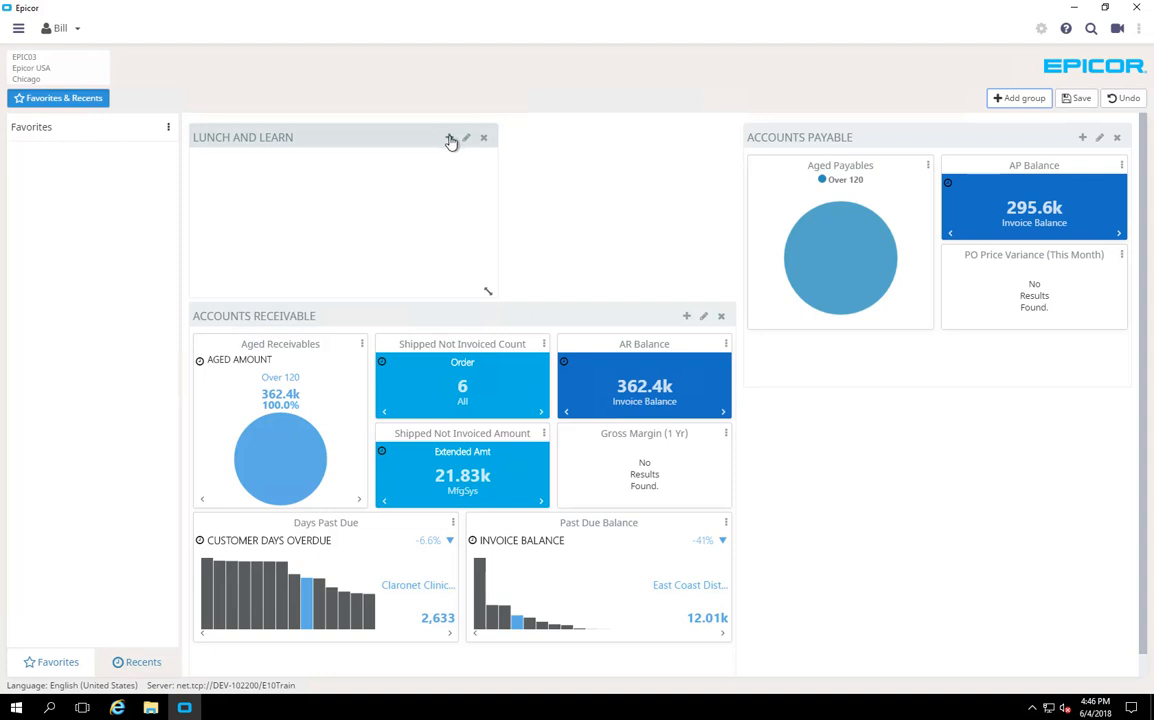
click(451, 139)
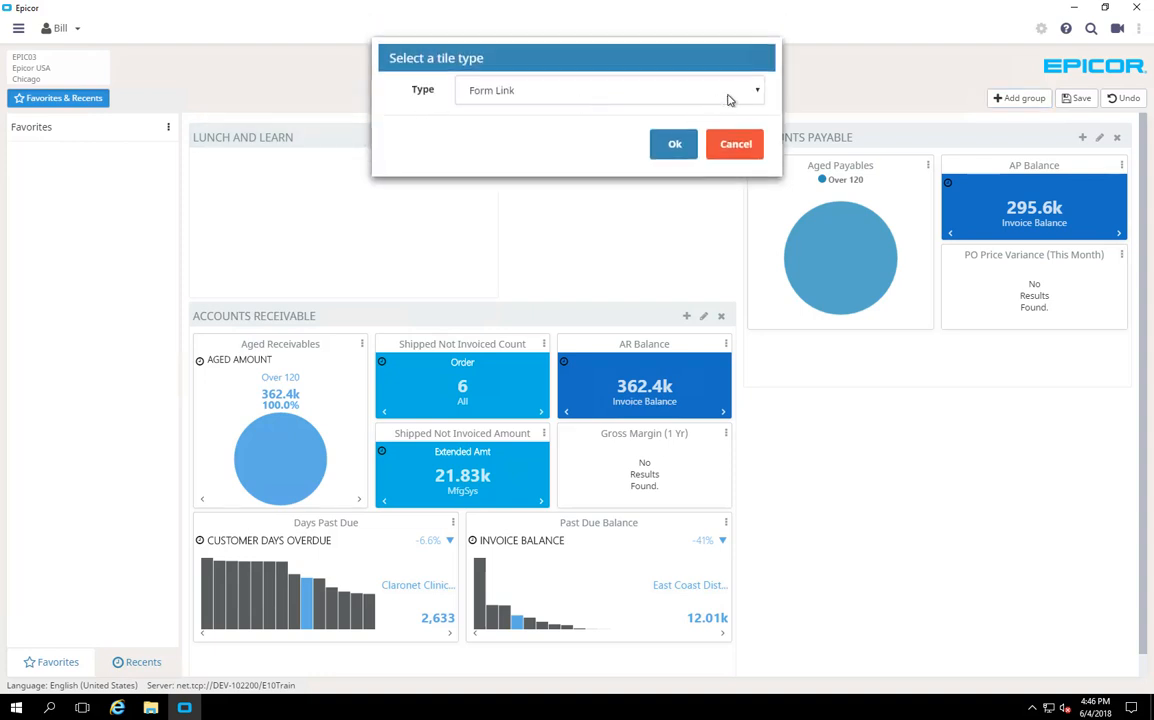
mouse_move(545, 97)
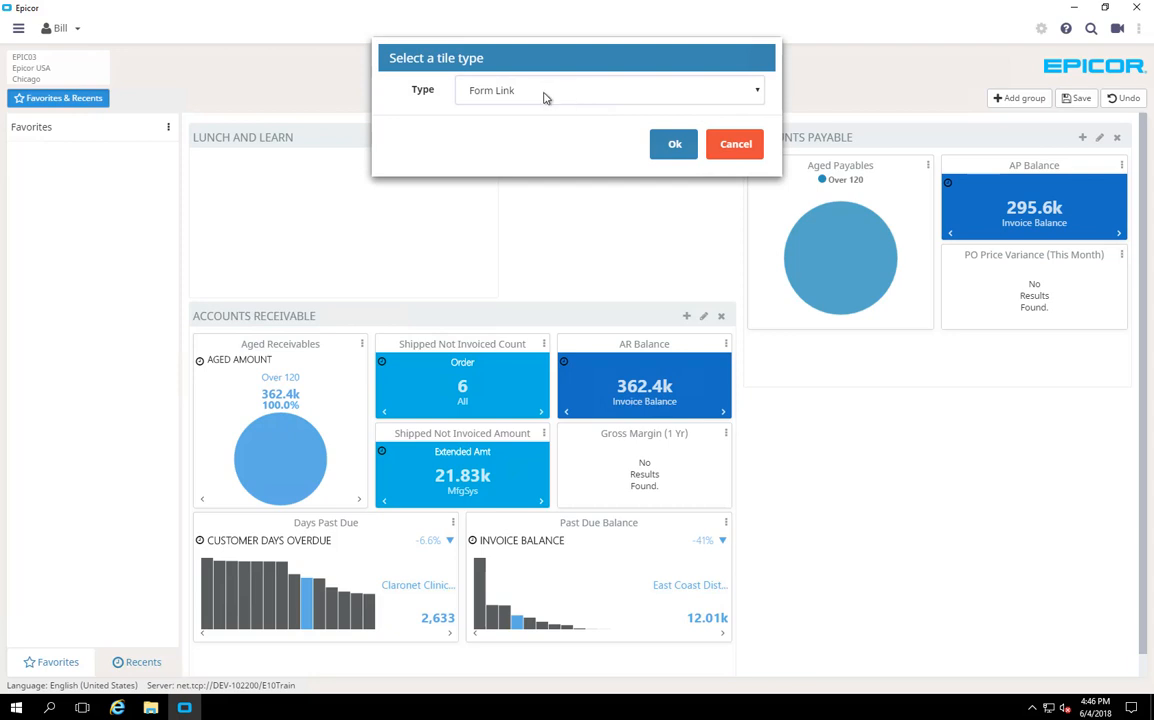
Add a Form Link tile for the Sales Management Order Entry form.
click(674, 143)
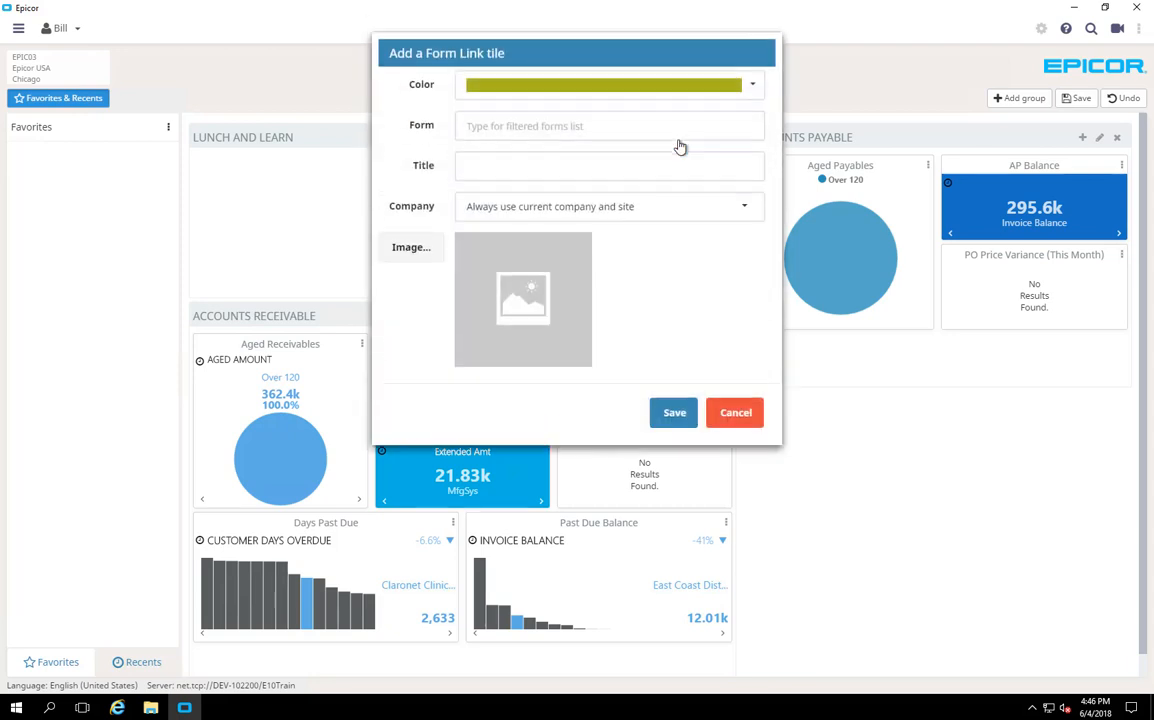
click(609, 130)
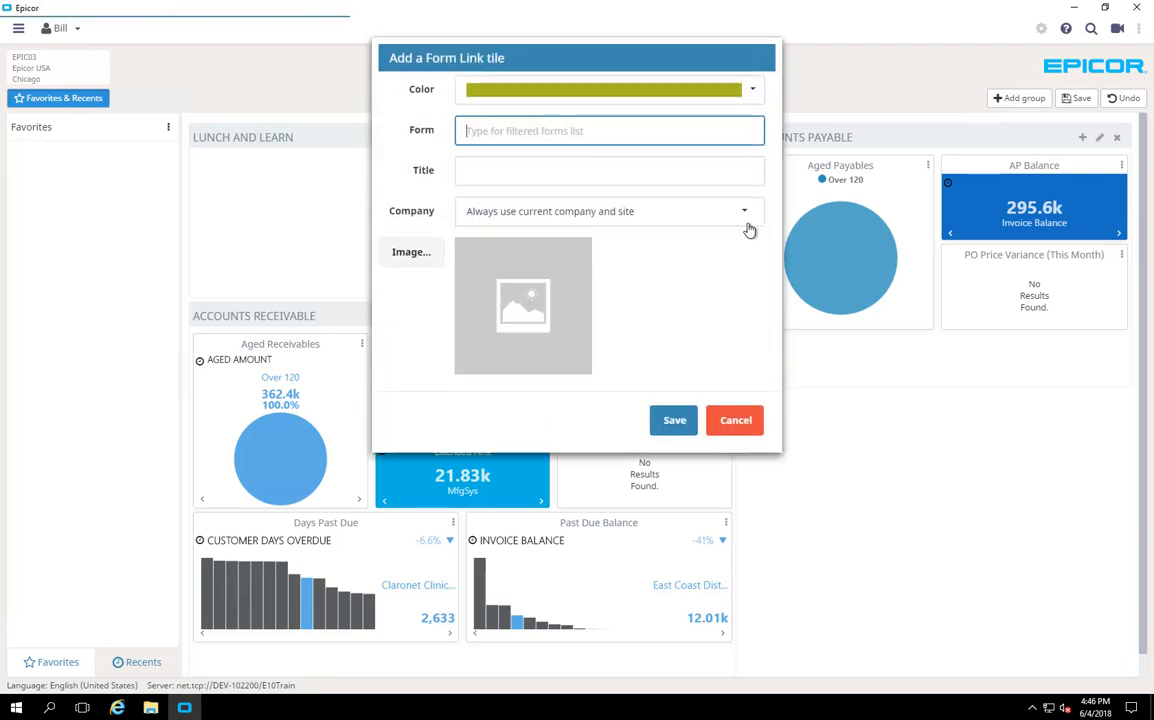
text(Order entry)
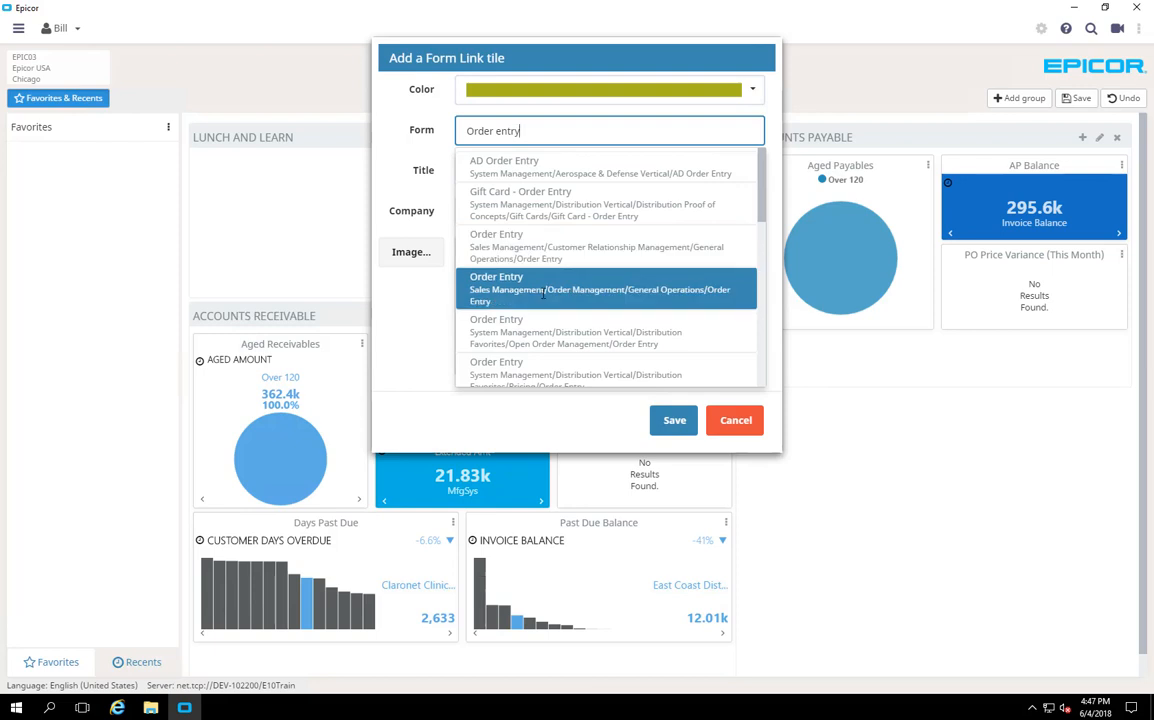
click(597, 288)
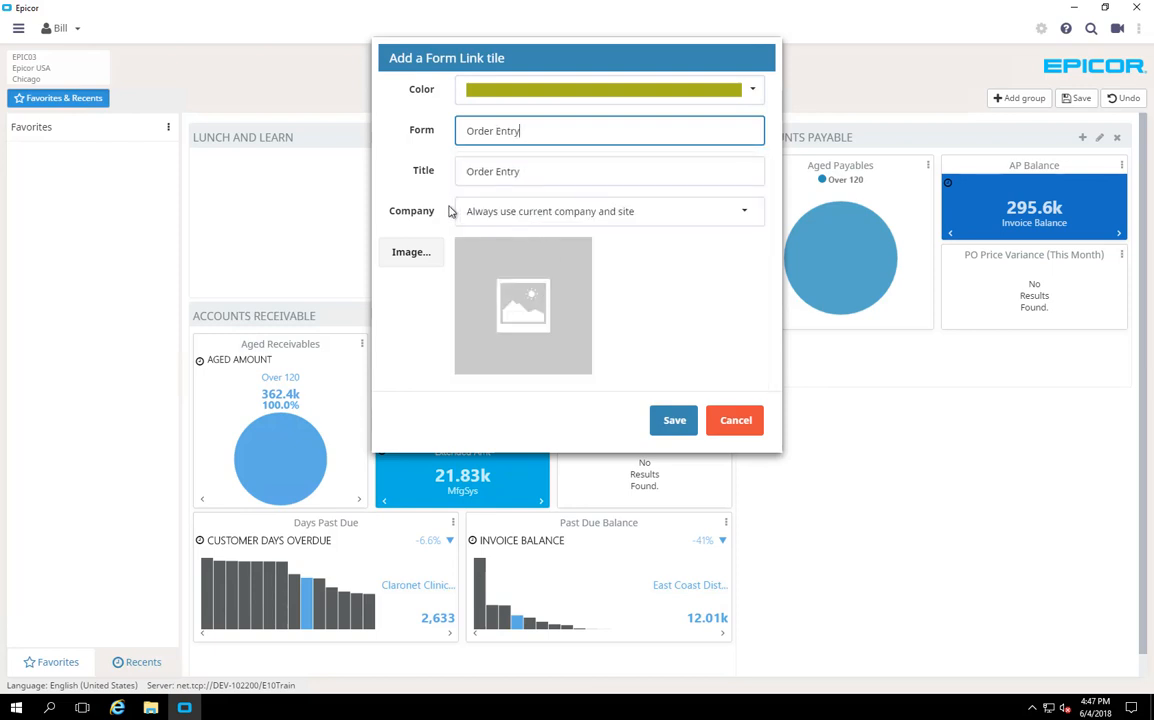
mouse_move(662, 405)
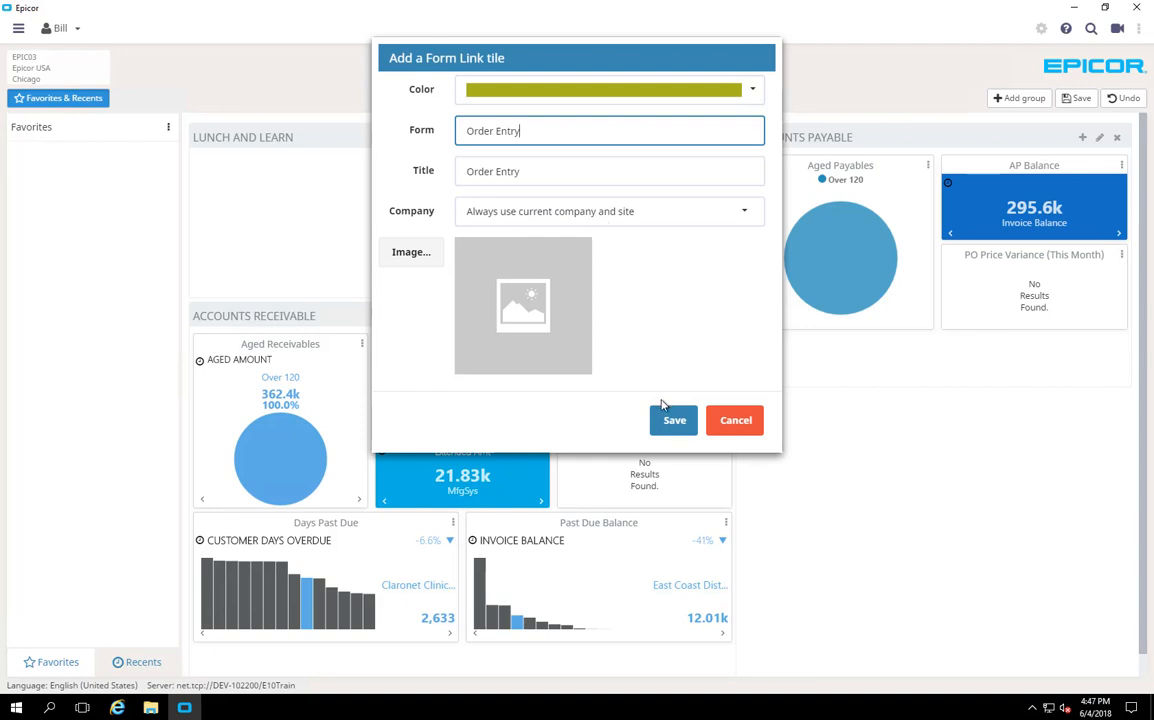
click(674, 419)
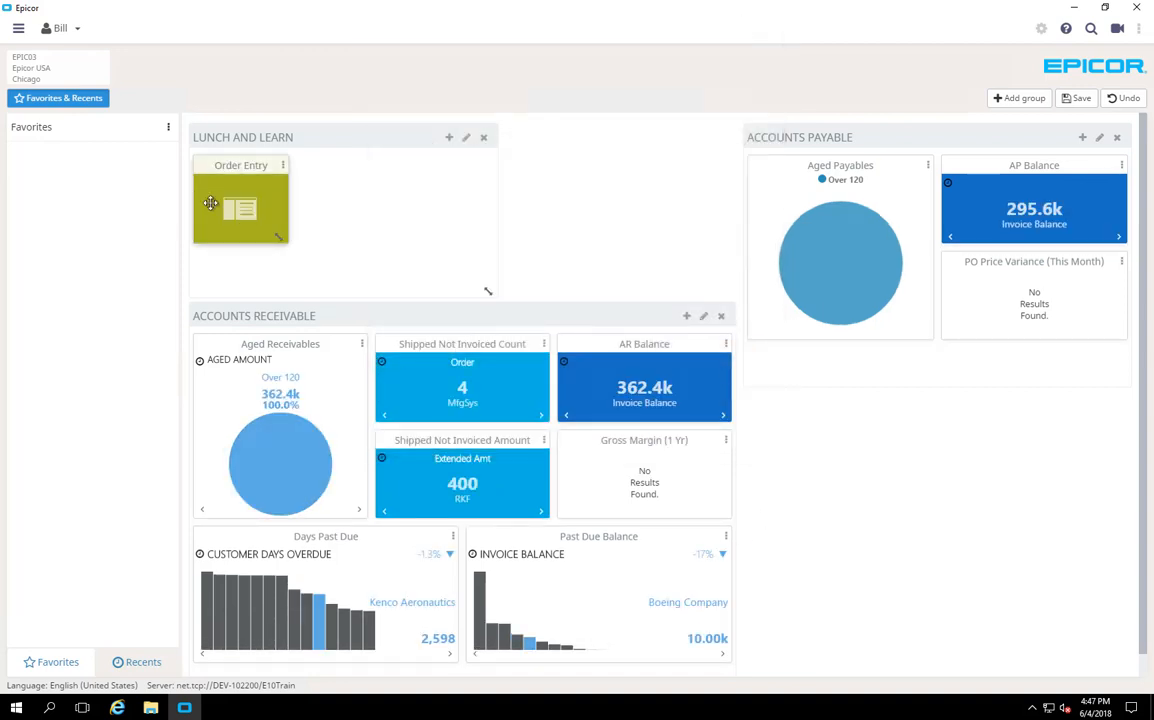
mouse_move(328, 190)
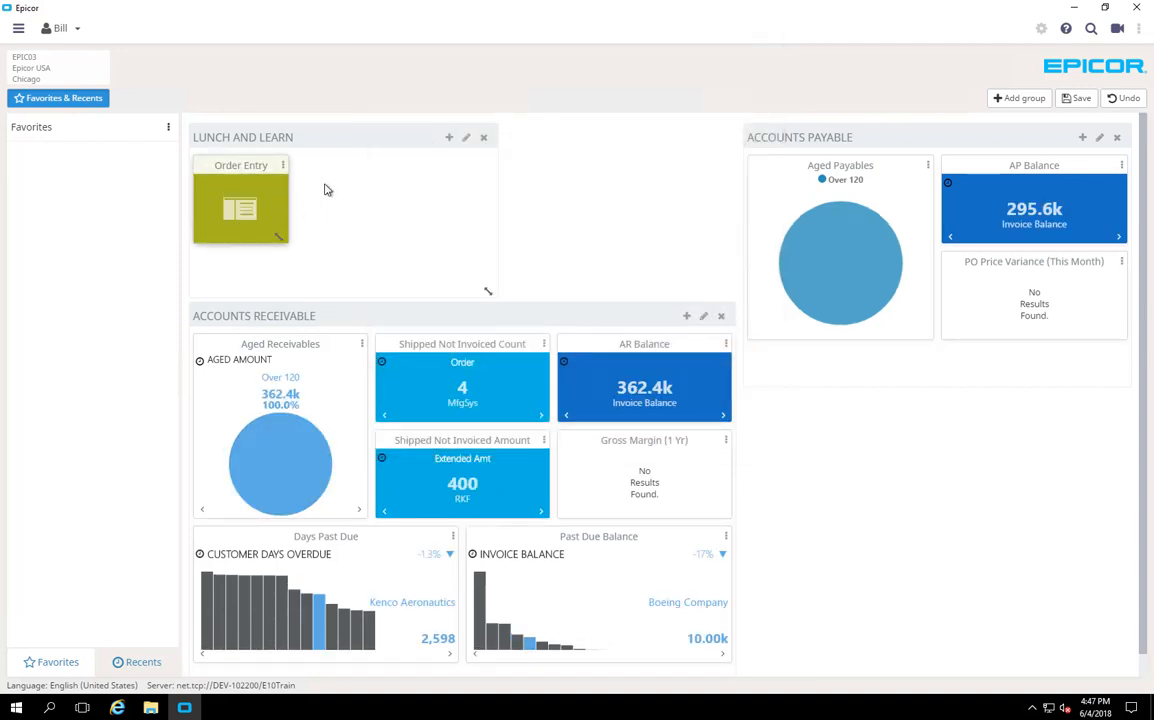
click(448, 137)
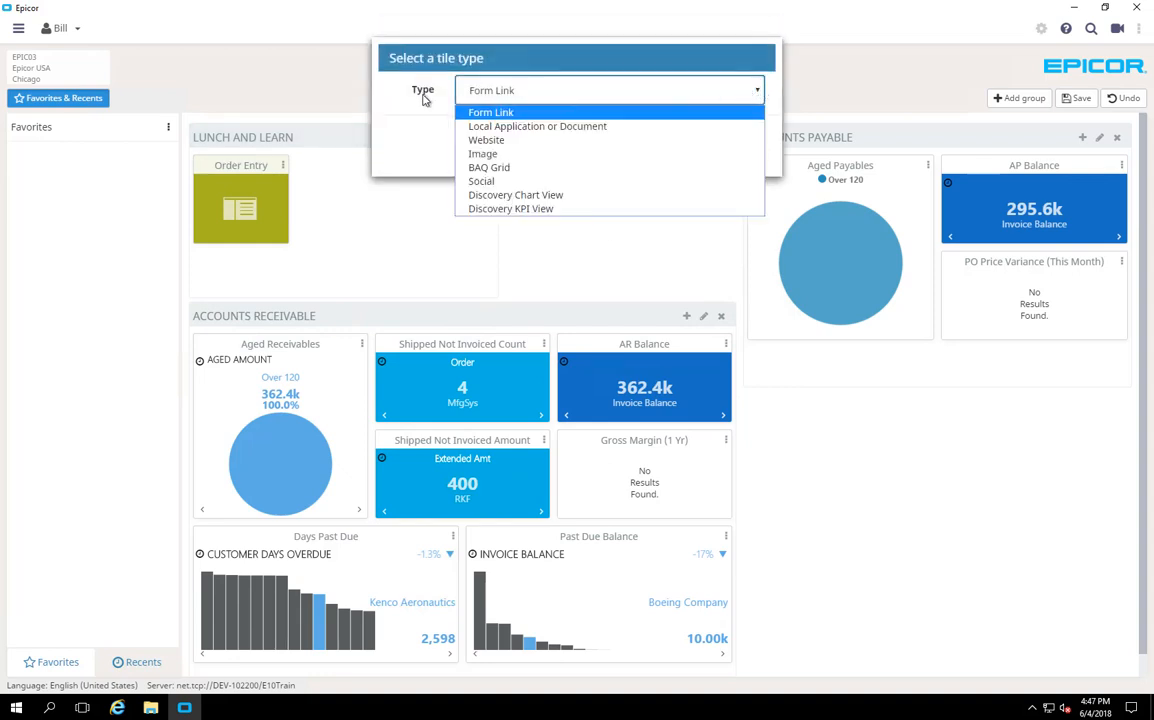
mouse_move(487, 140)
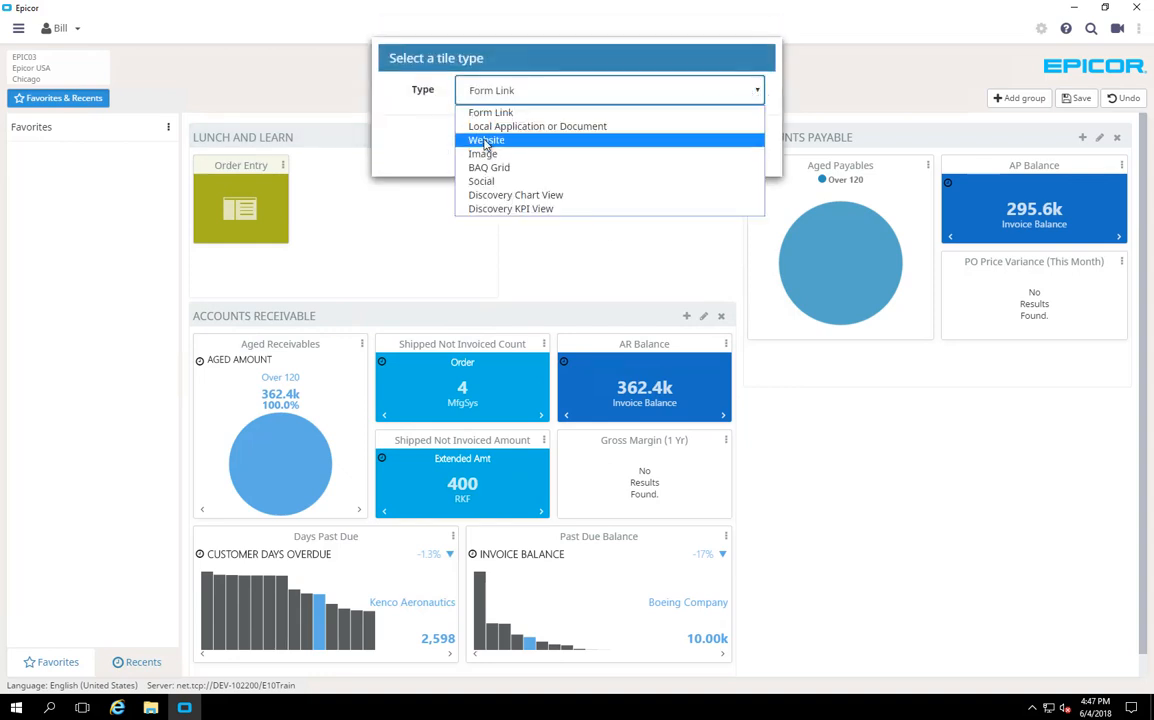
click(487, 140)
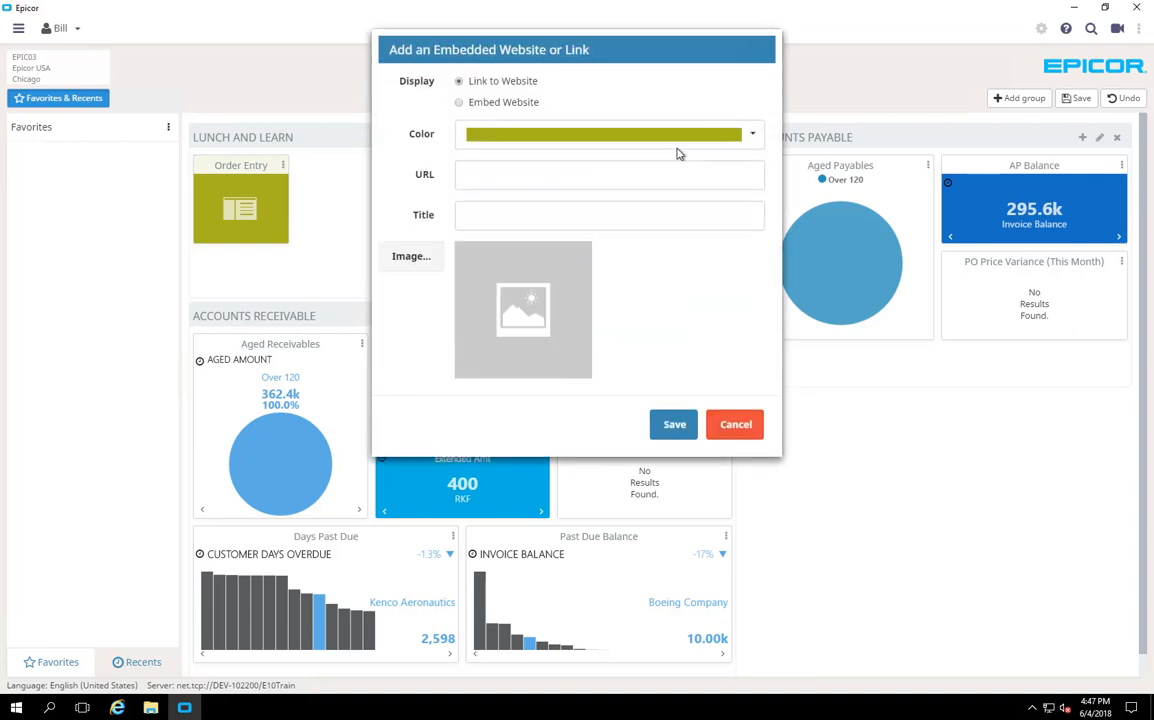
click(752, 134)
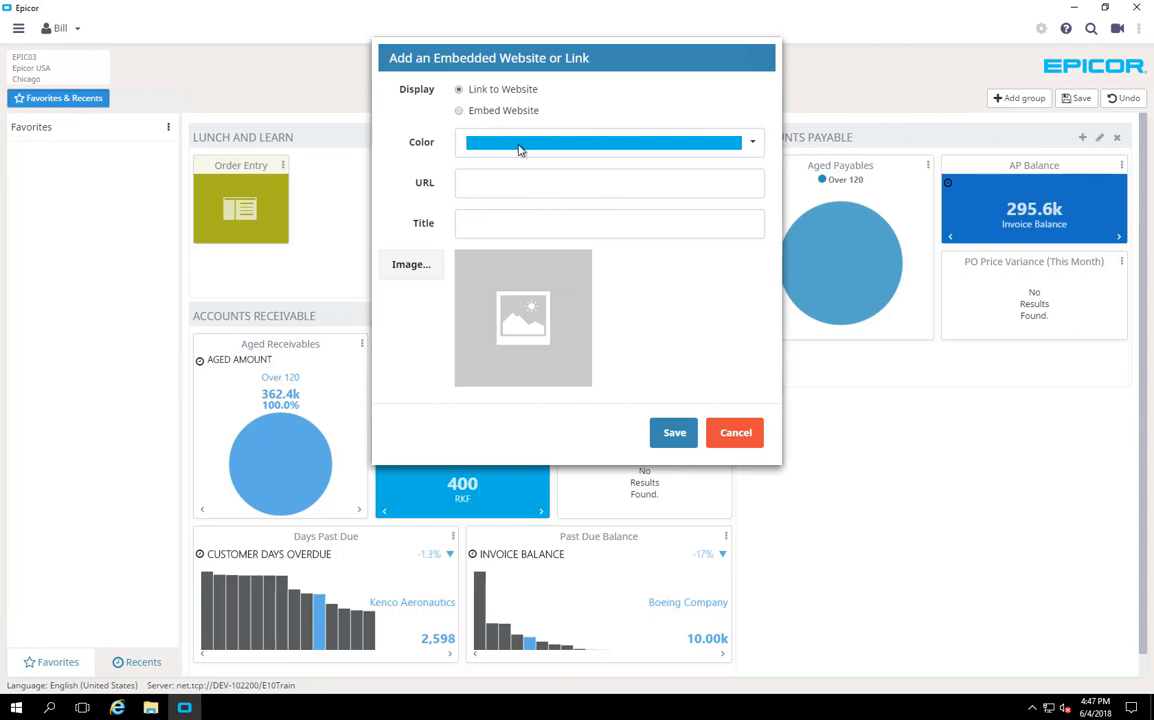
click(609, 183)
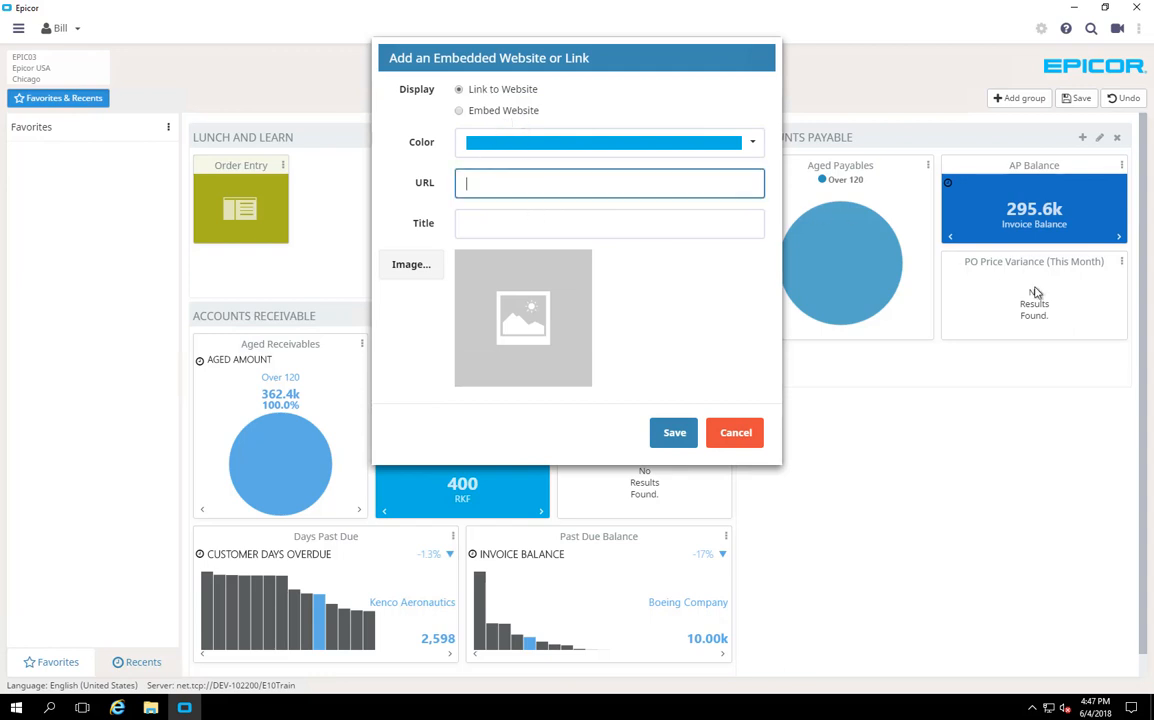
text(www.)
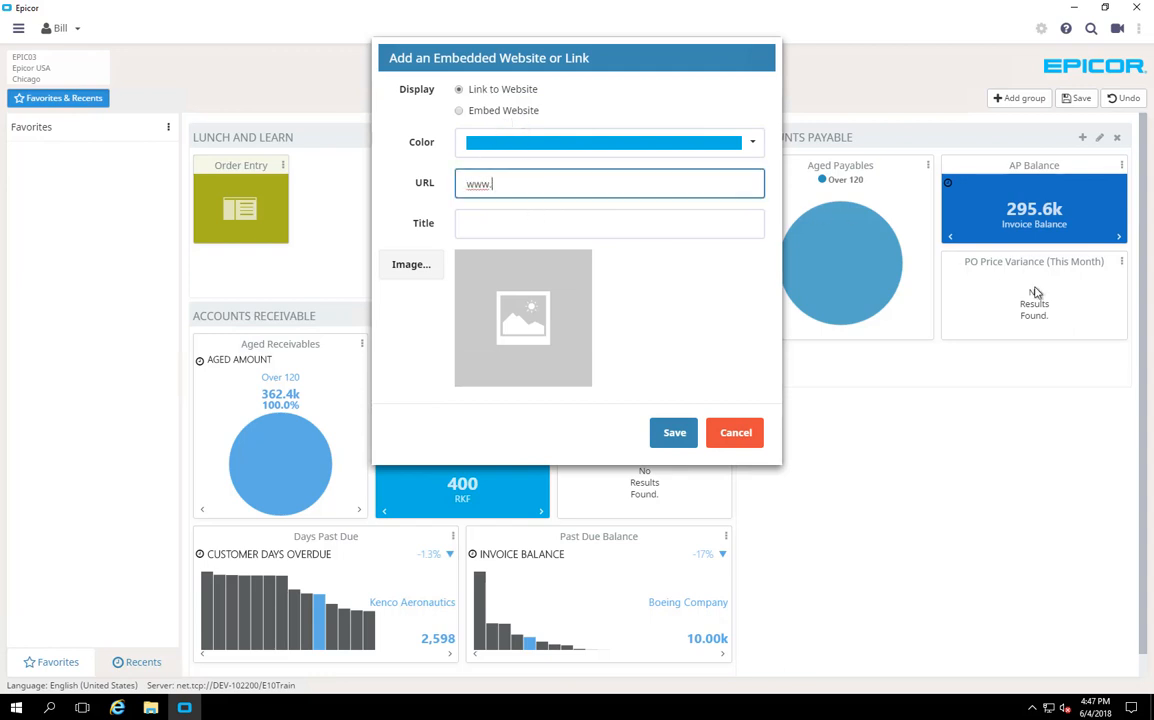
text(google.com)
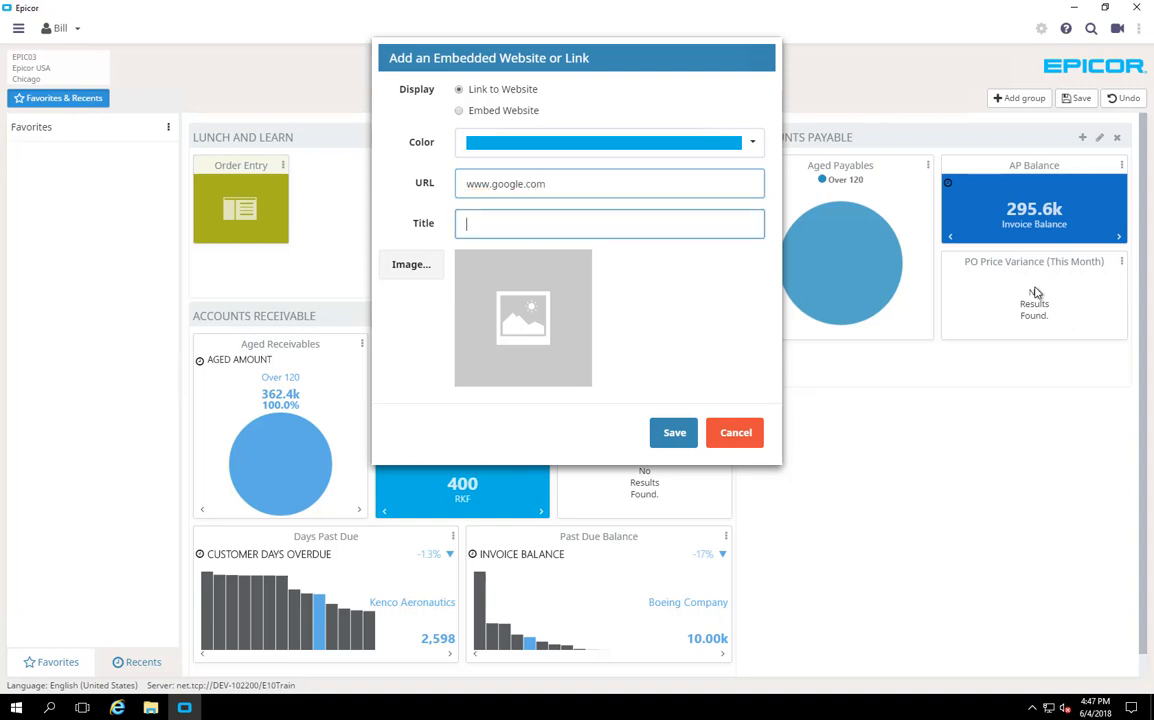
text(Goo)
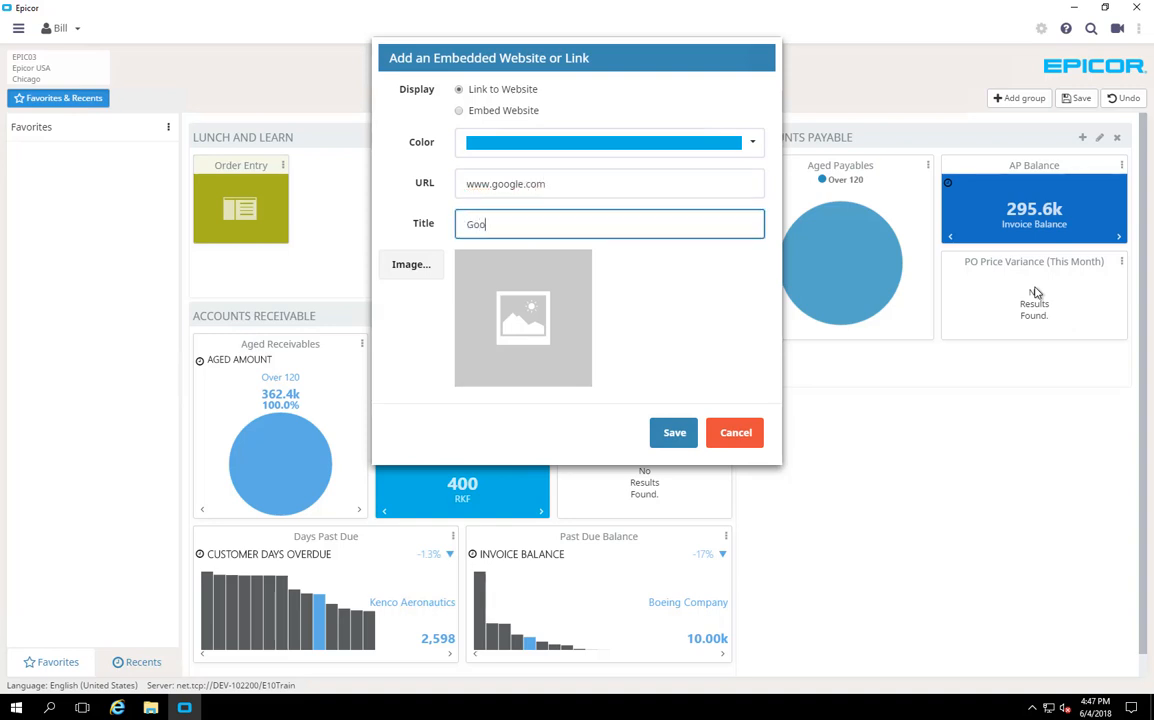
text(gle)
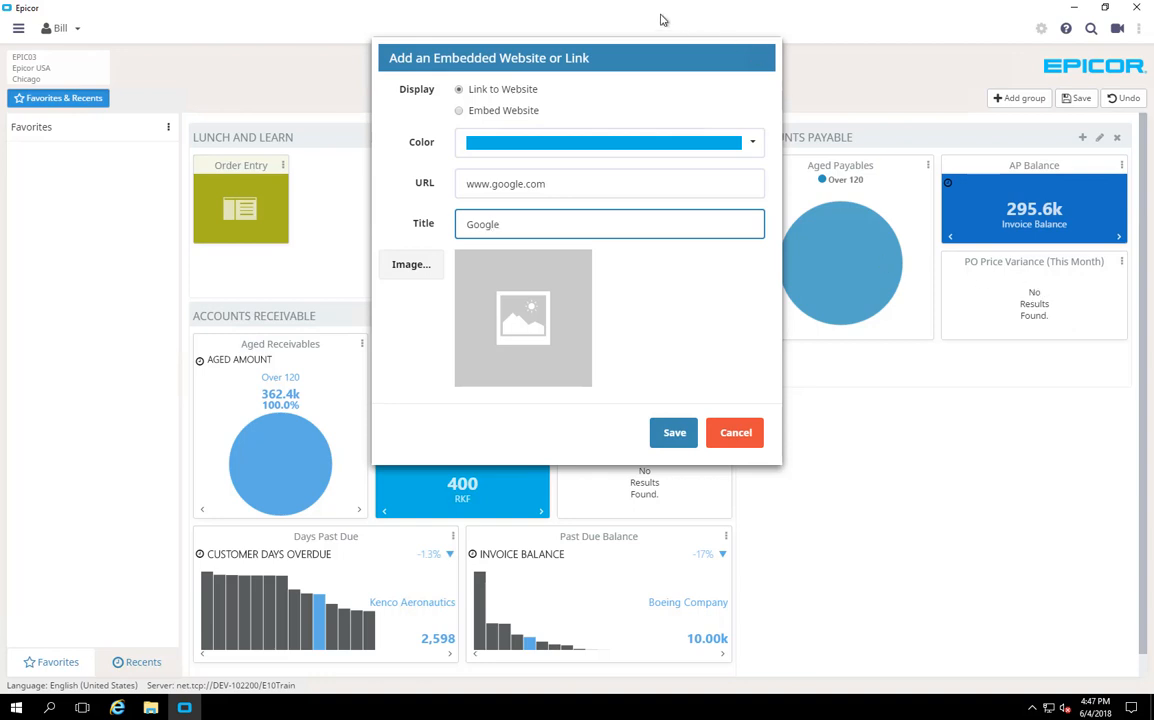
mouse_move(408, 264)
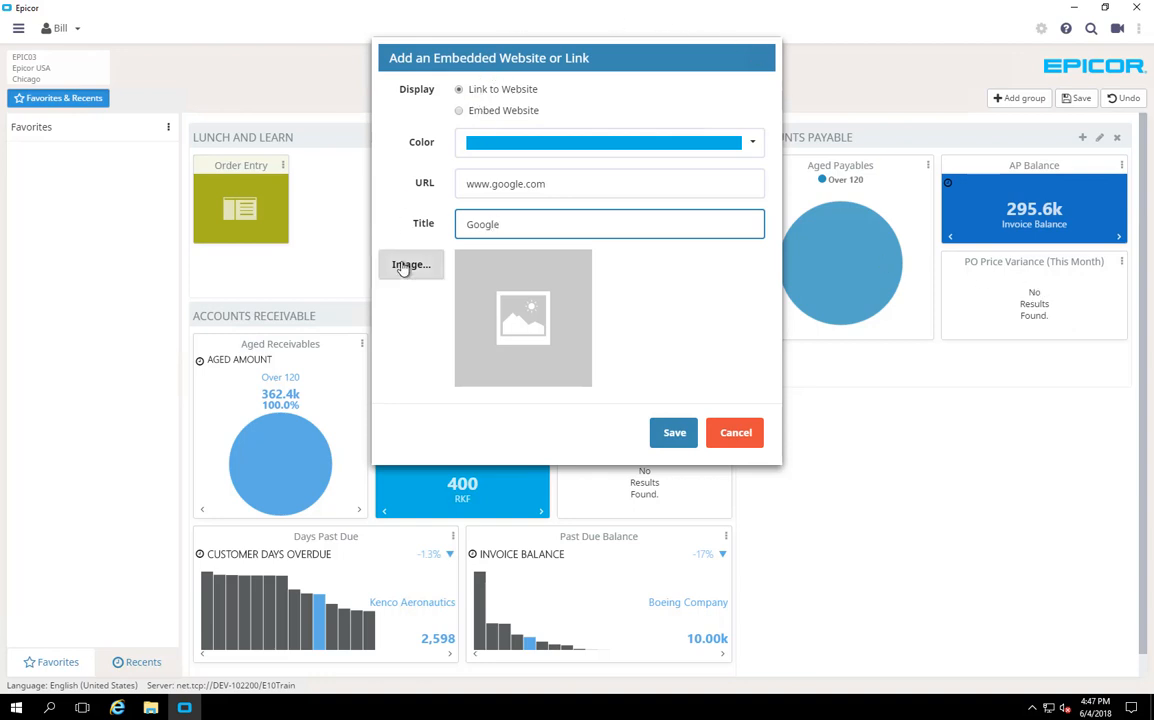
mouse_move(674, 432)
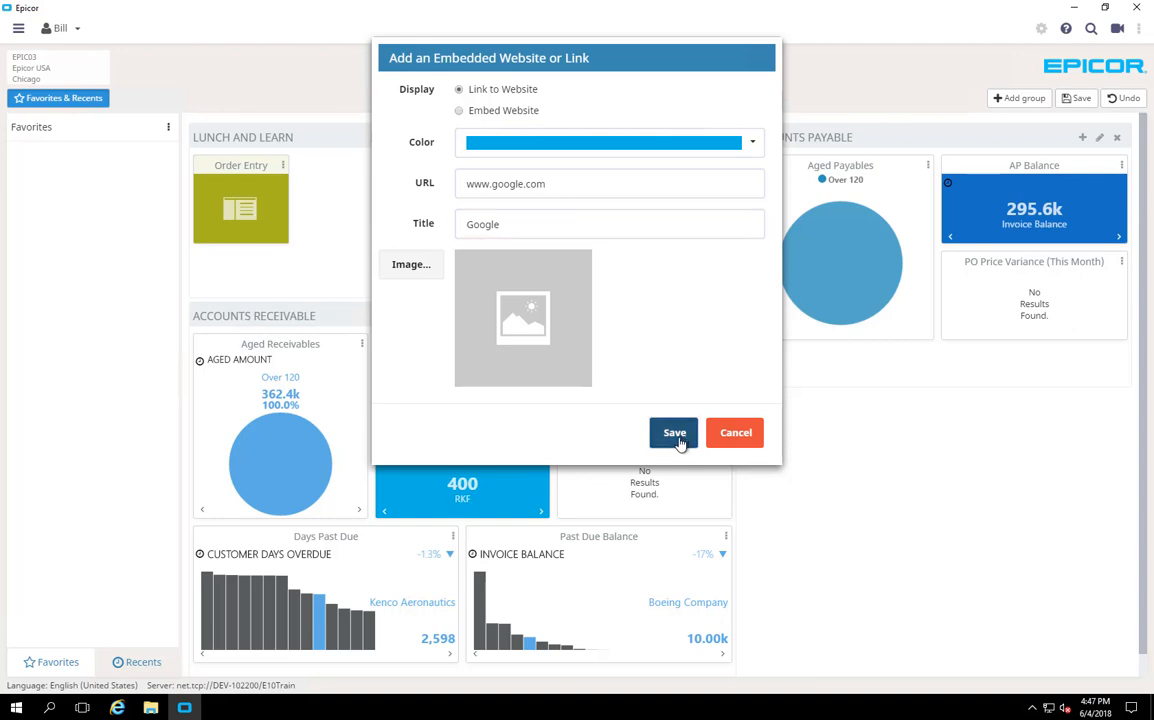
Save the Google tile and the home page layout, then open Google from its tile.
click(674, 432)
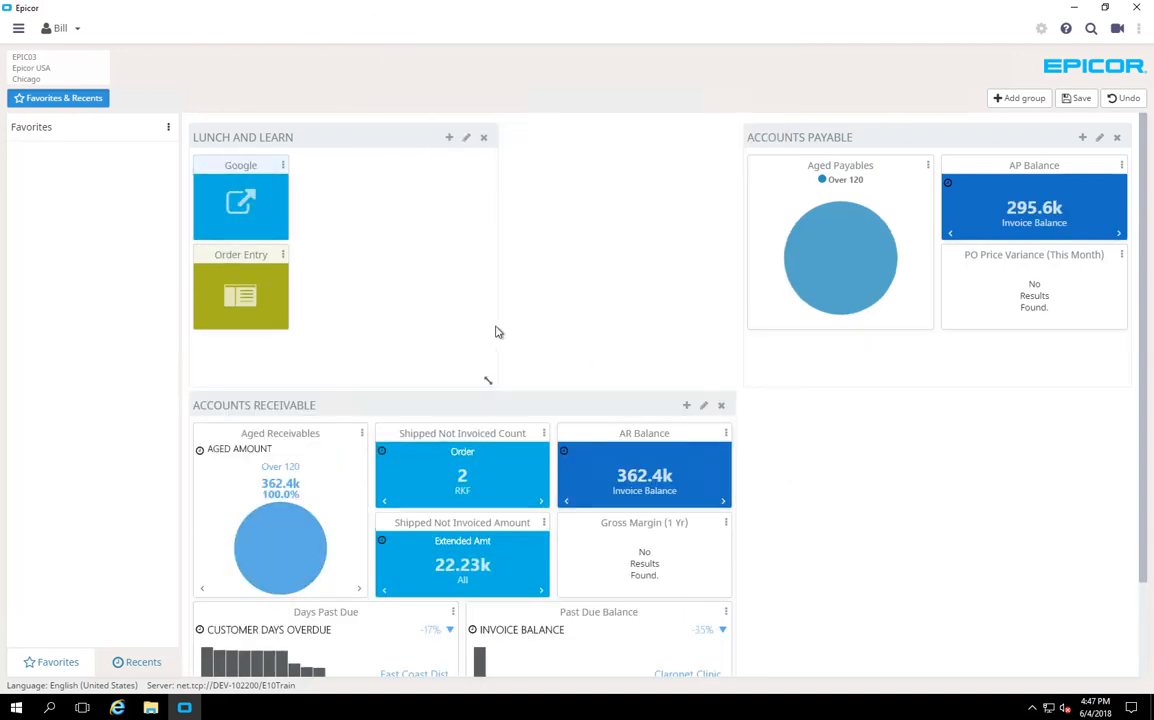
mouse_move(172, 213)
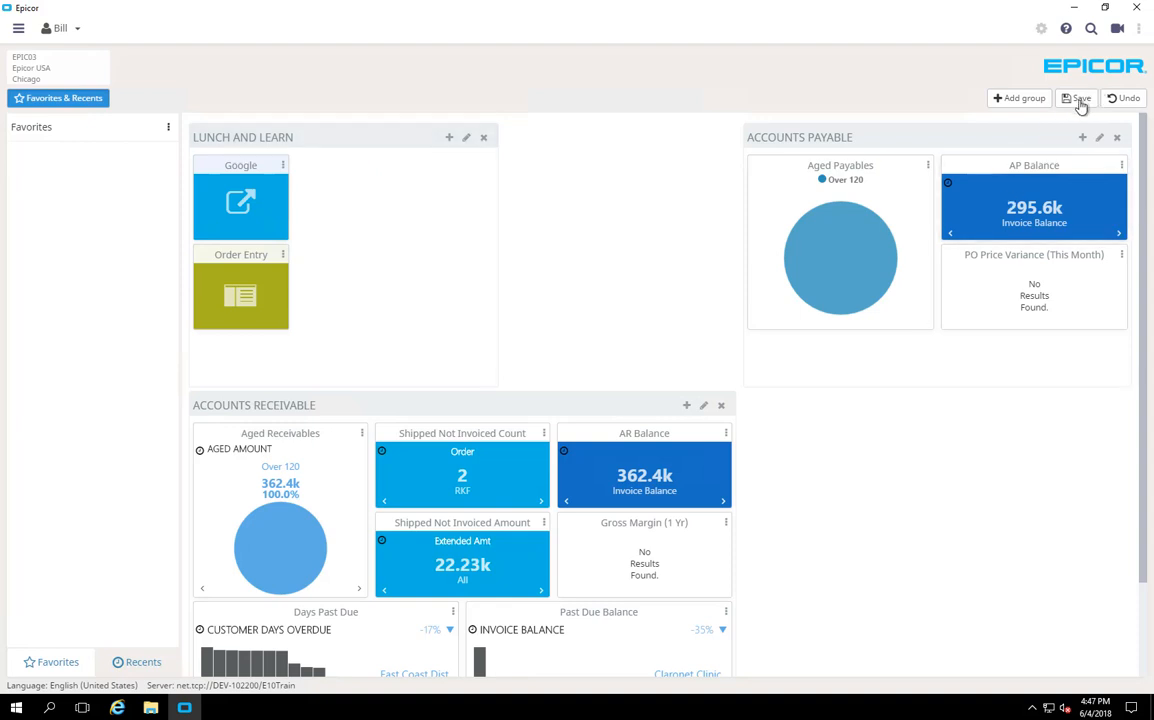
click(1077, 98)
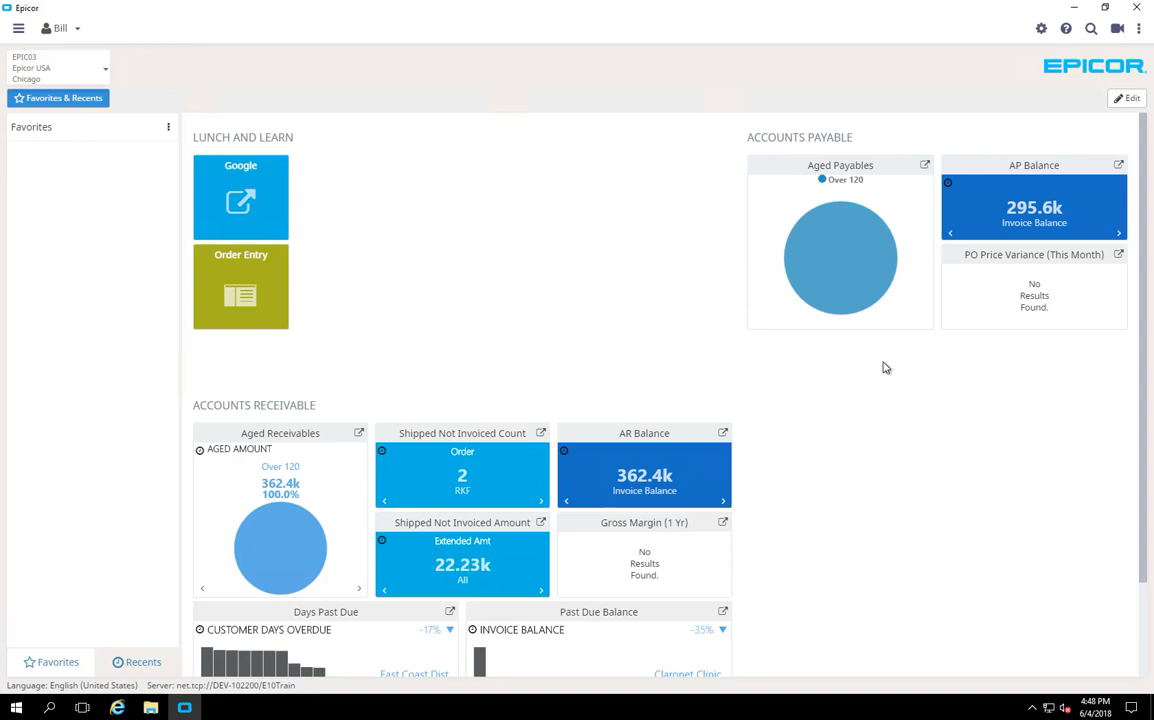
mouse_move(533, 373)
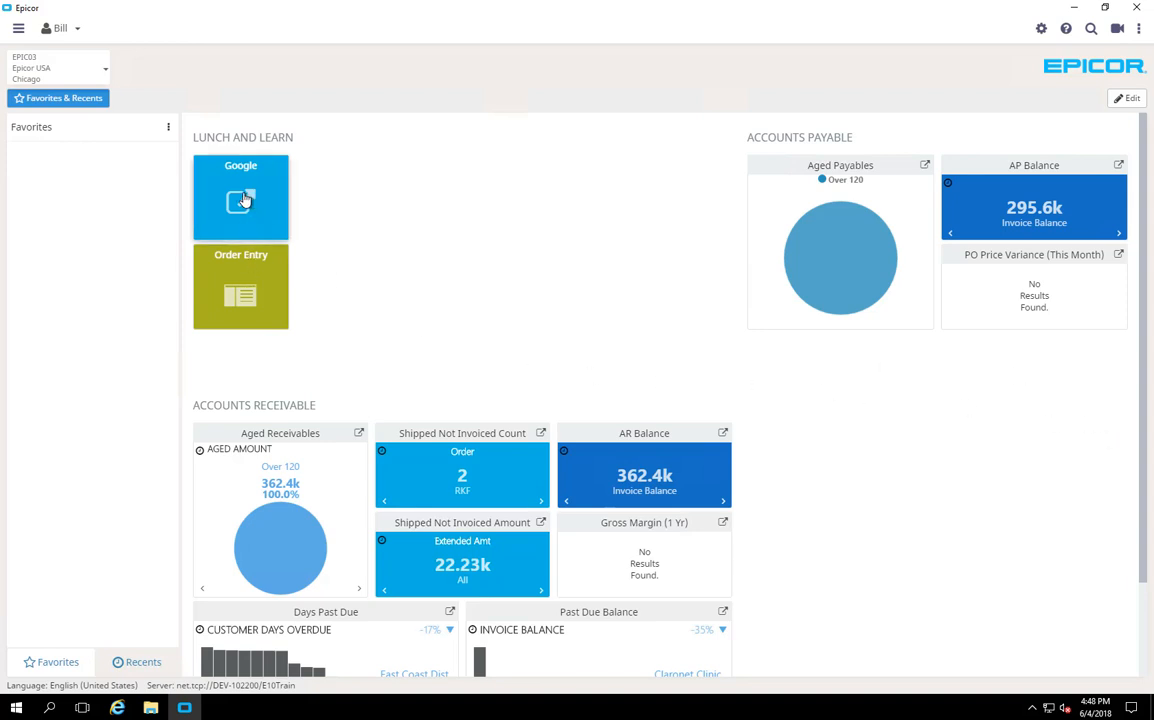
click(240, 197)
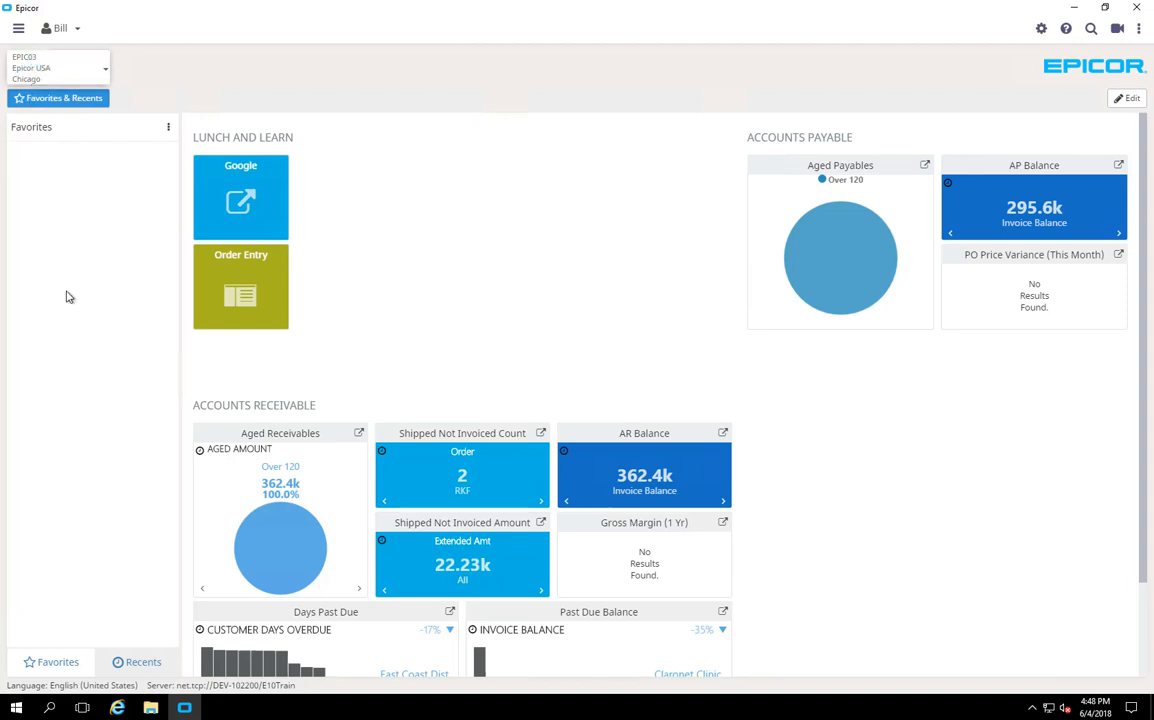
mouse_move(810, 495)
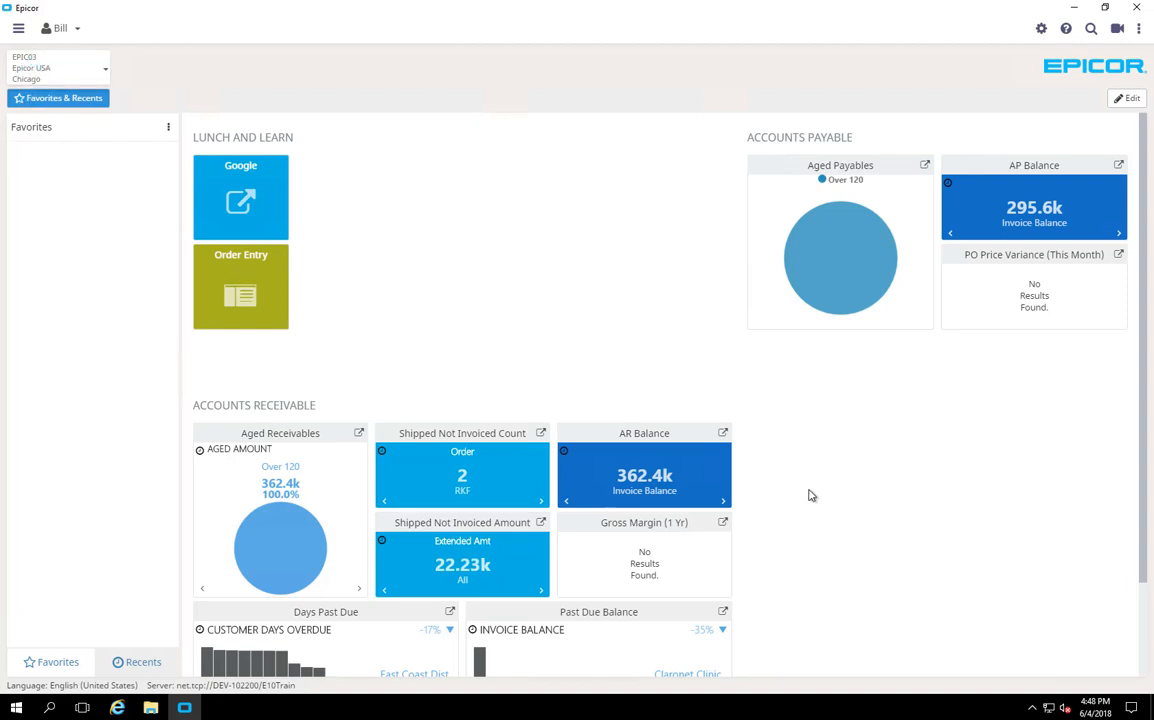
mouse_move(970, 485)
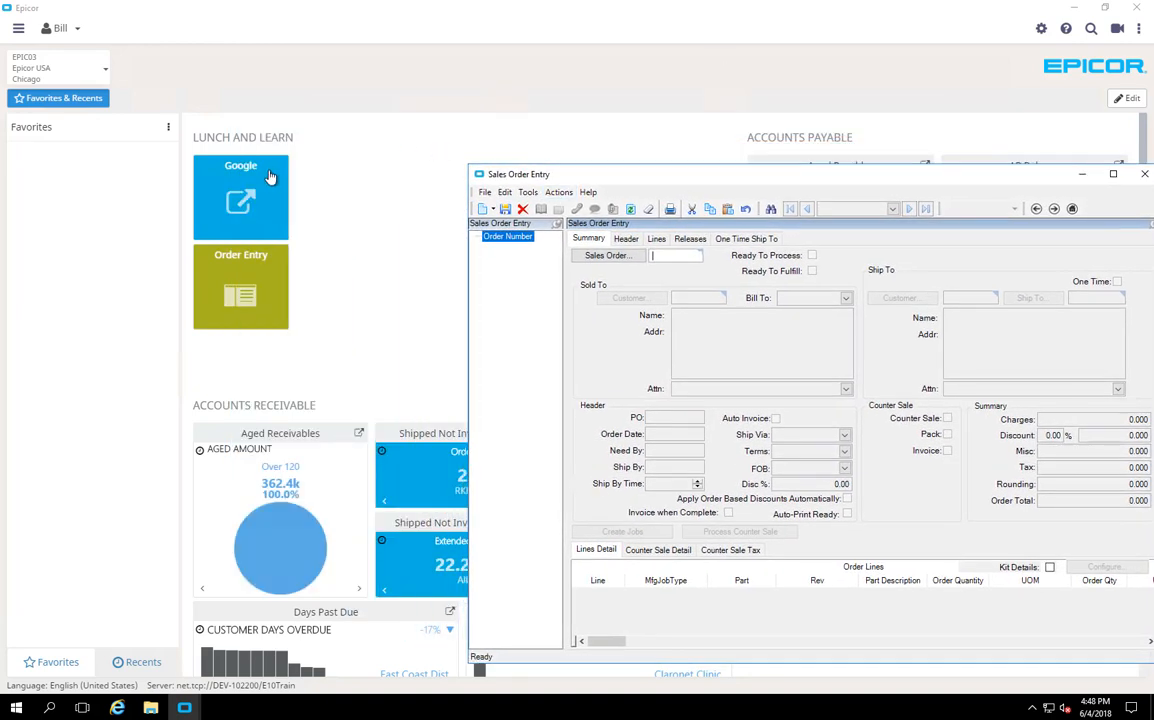
Open Sales Order Entry from the Order Entry tile and close it again.
click(240, 197)
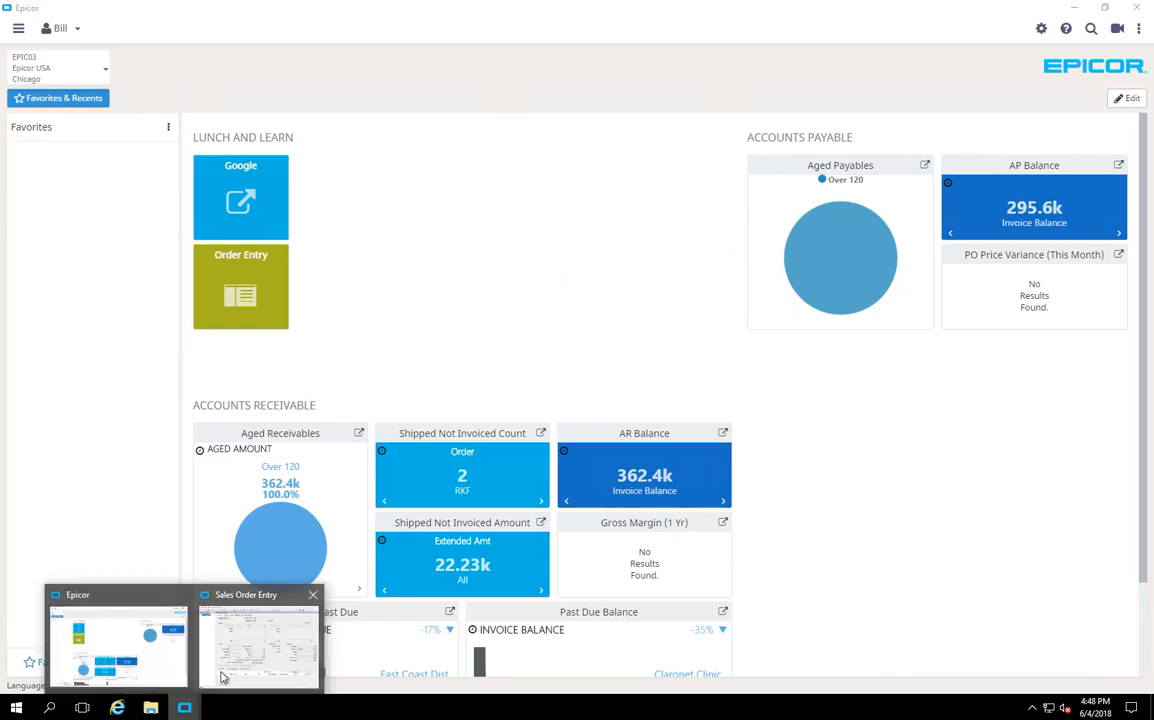
click(258, 640)
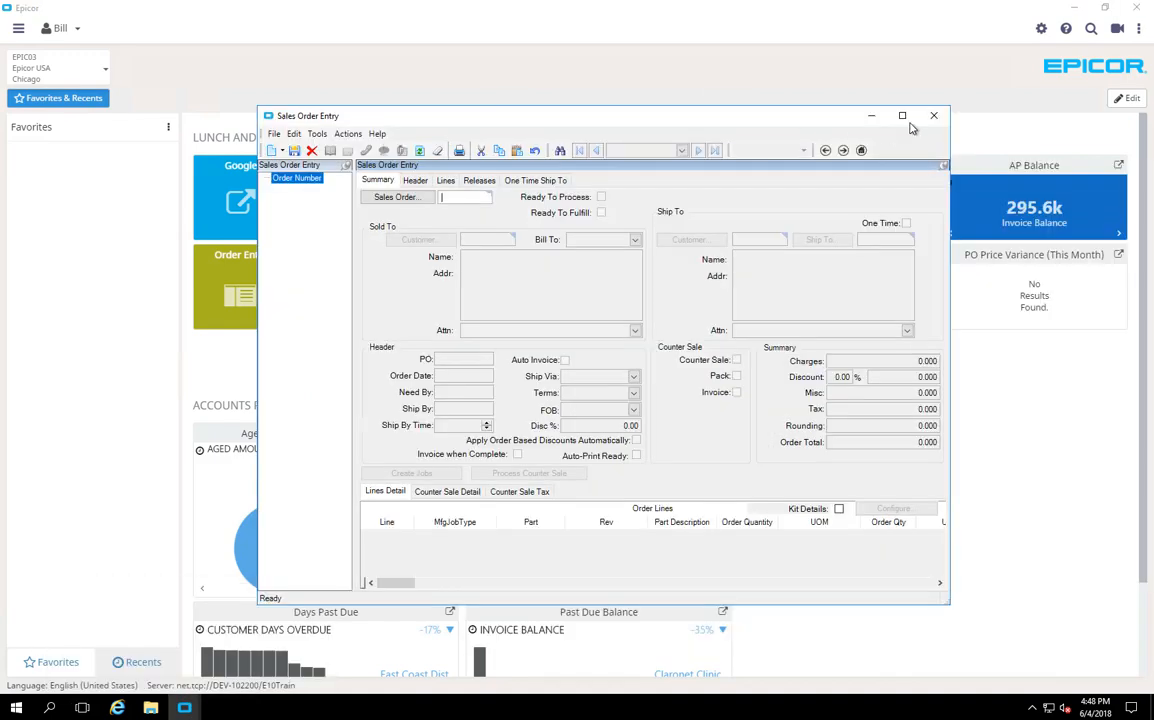
click(933, 115)
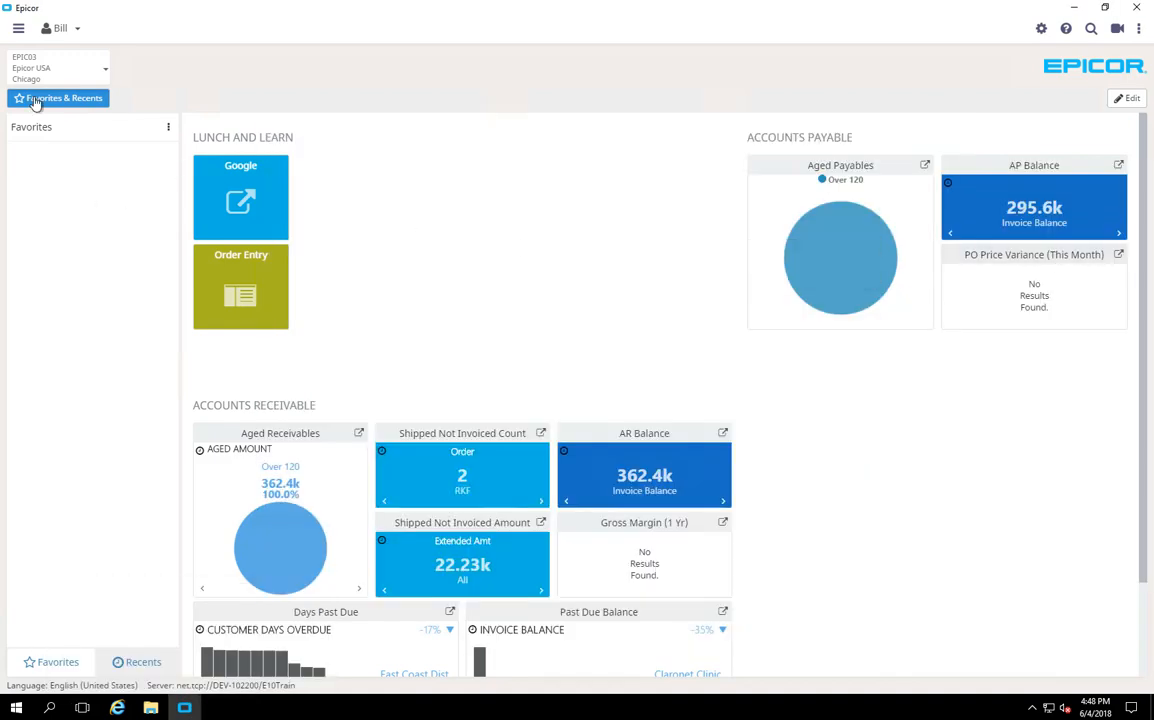
Switch to Epicor Education's Main site, then open and close the Order Entry tile.
click(58, 67)
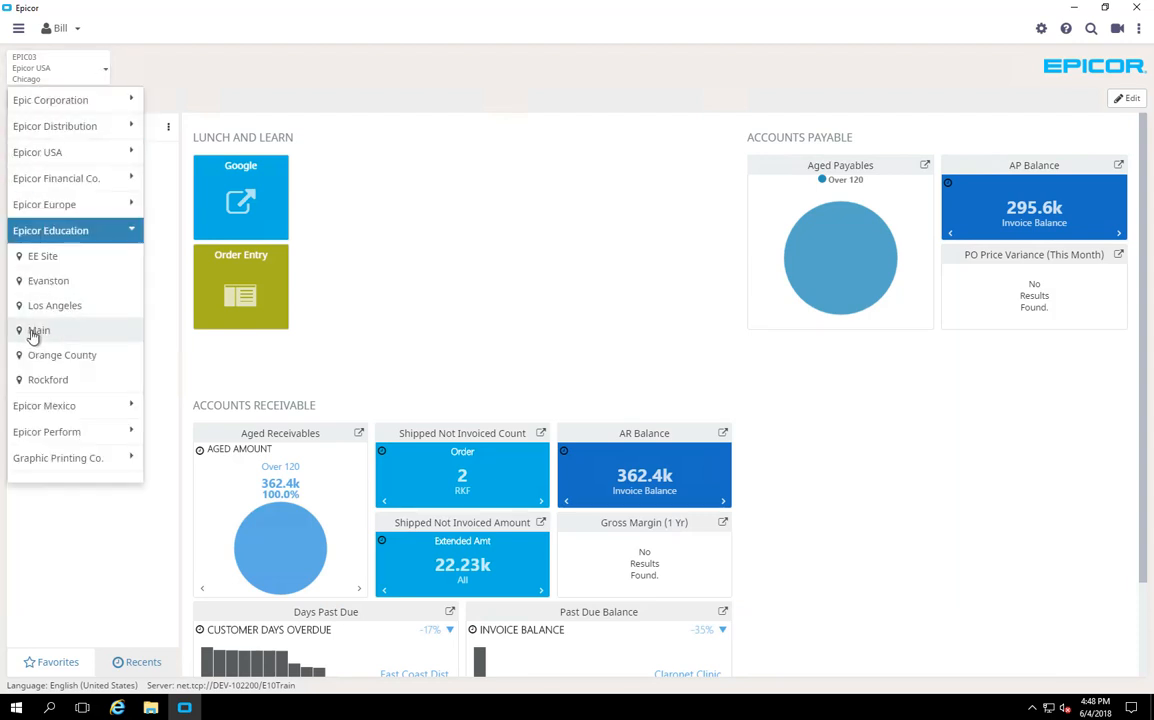
click(39, 330)
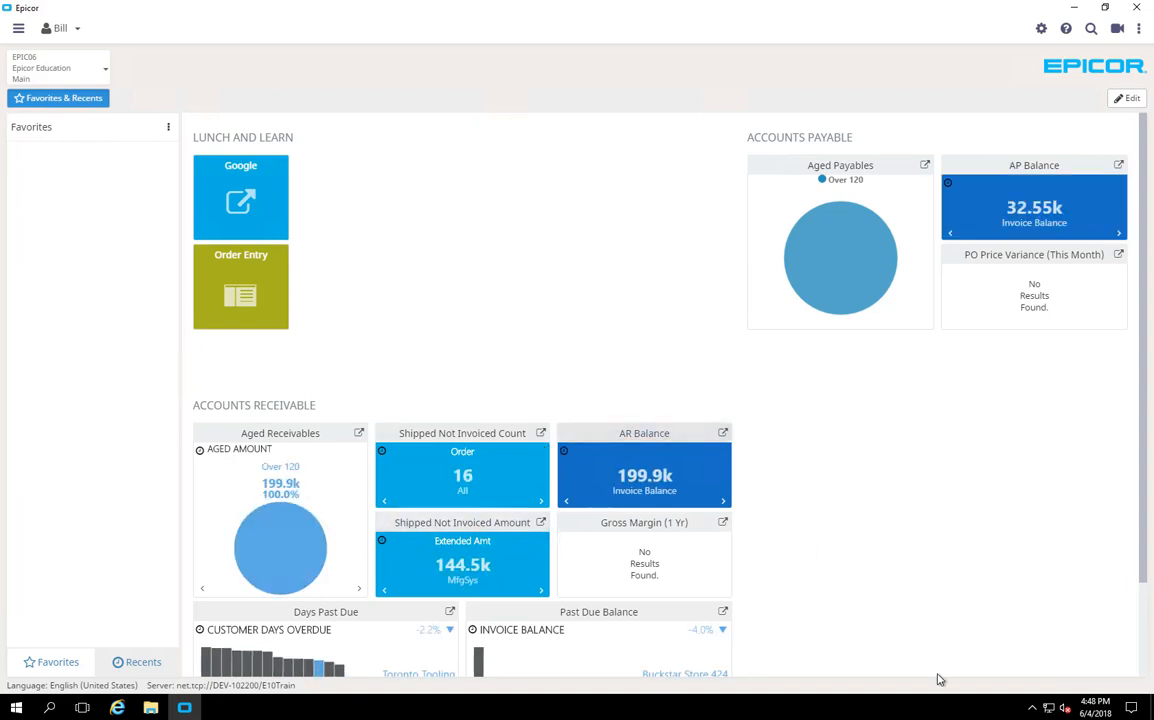
mouse_move(245, 163)
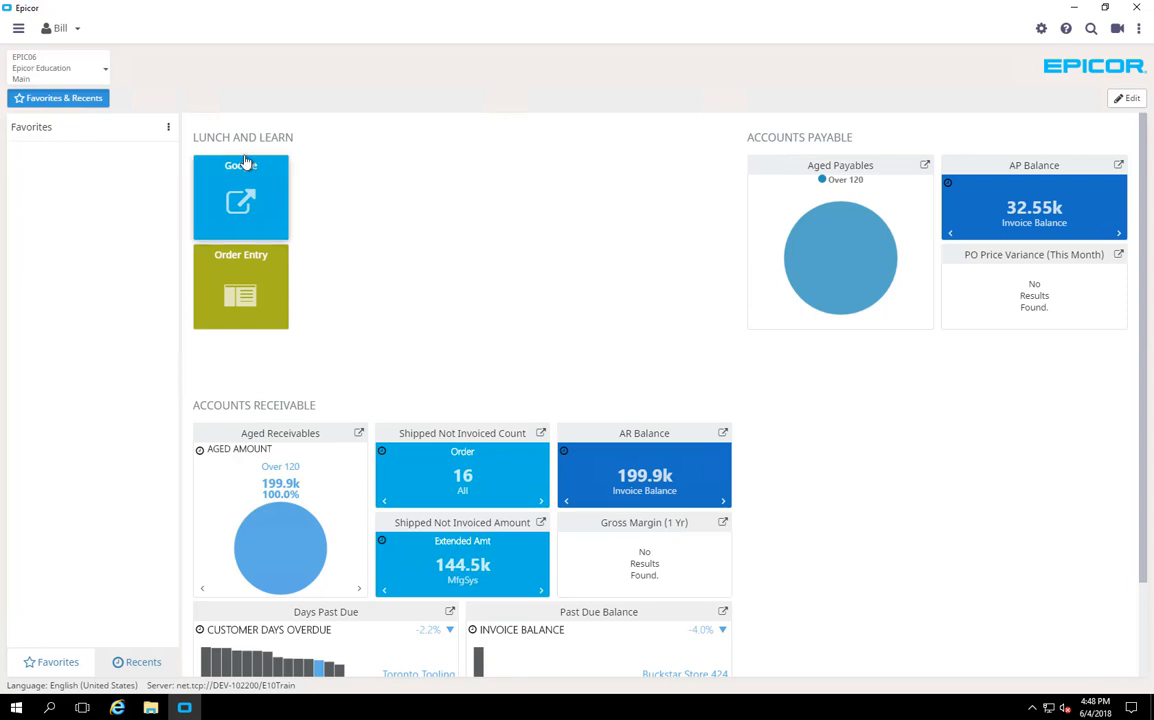
mouse_move(246, 291)
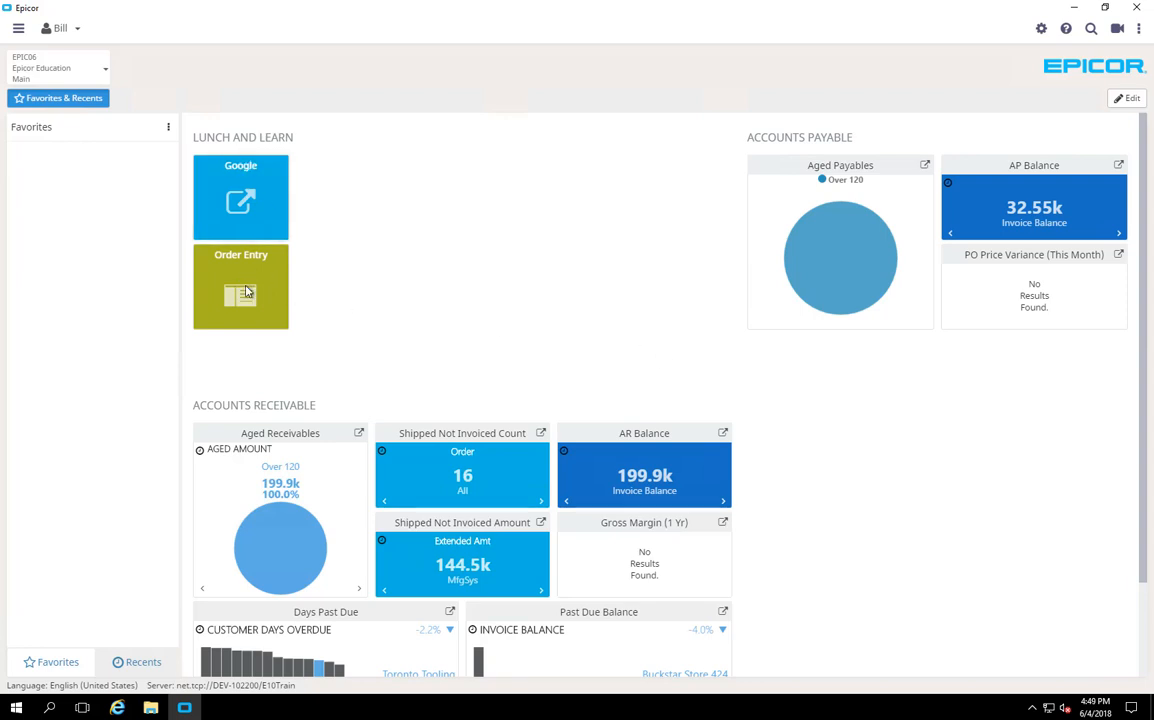
click(240, 287)
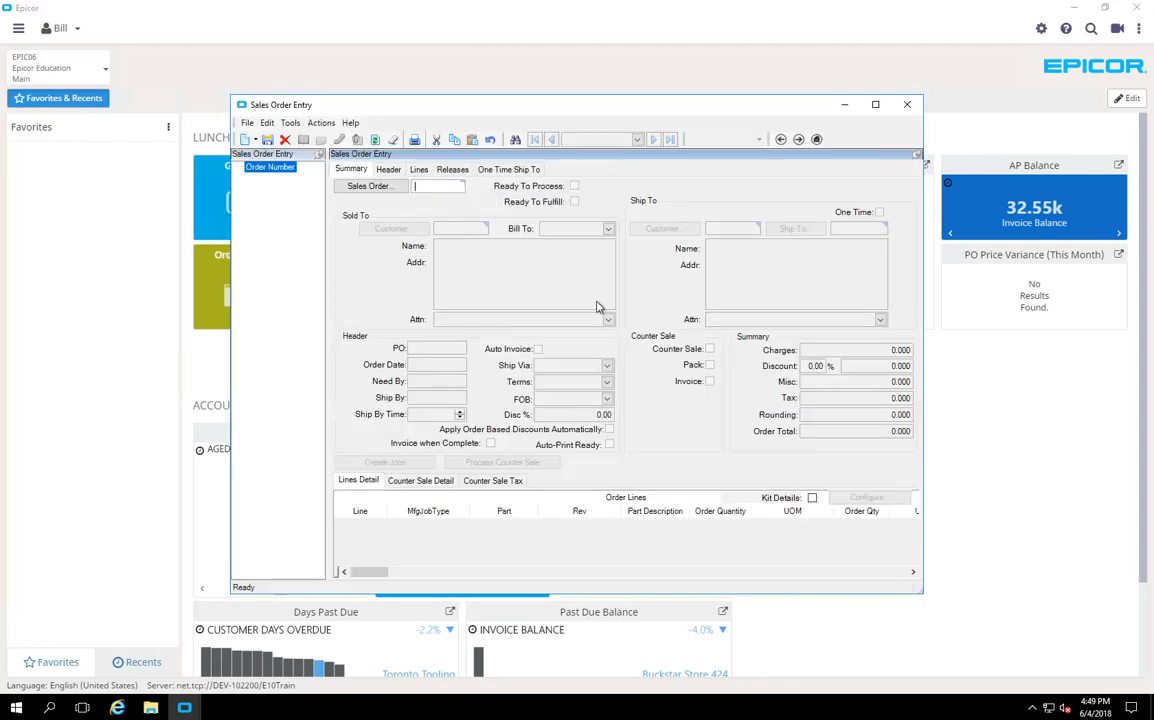
click(906, 104)
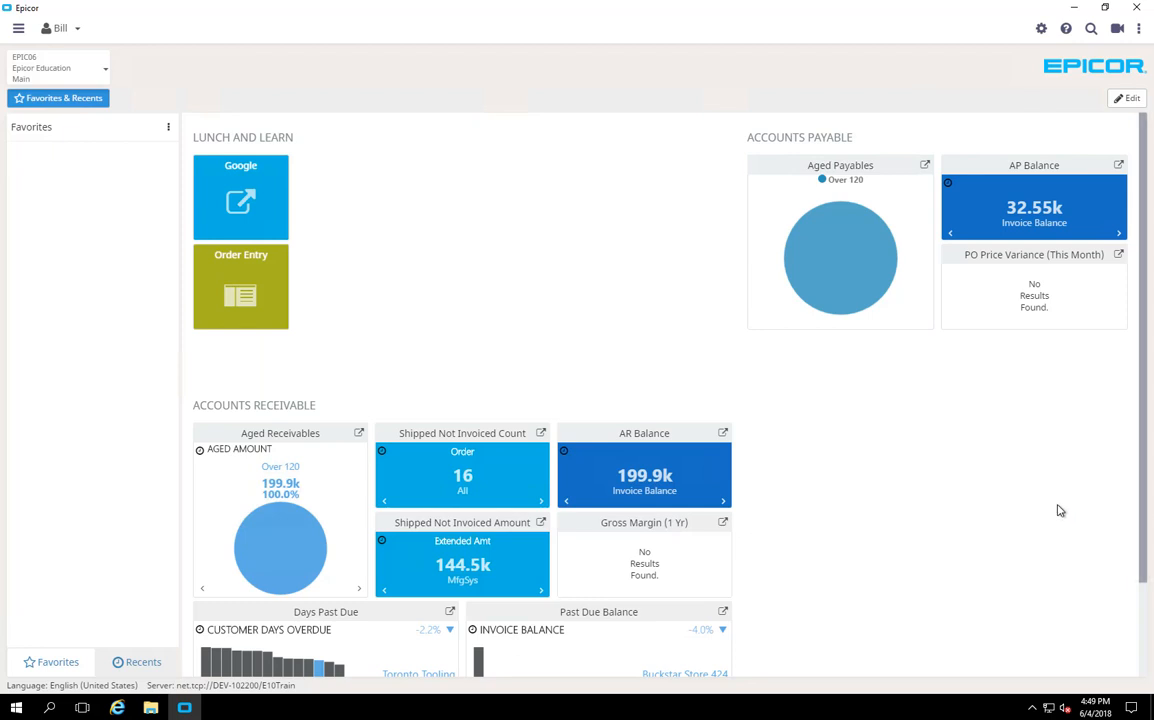
mouse_move(590, 302)
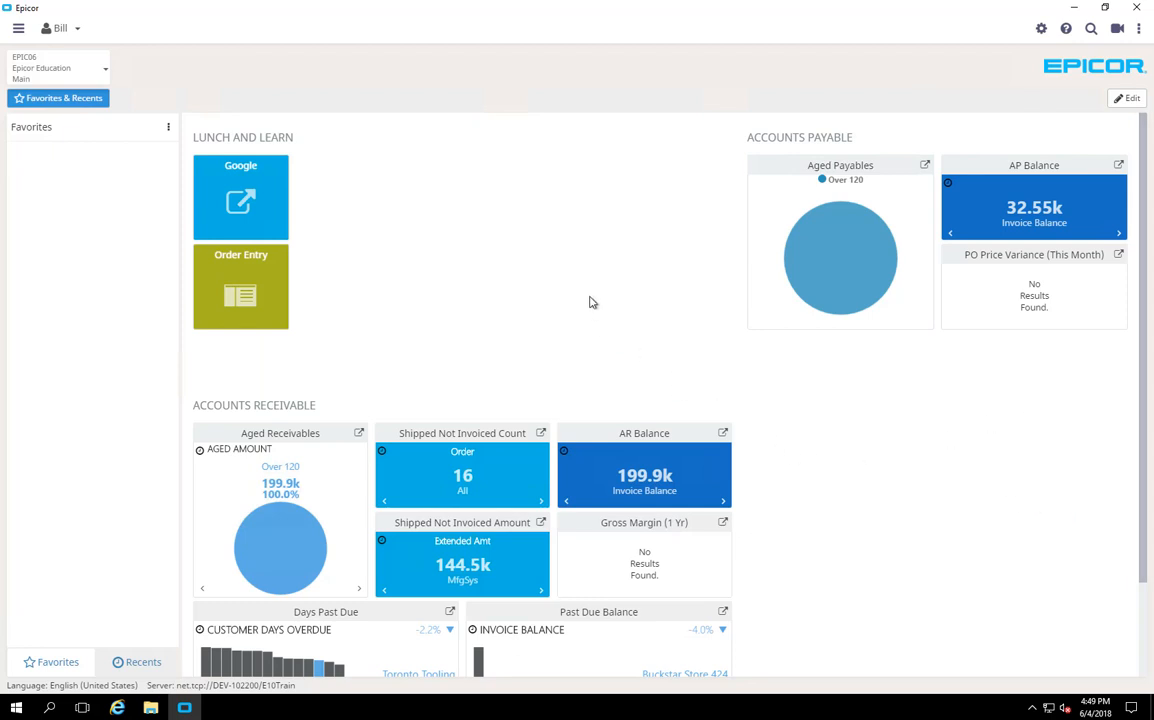
mouse_move(573, 294)
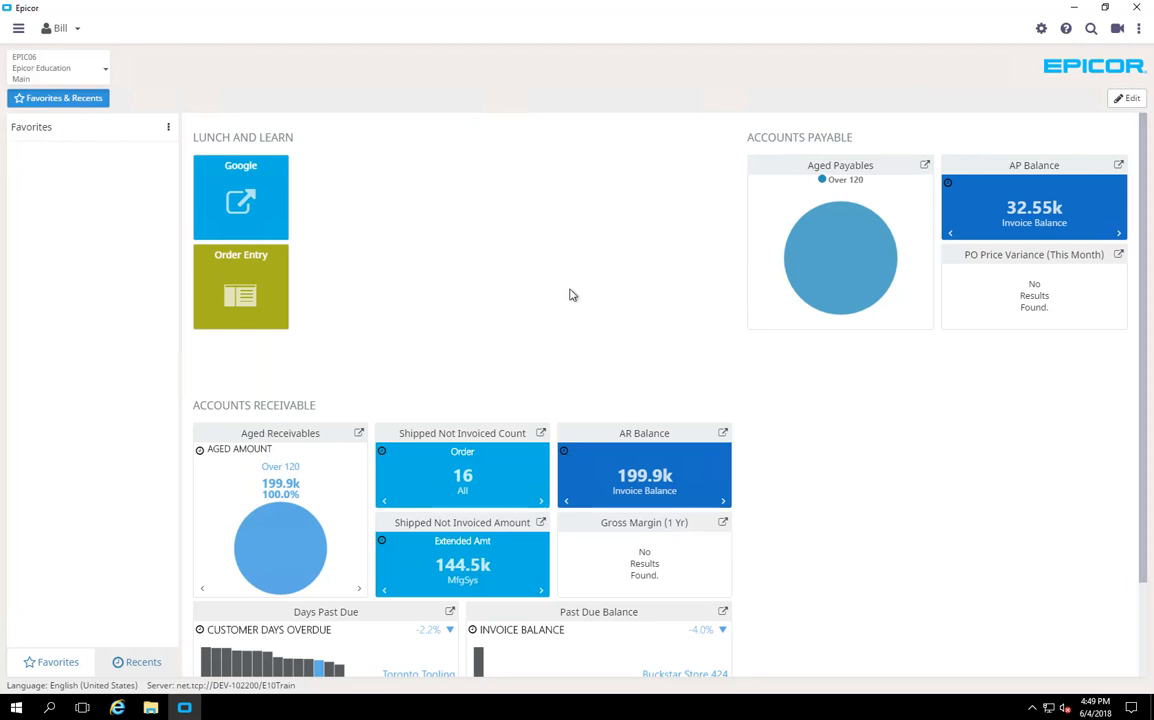
mouse_move(570, 288)
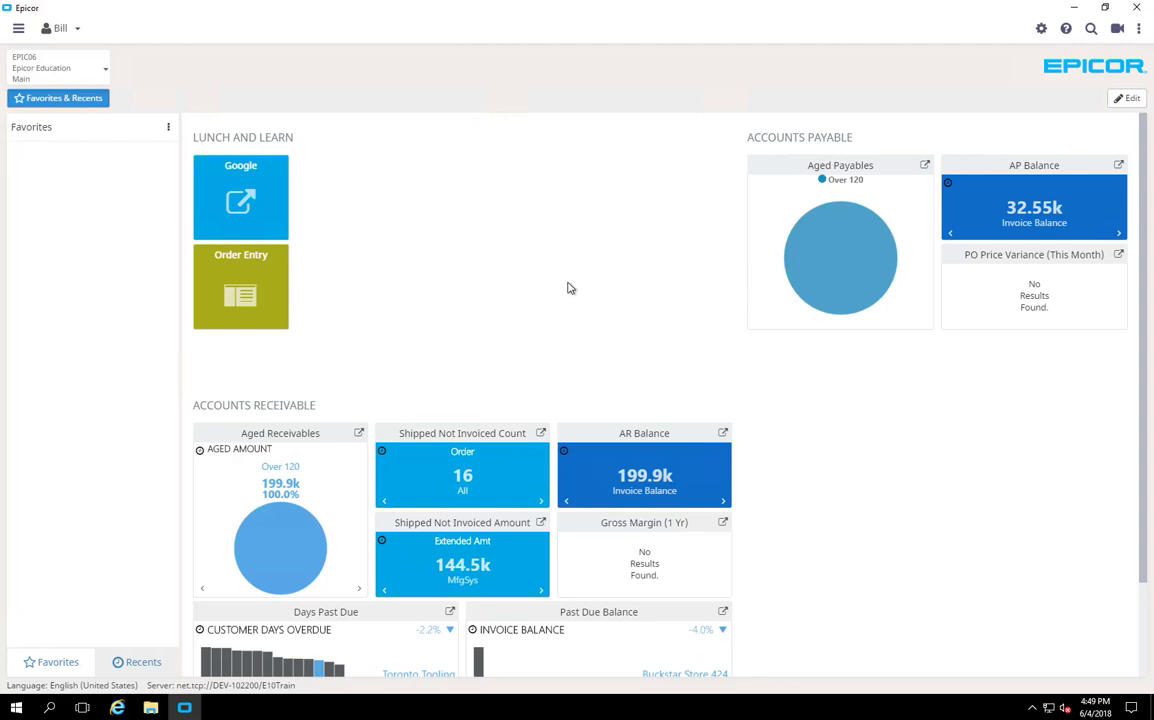
mouse_move(1075, 127)
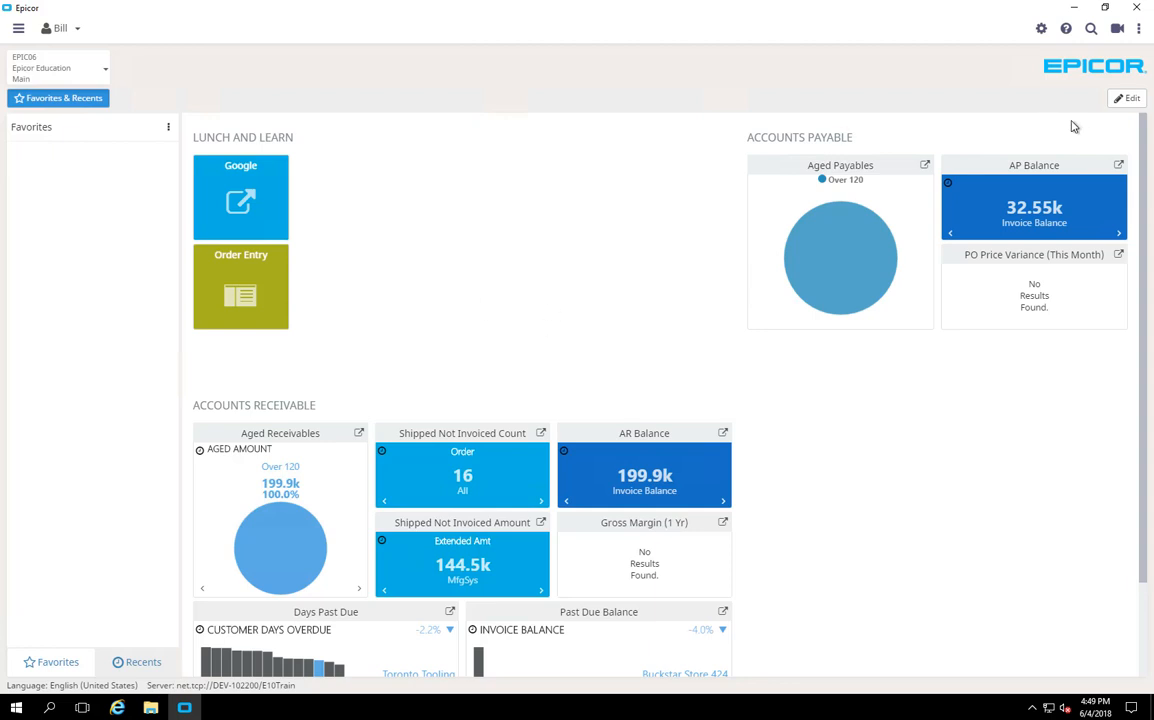
Add a Discovery Chart View tile to the Lunch and Learn group in edit mode.
click(1128, 97)
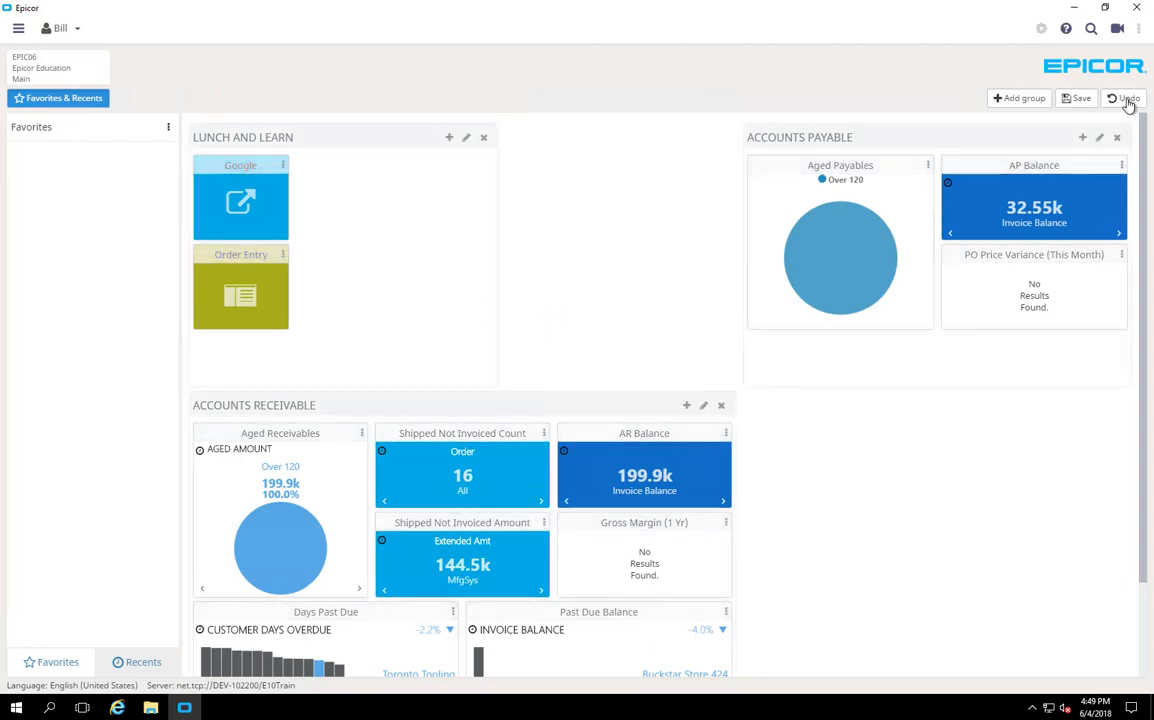
click(449, 137)
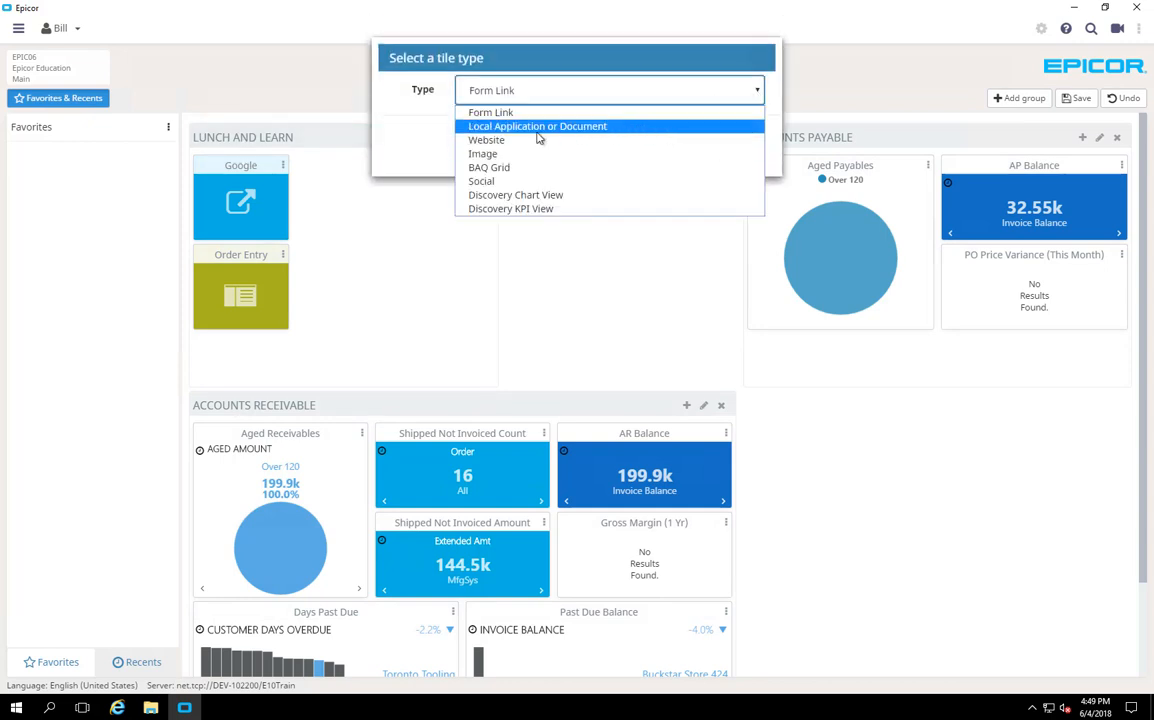
mouse_move(489, 167)
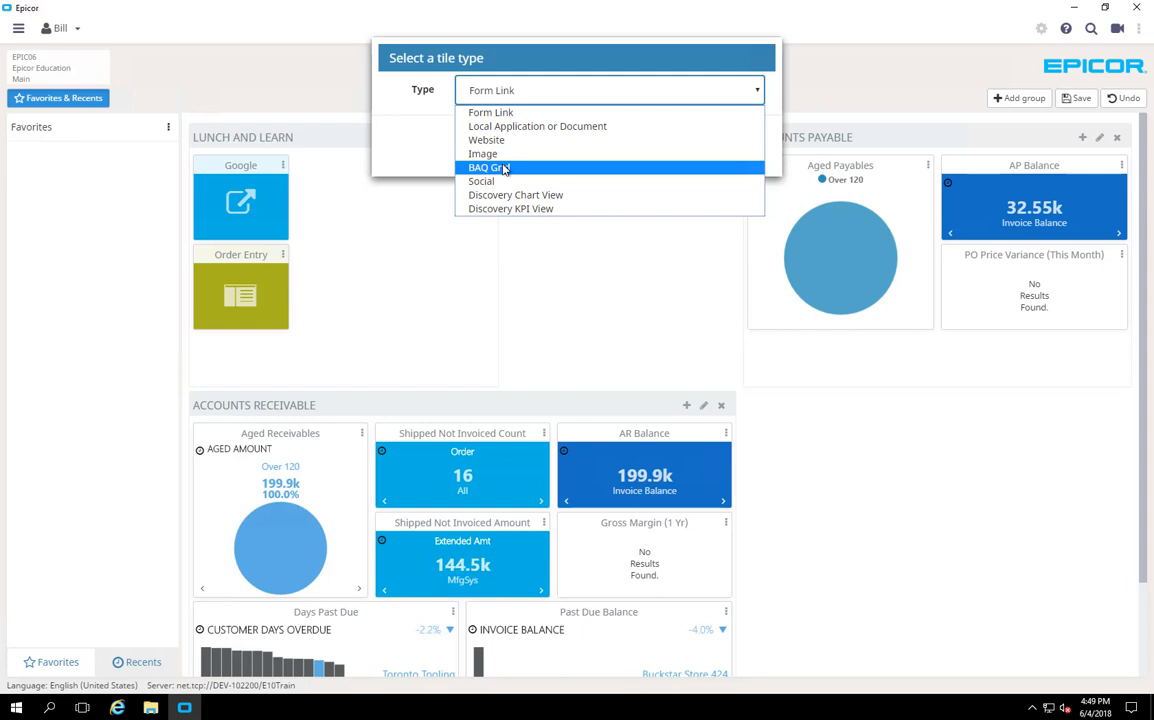
mouse_move(515, 195)
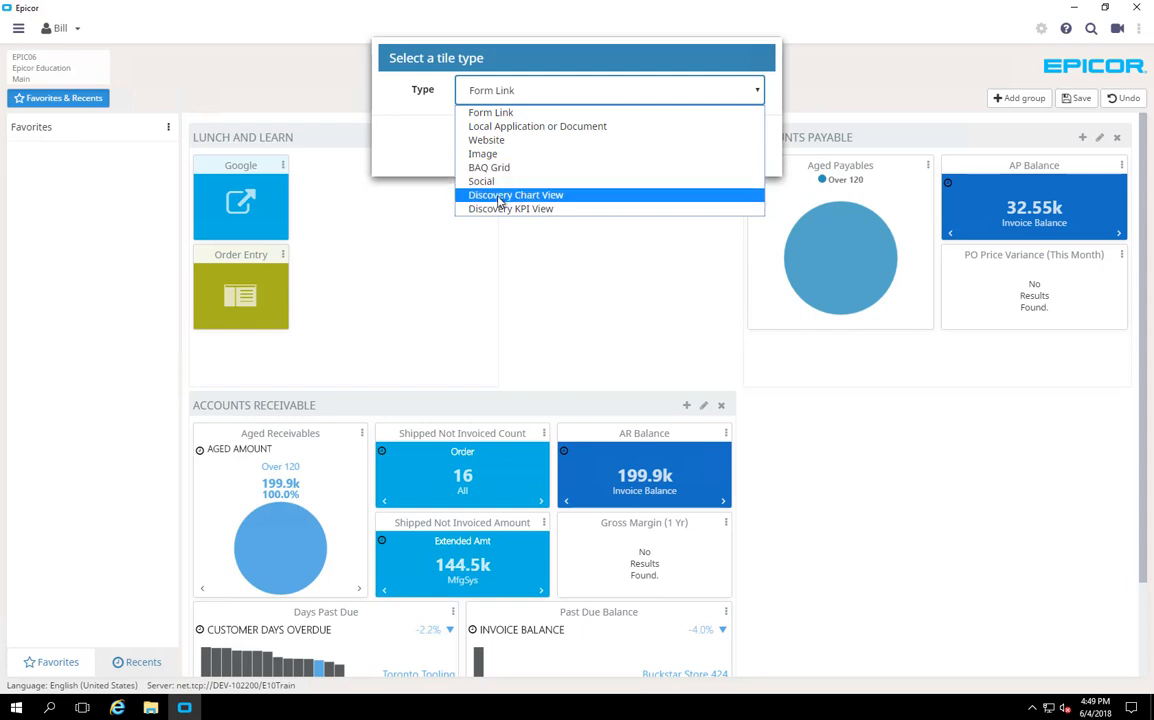
click(515, 195)
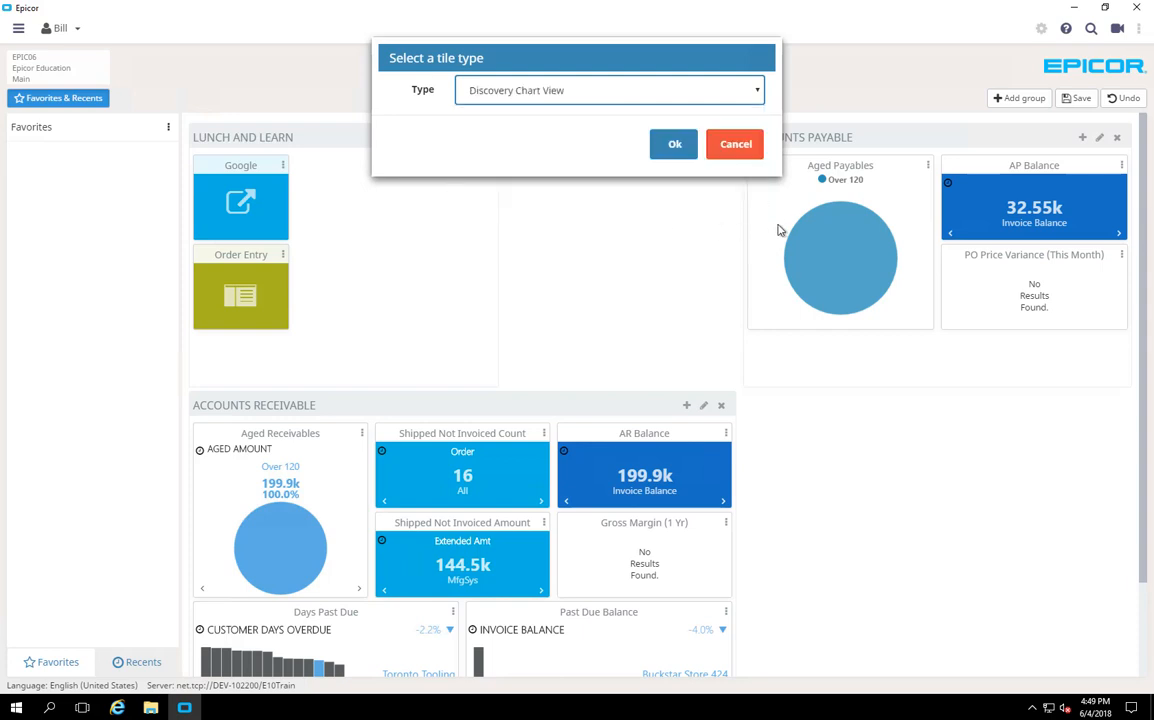
click(674, 143)
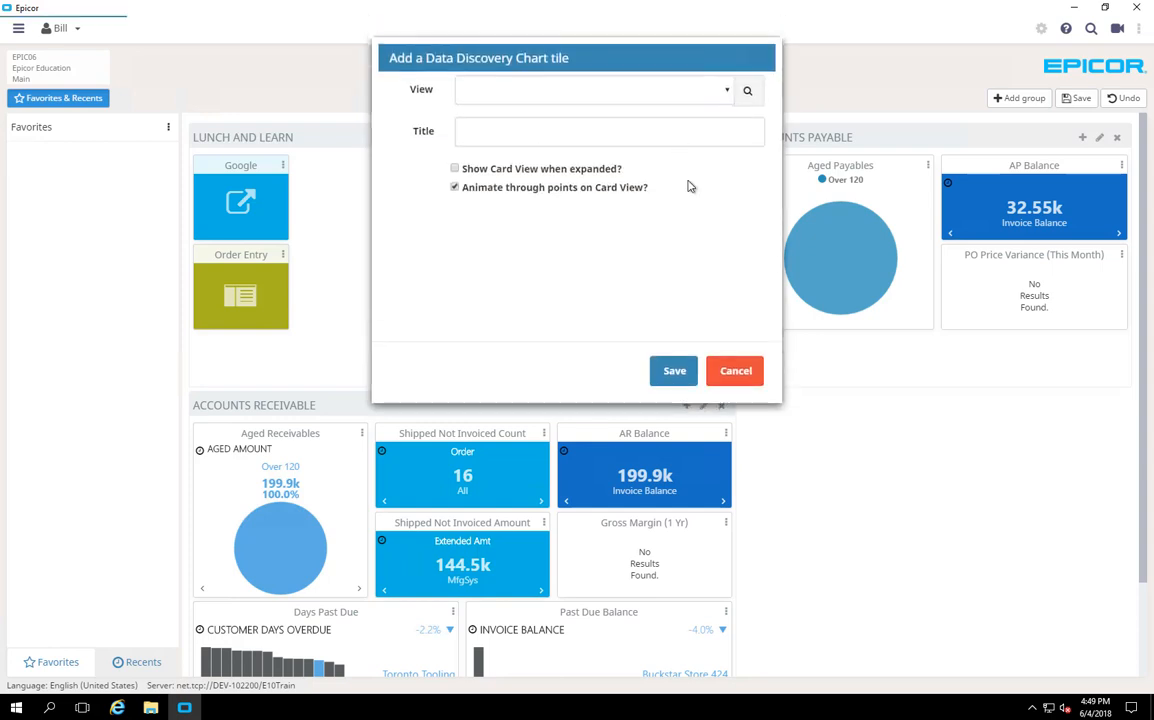
Choose the Shipments Due Today view for the new chart tile.
click(726, 90)
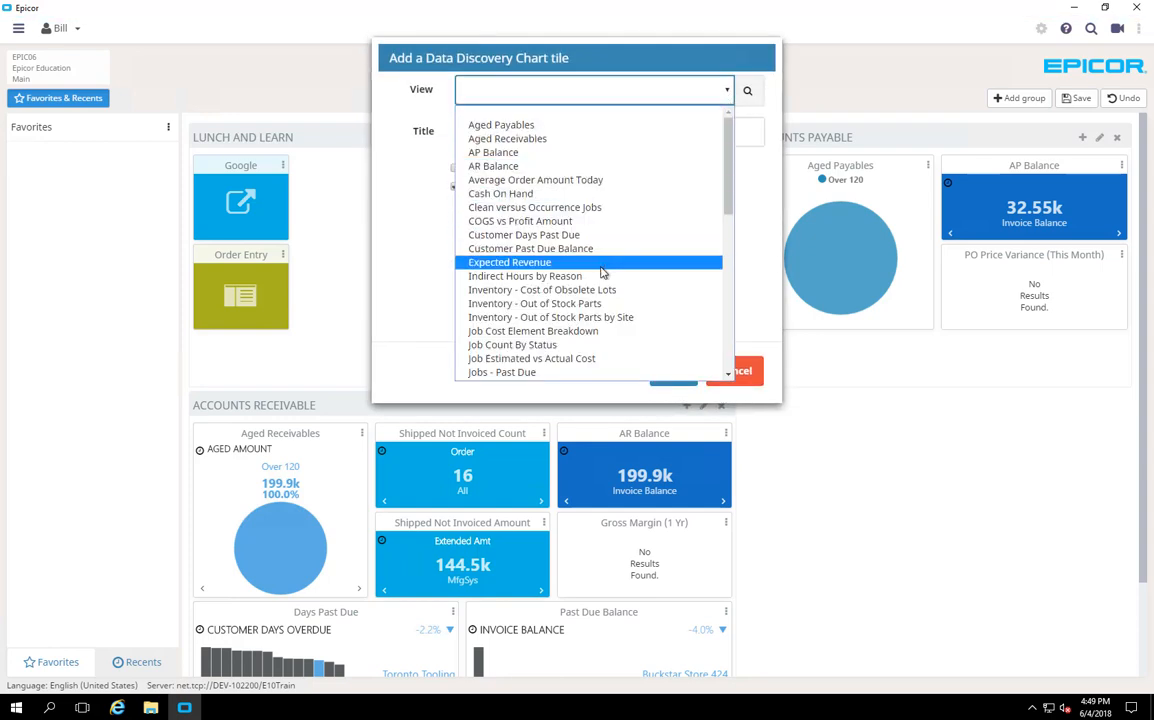
scroll(down, 3)
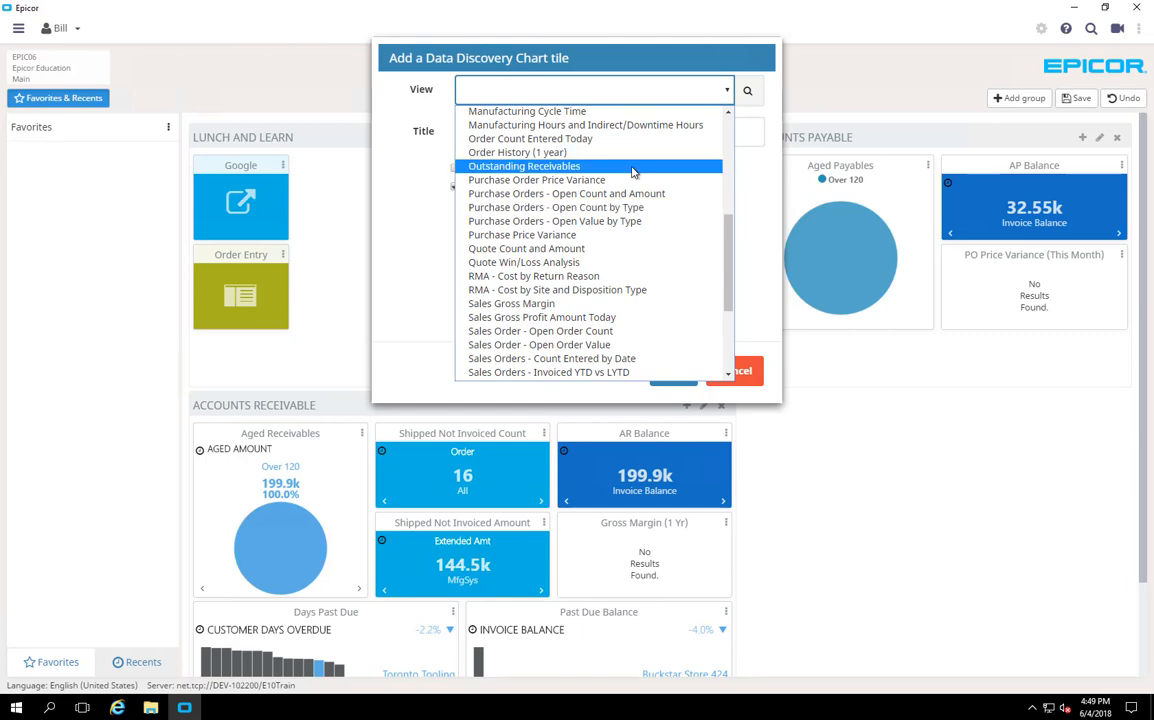
mouse_move(543, 173)
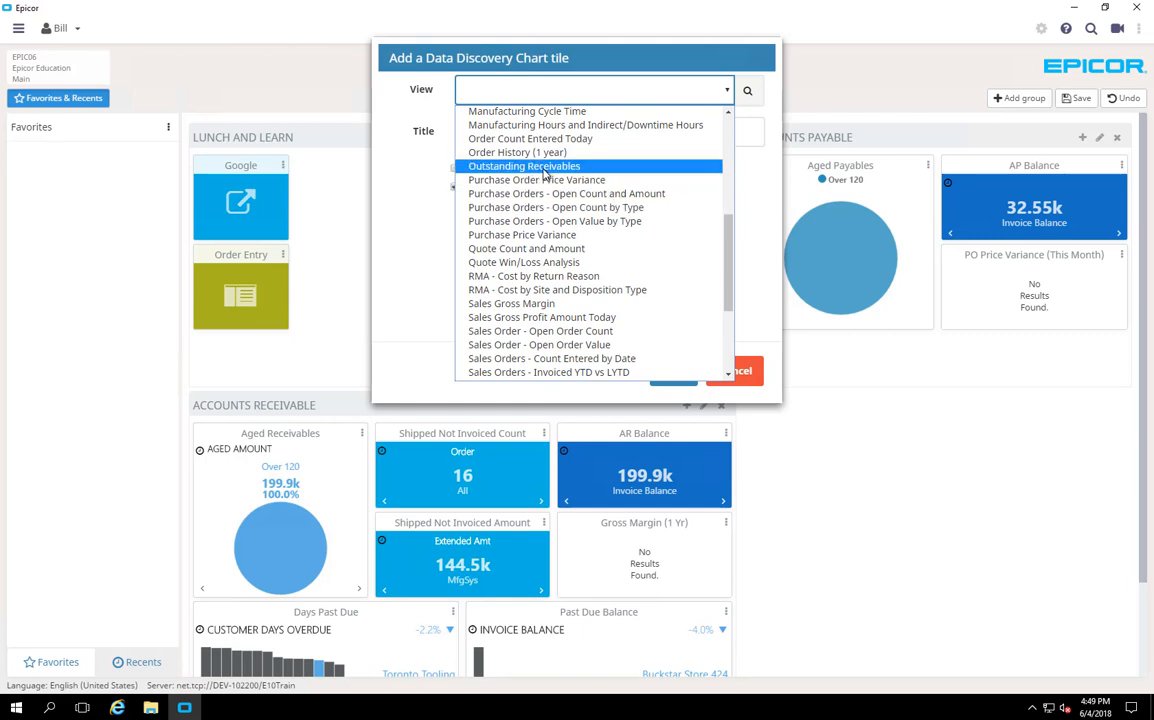
scroll(down, 3)
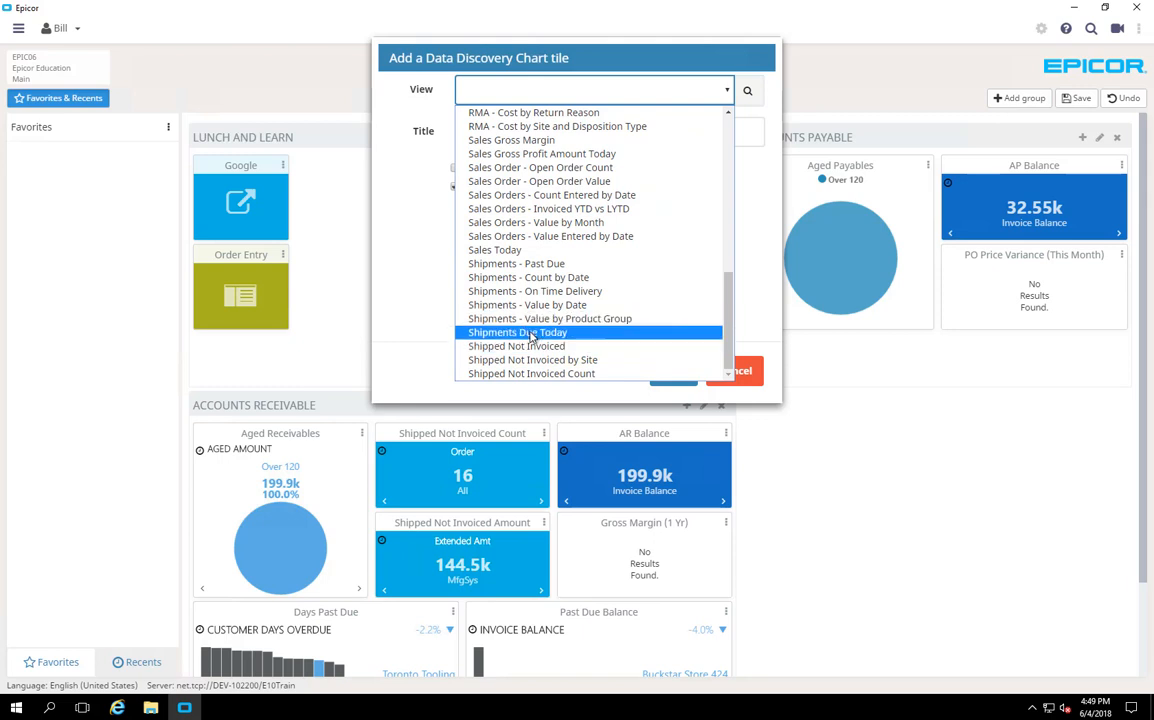
click(517, 332)
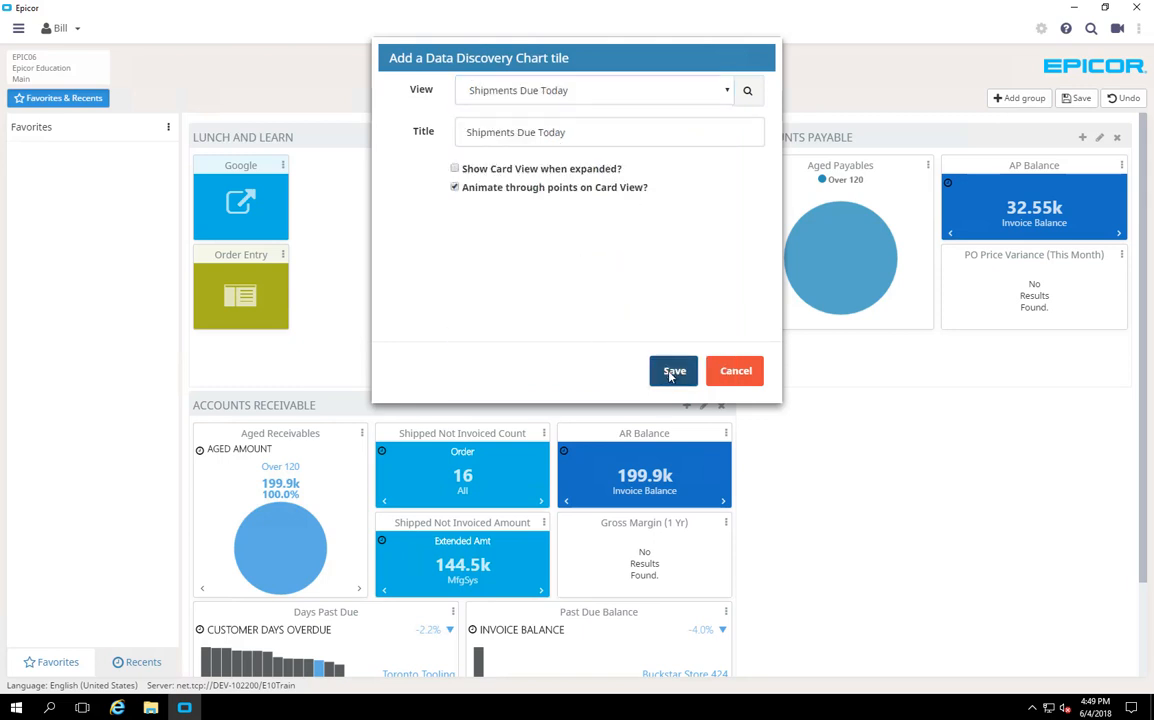
Save the Shipments Due Today chart tile.
click(674, 370)
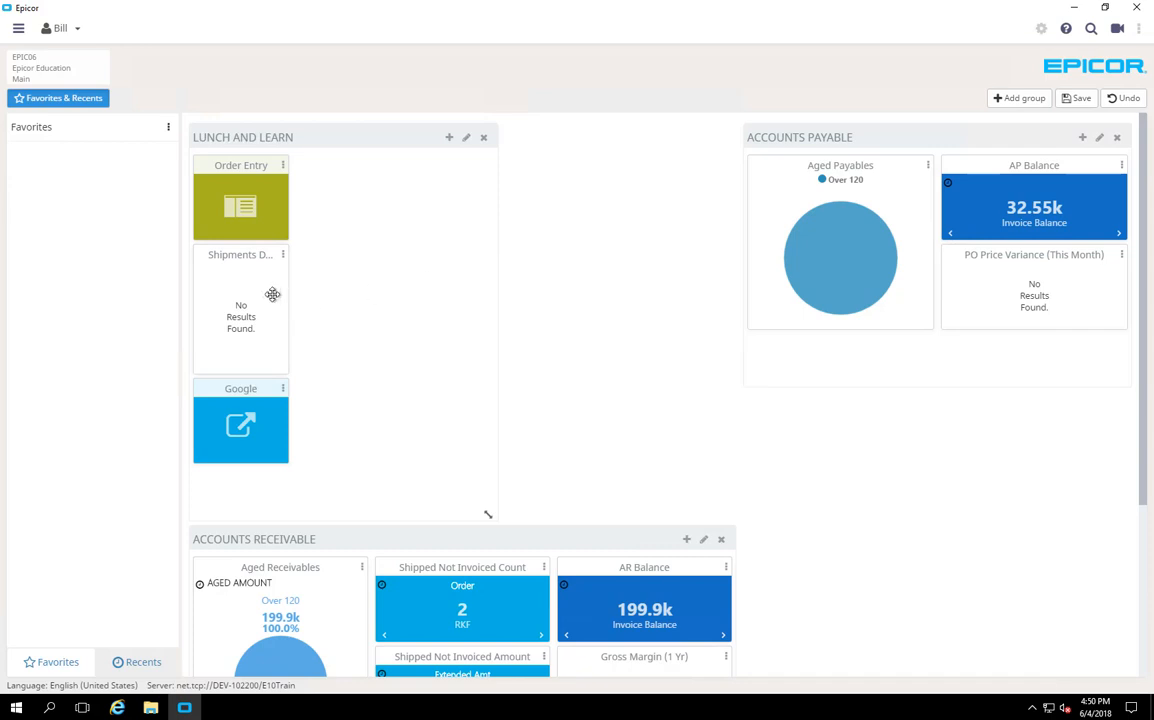
mouse_move(590, 315)
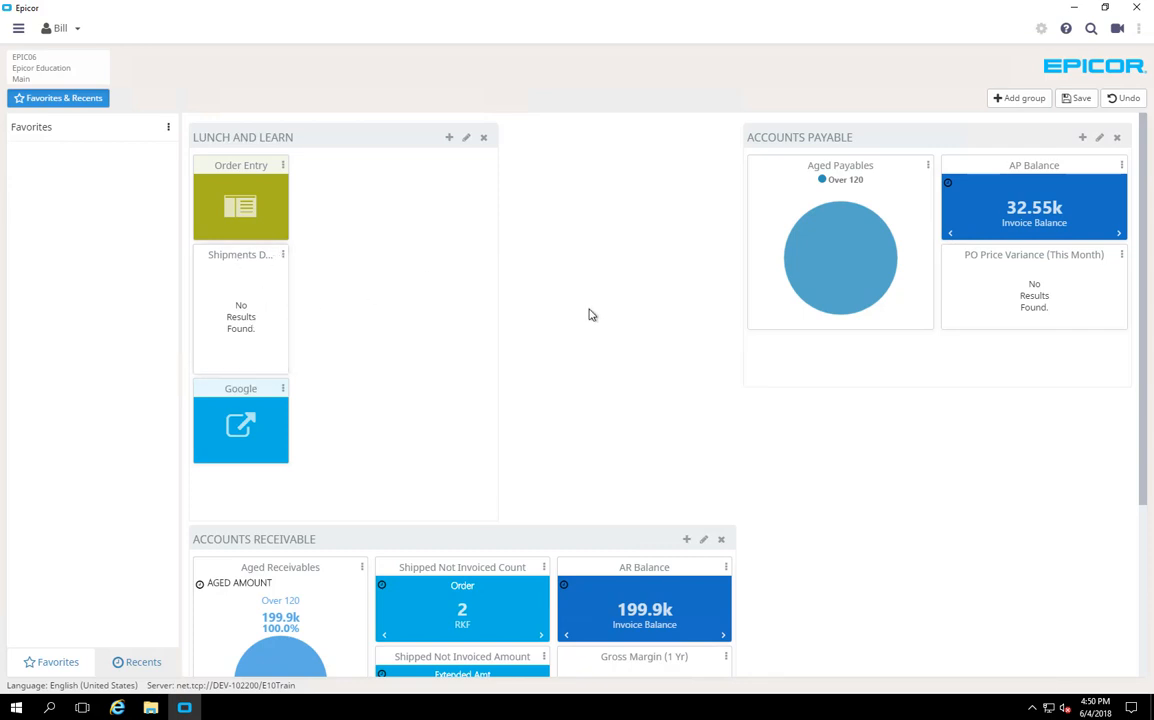
mouse_move(604, 349)
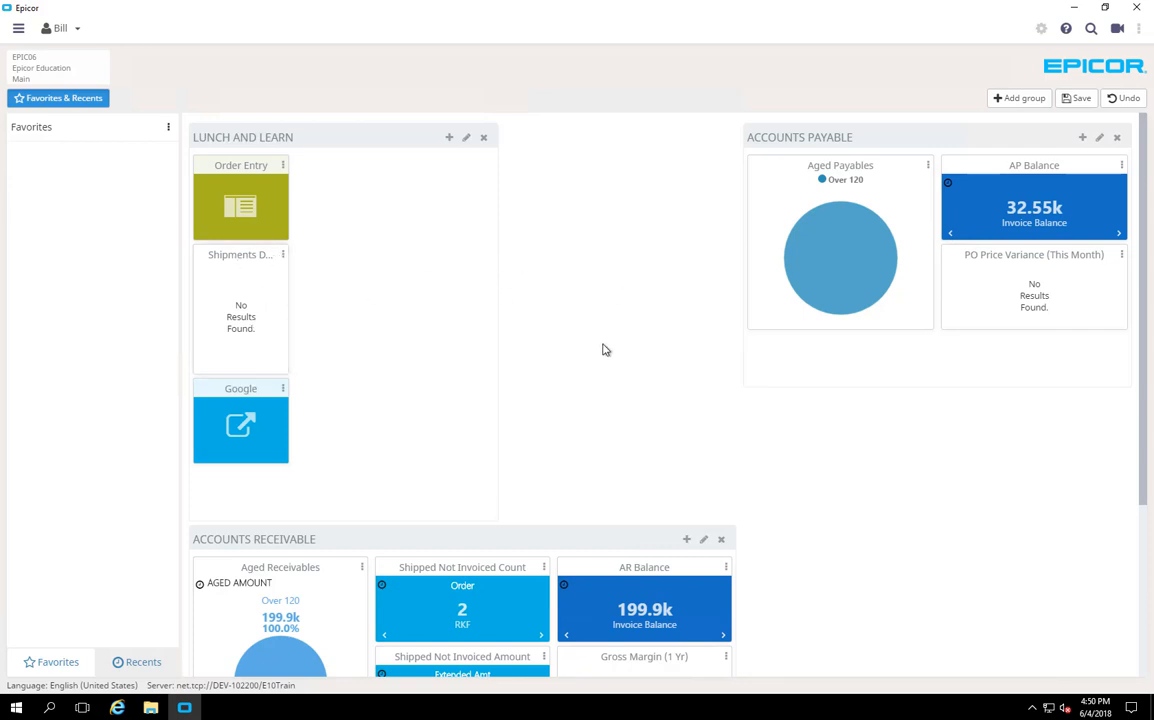
mouse_move(970, 485)
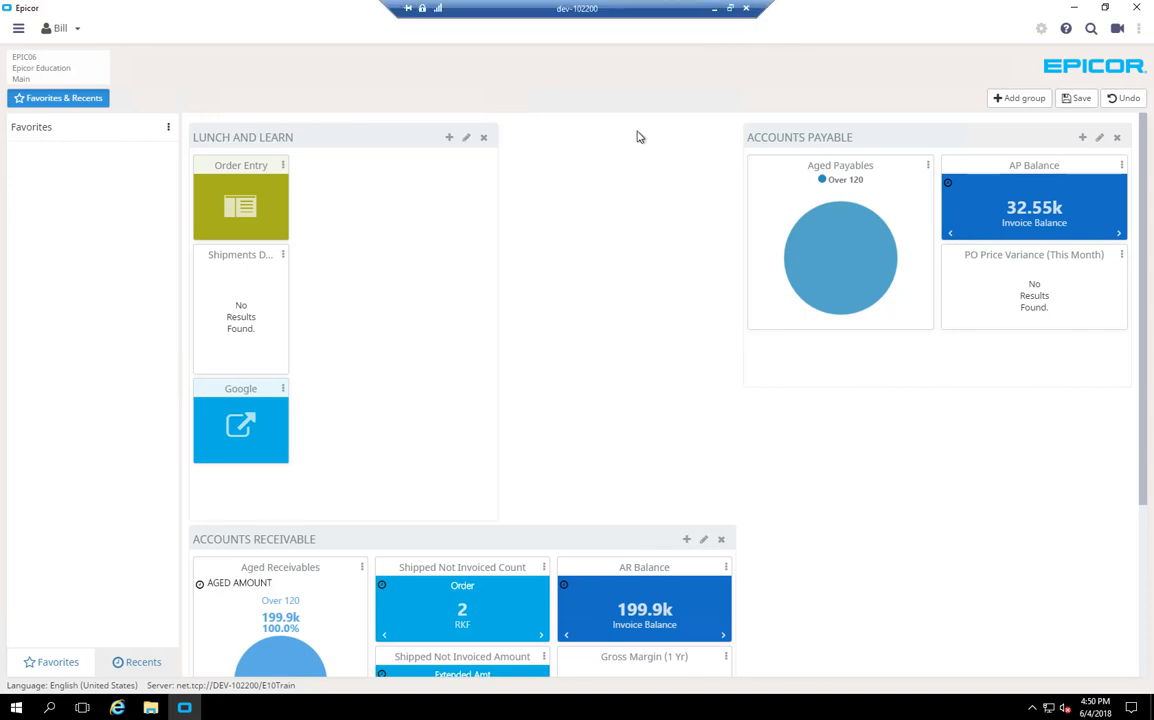
mouse_move(625, 145)
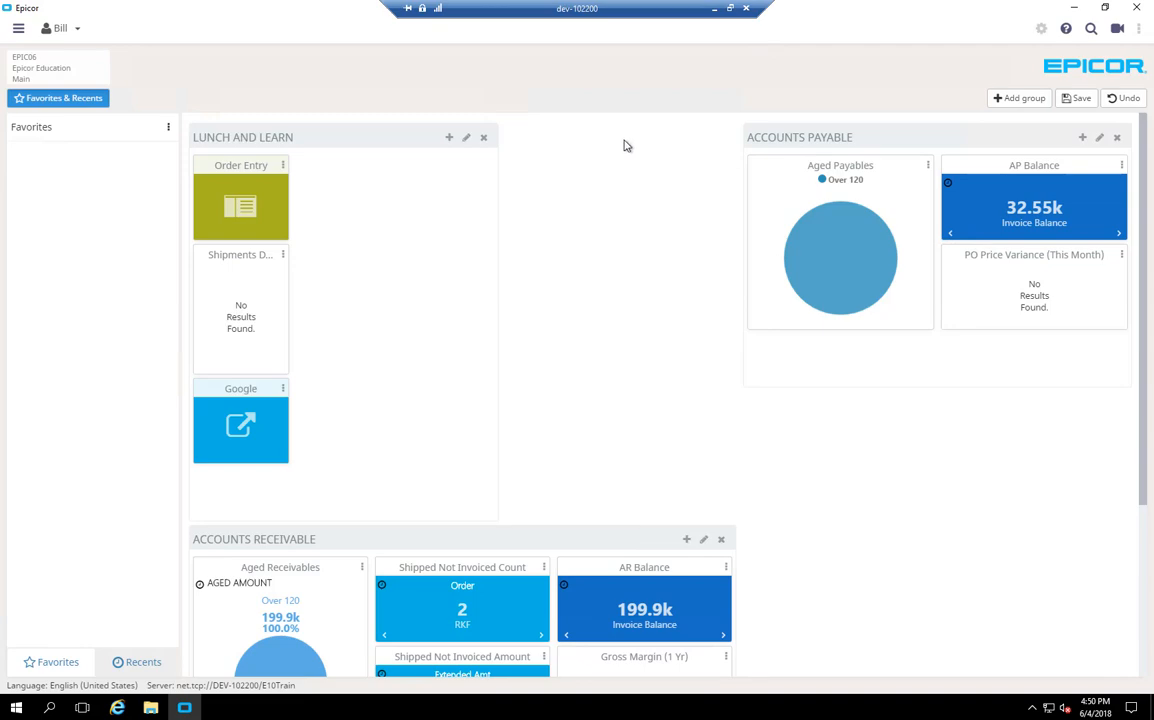